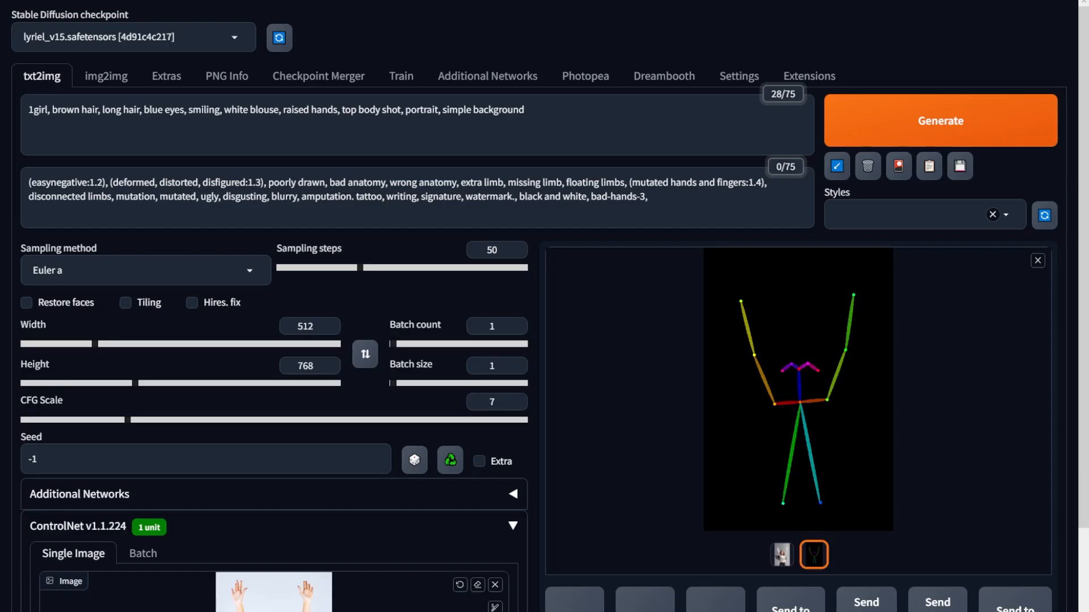
Step: Search Google for 'controlnet webui' and scroll through the results
{"action": "left_click", "coordinate": [939, 121]}
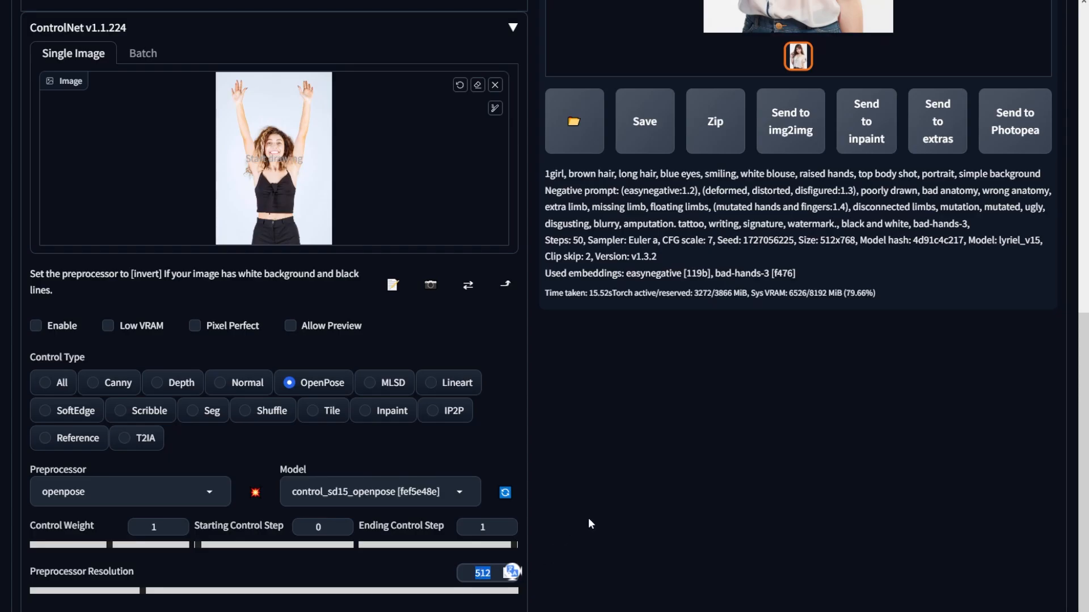
{"action": "left_click", "coordinate": [479, 75]}
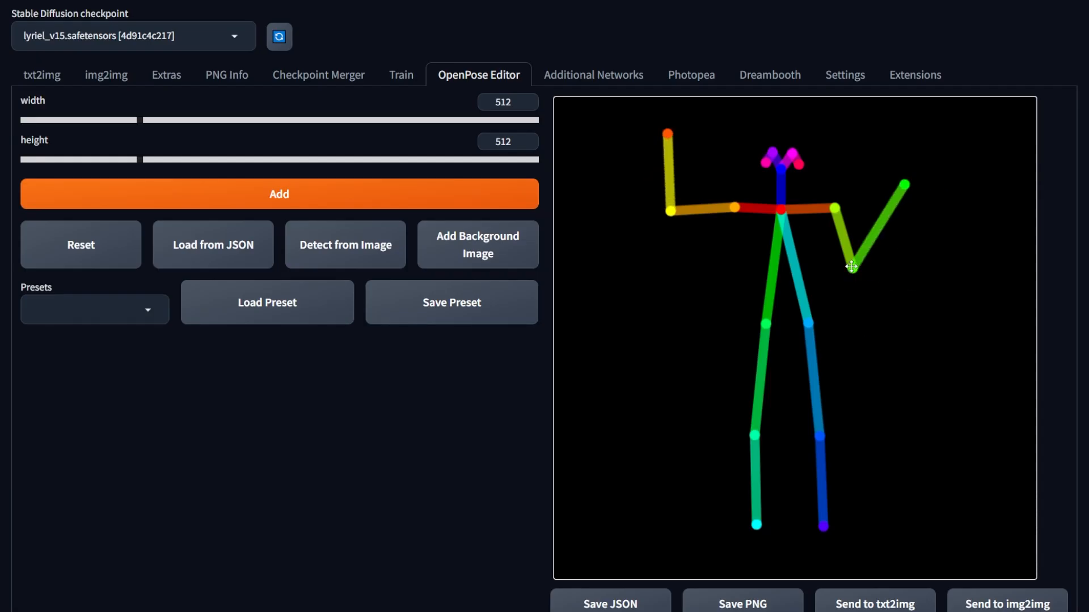
{"action": "scroll", "scroll_direction": "down", "scroll_amount": 3}
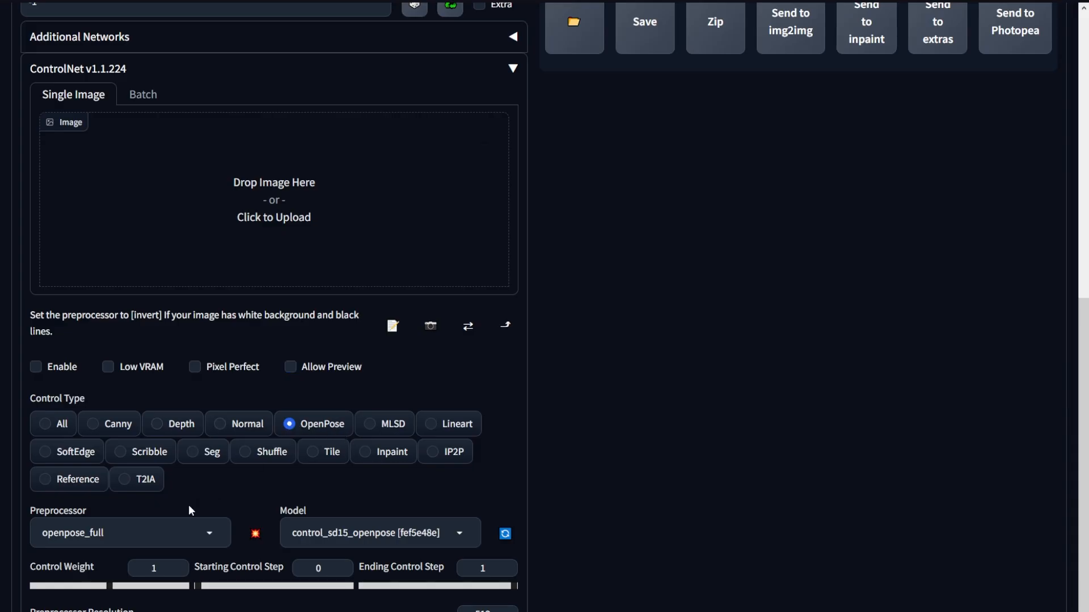
{"action": "left_click", "coordinate": [129, 532]}
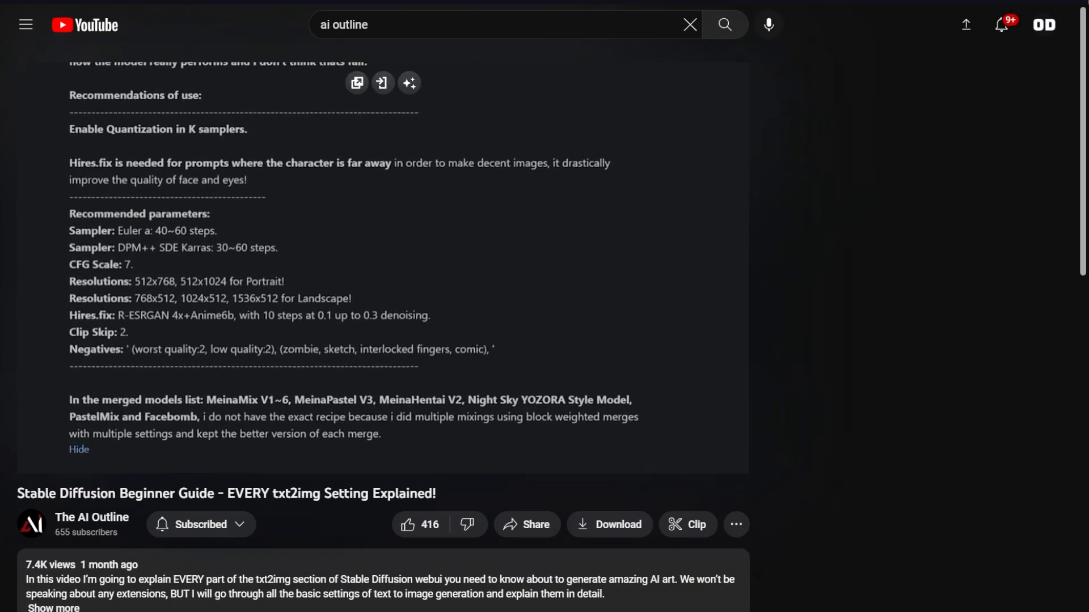
{"action": "scroll", "scroll_direction": "down", "scroll_amount": 3}
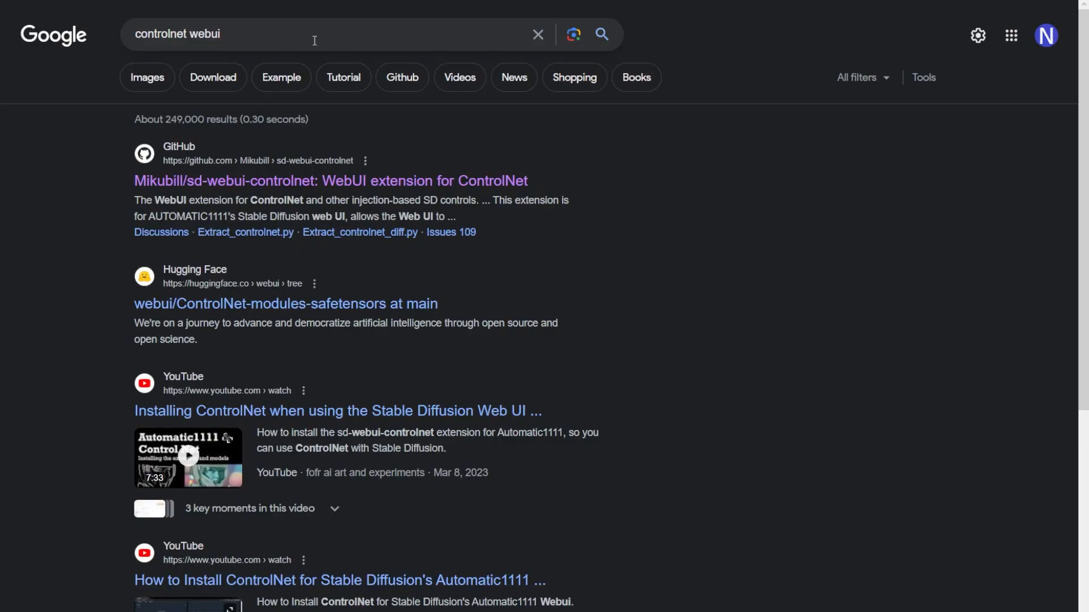
{"action": "mouse_move", "coordinate": [768, 267]}
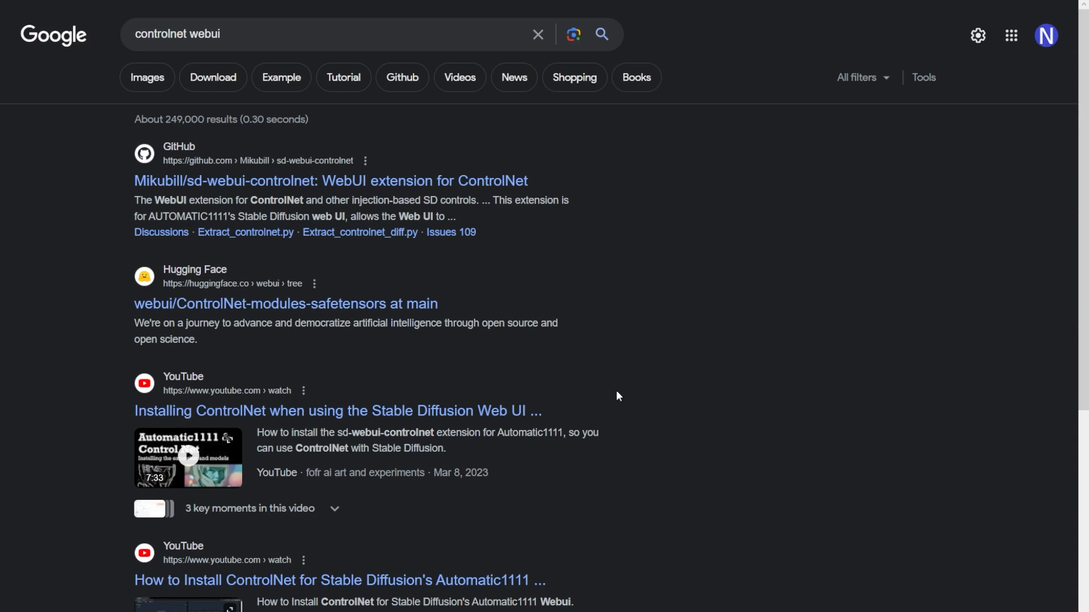
Step: Open the Mikubill/sd-webui-controlnet repository and scroll down its README
{"action": "left_click", "coordinate": [330, 181]}
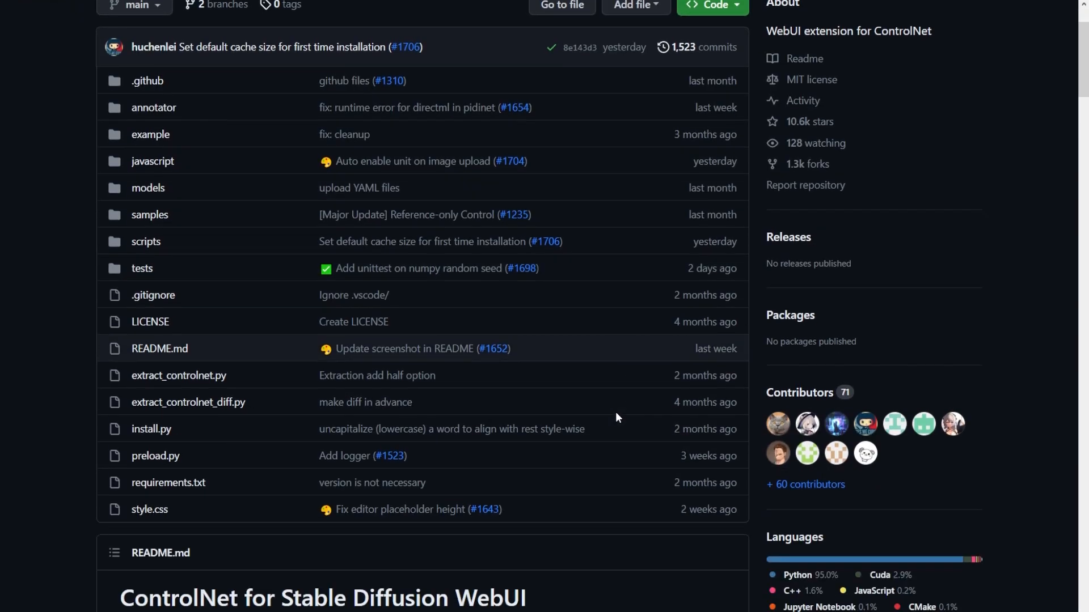
{"action": "scroll", "scroll_direction": "down", "scroll_amount": 3}
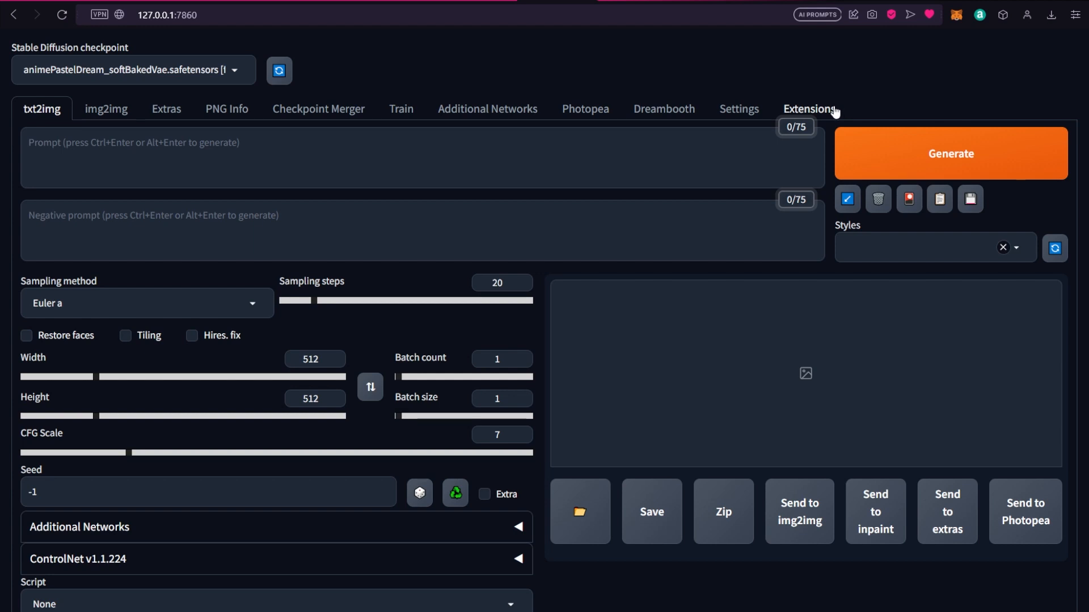
{"action": "left_click", "coordinate": [809, 109]}
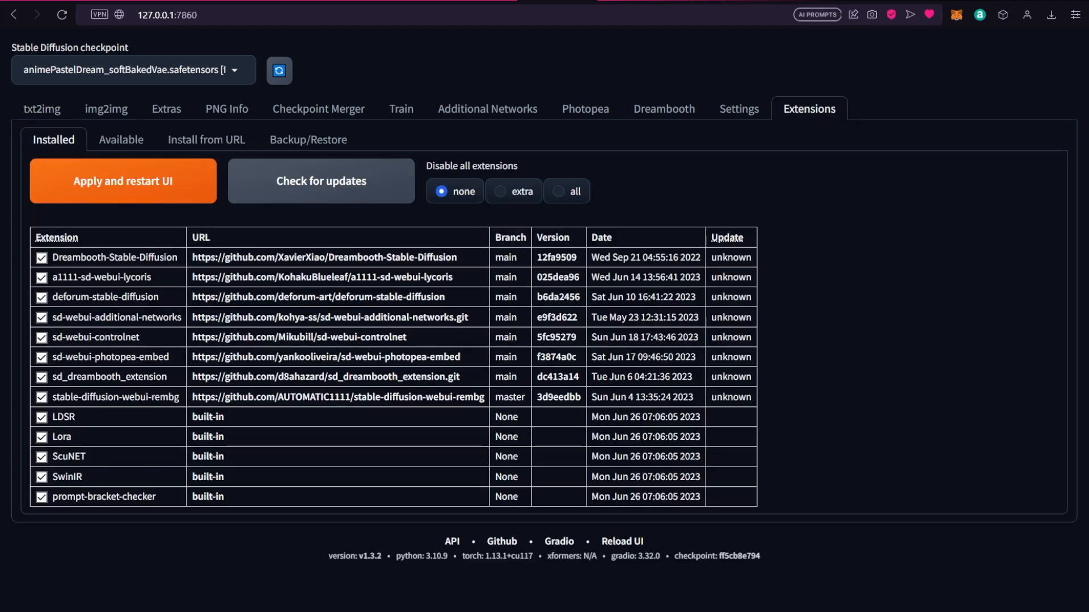
{"action": "left_click", "coordinate": [206, 139]}
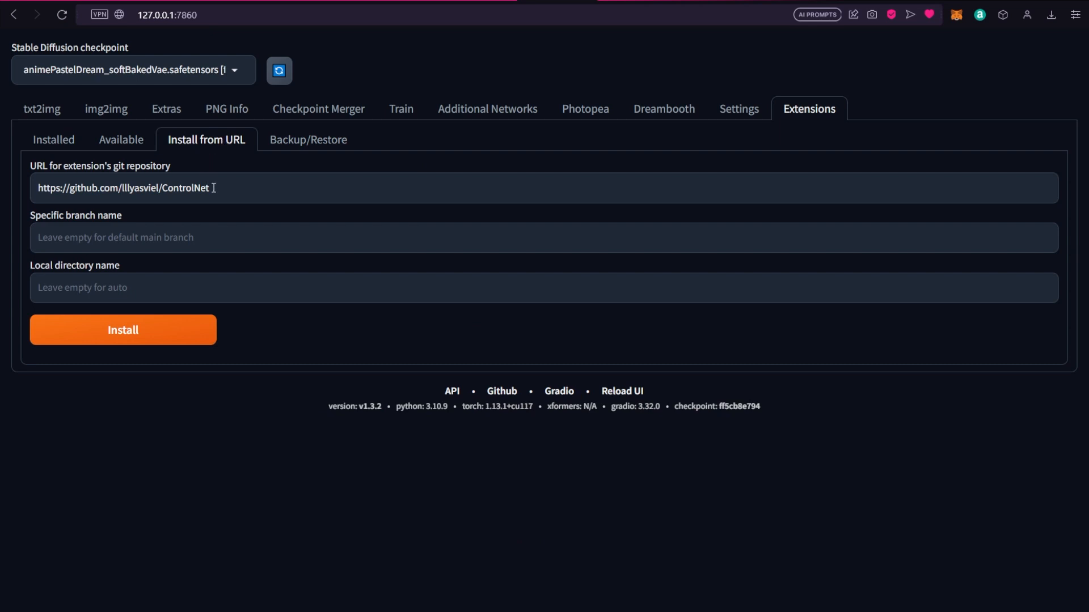
{"action": "type", "text": "https://github.com/Mikubill/sd-webui-controlnet"}
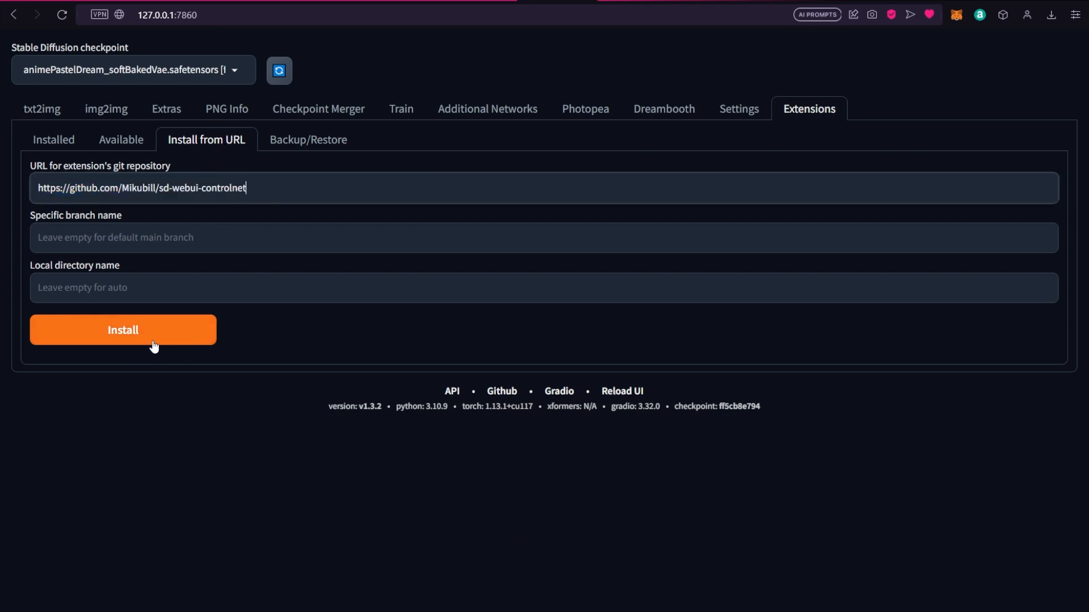
{"action": "left_click", "coordinate": [53, 139]}
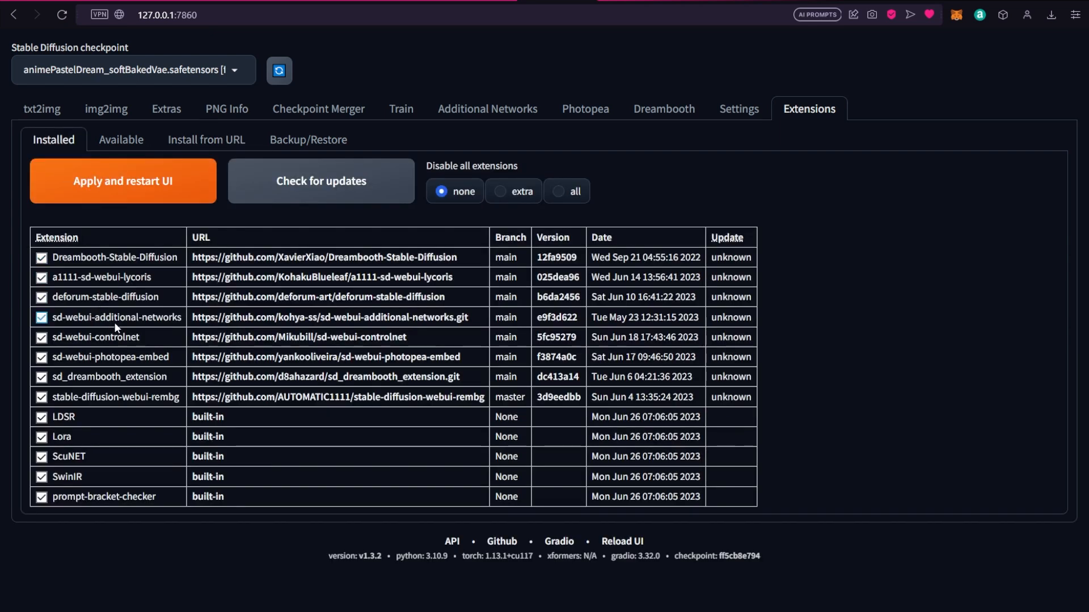
{"action": "mouse_move", "coordinate": [418, 340]}
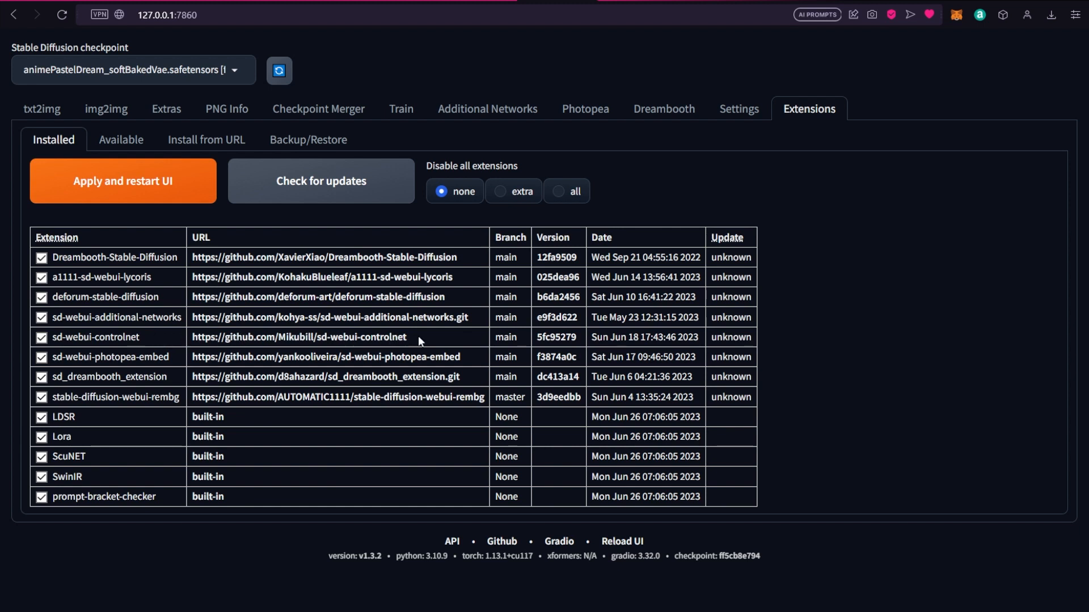
{"action": "mouse_move", "coordinate": [421, 341]}
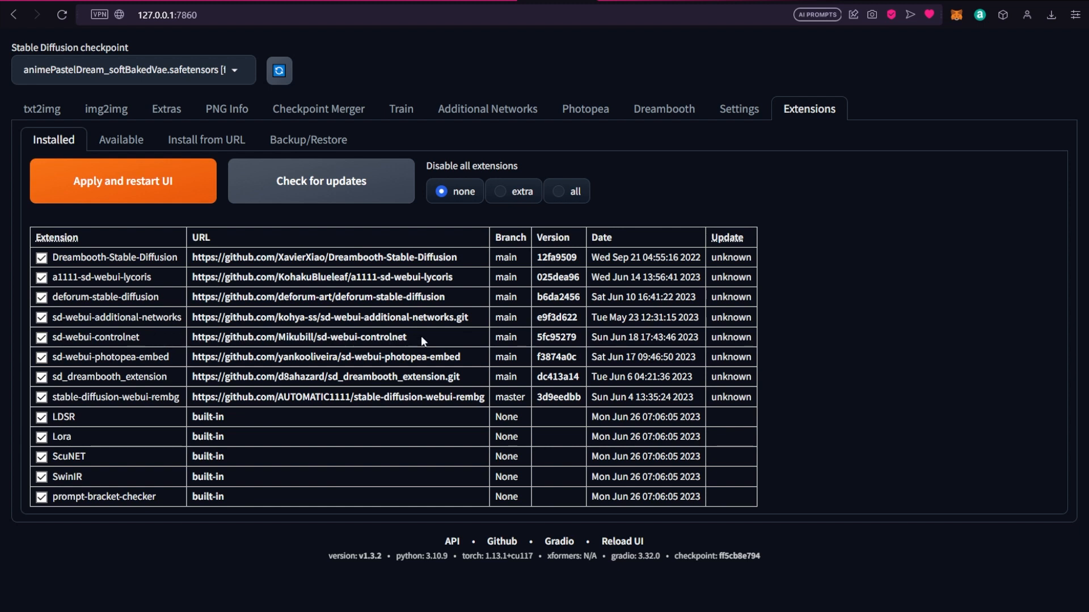
{"action": "mouse_move", "coordinate": [154, 231]}
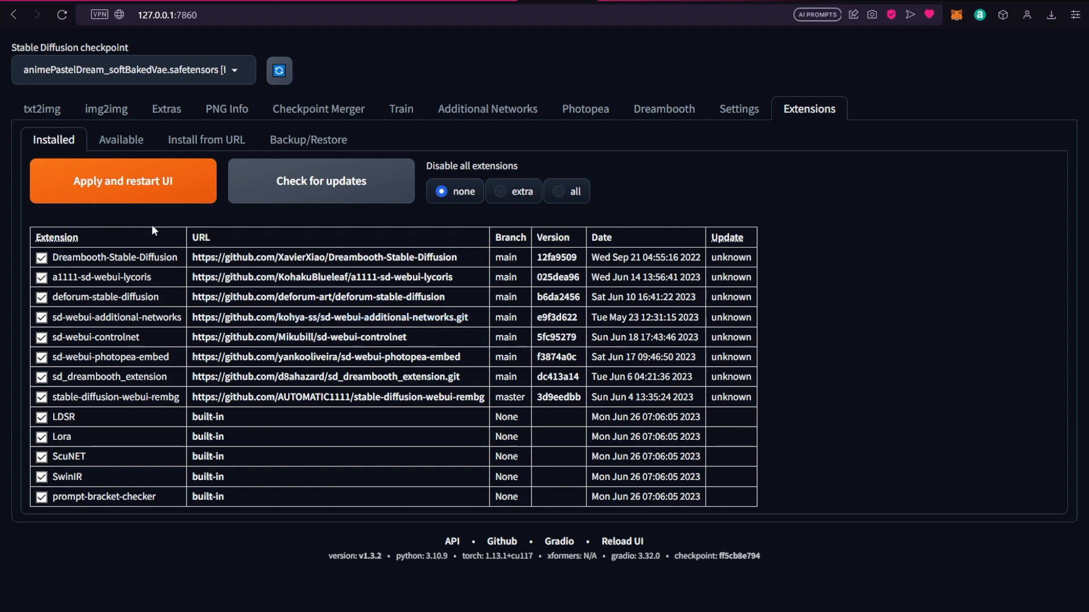
{"action": "mouse_move", "coordinate": [32, 88]}
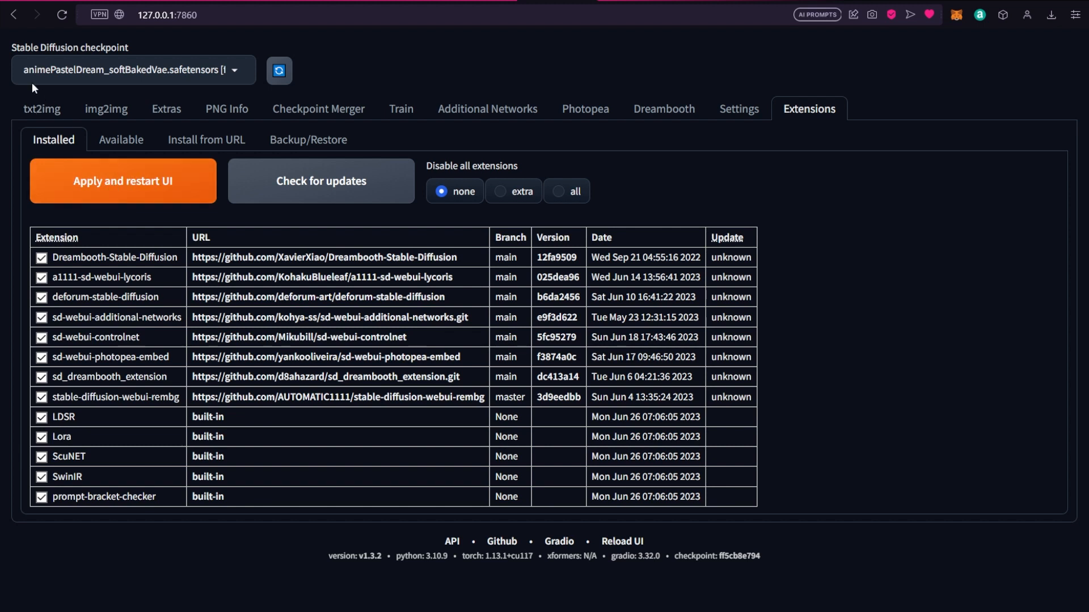
Step: Expand the ControlNet v1.1.224 section on txt2img and scroll through its settings
{"action": "left_click", "coordinate": [41, 109]}
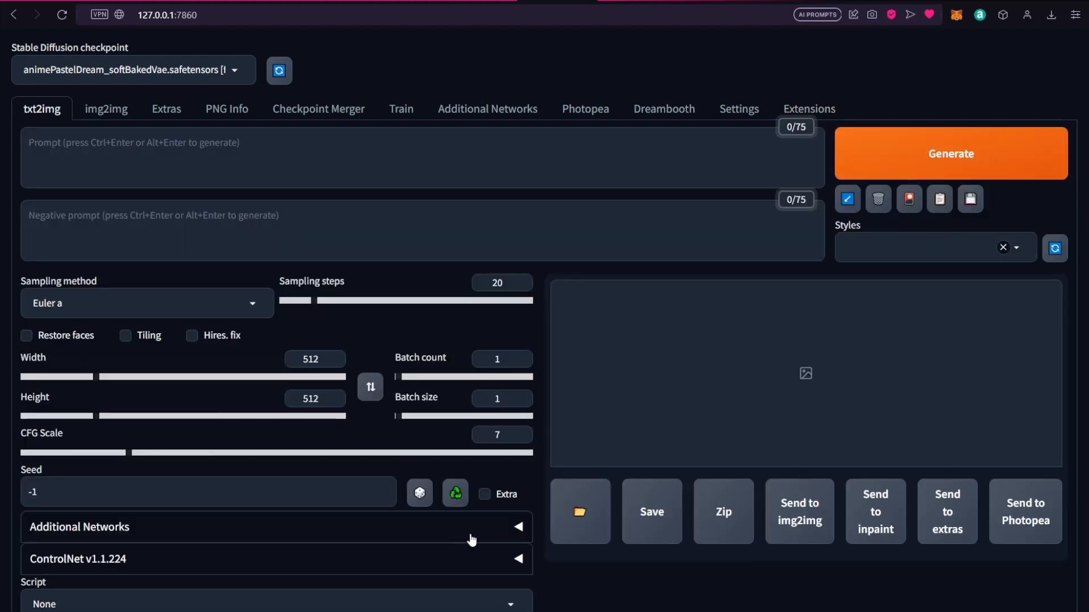
{"action": "mouse_move", "coordinate": [222, 541]}
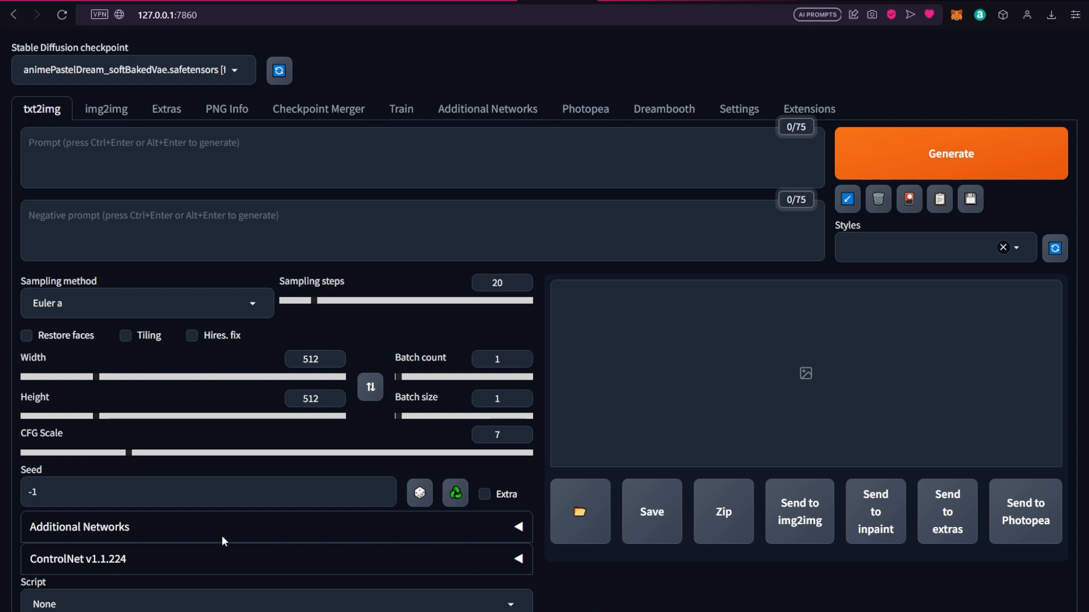
{"action": "left_click", "coordinate": [79, 560]}
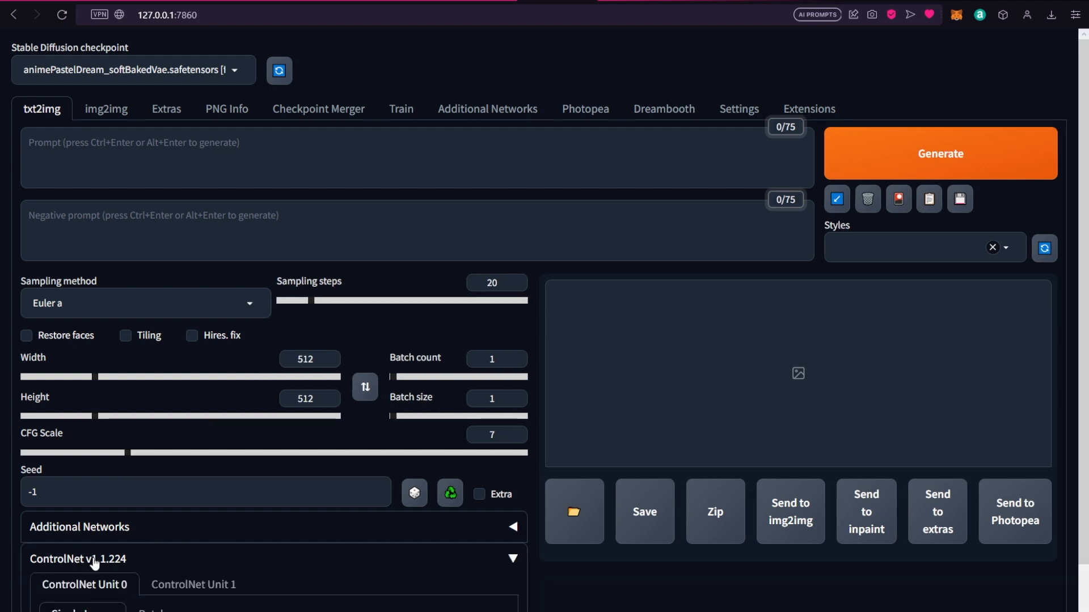
{"action": "left_click", "coordinate": [512, 558]}
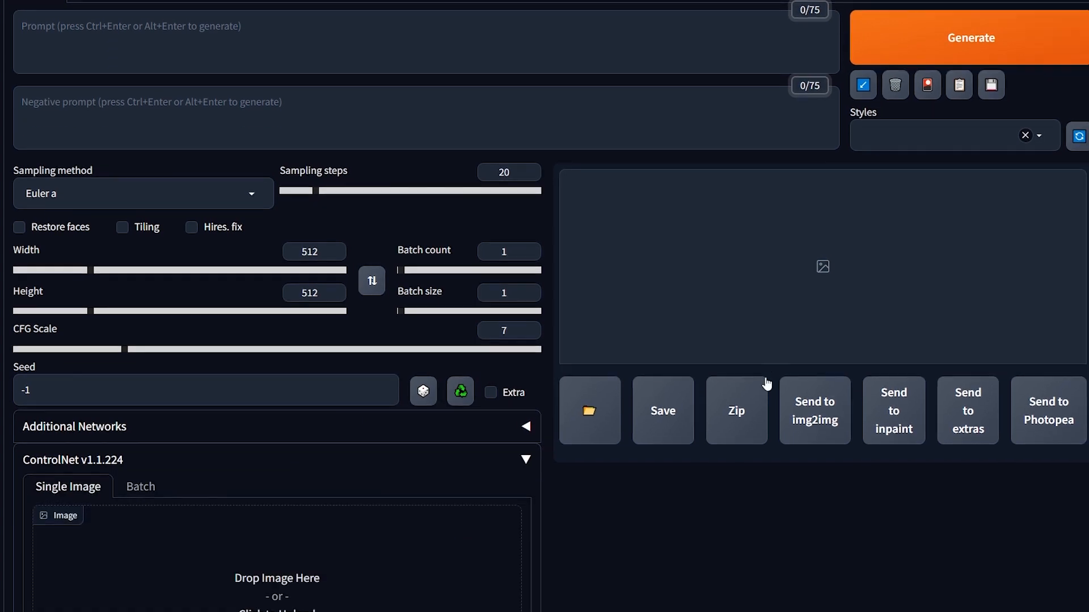
{"action": "scroll", "scroll_direction": "down", "scroll_amount": 3}
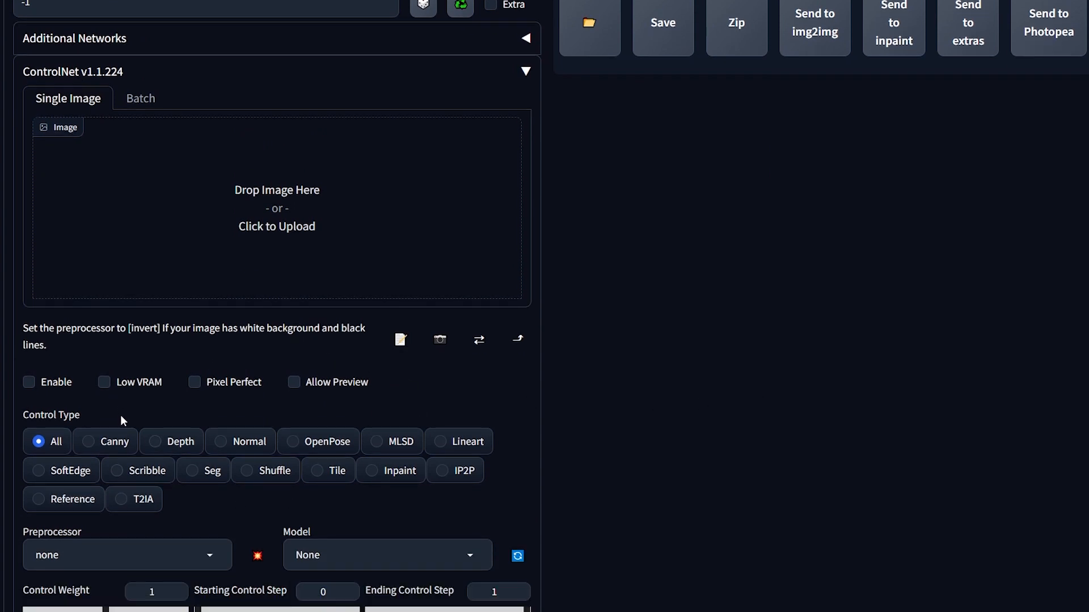
{"action": "scroll", "scroll_direction": "down", "scroll_amount": 3}
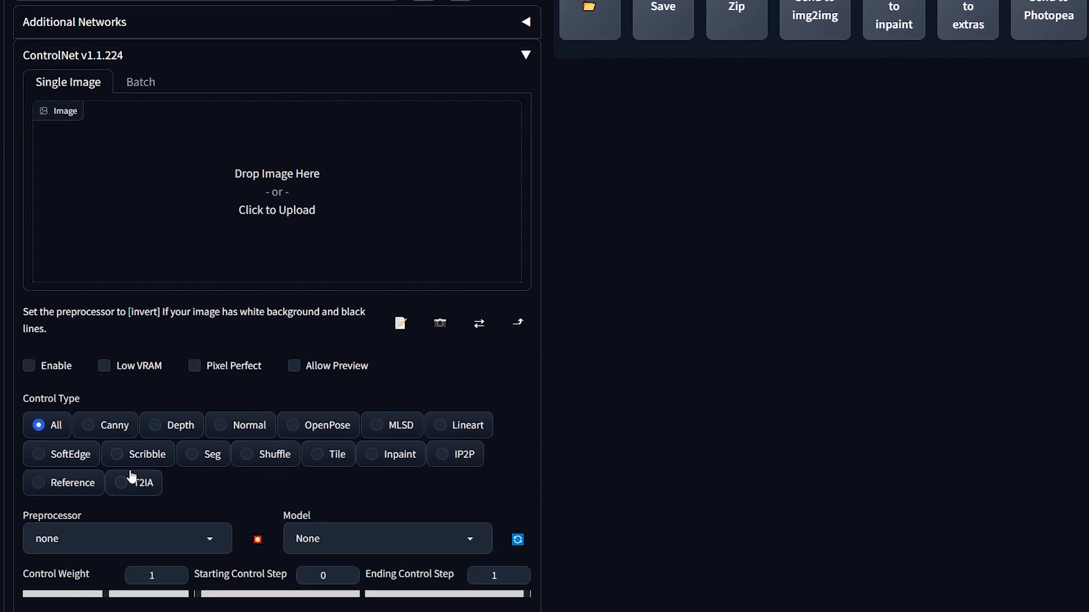
{"action": "mouse_move", "coordinate": [303, 482]}
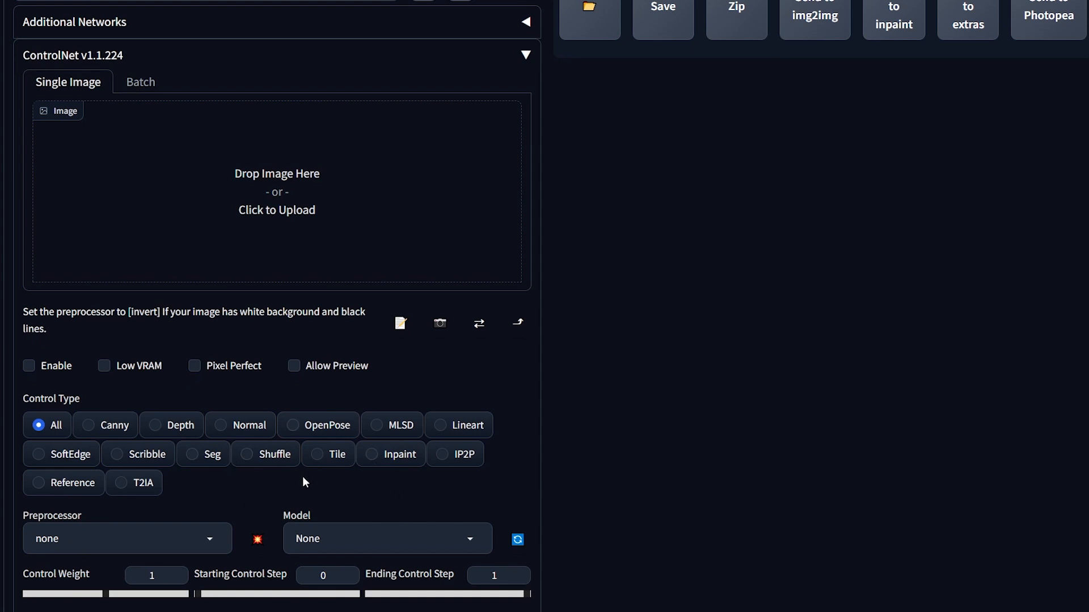
{"action": "mouse_move", "coordinate": [206, 496]}
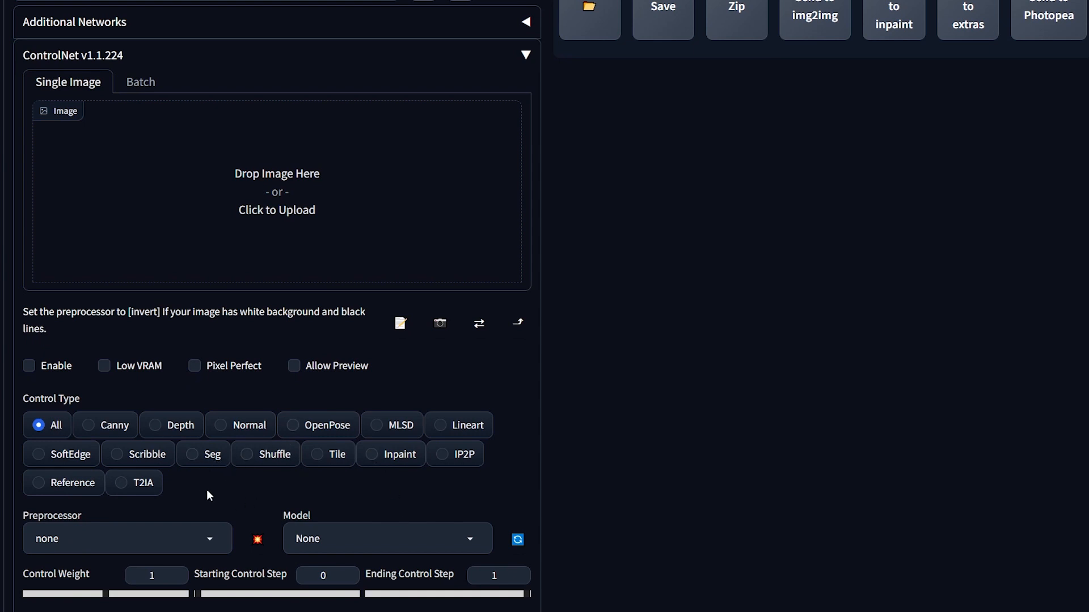
{"action": "mouse_move", "coordinate": [310, 514]}
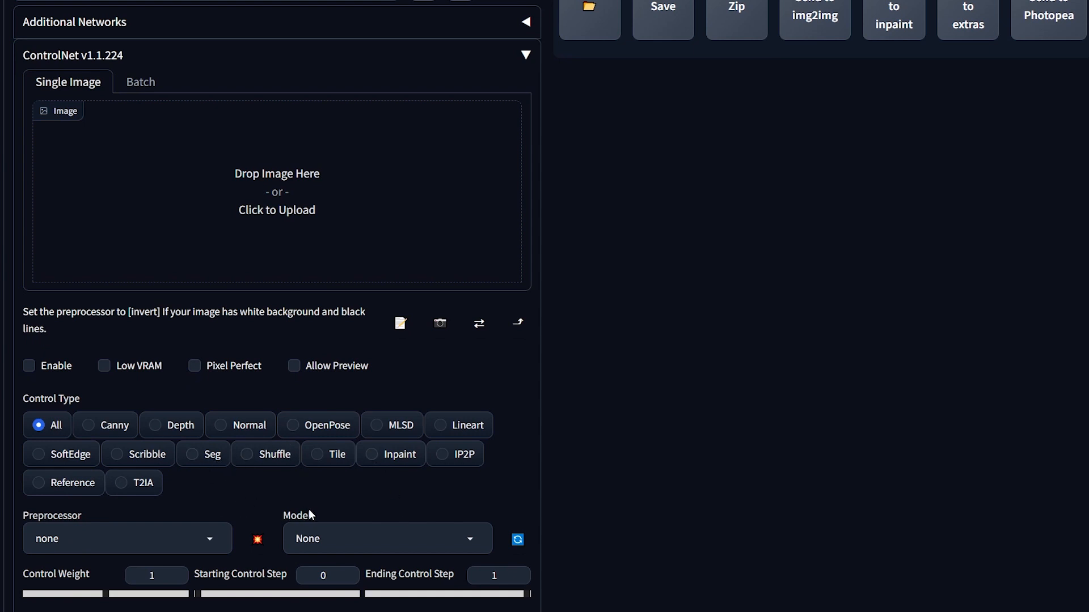
{"action": "mouse_move", "coordinate": [450, 488]}
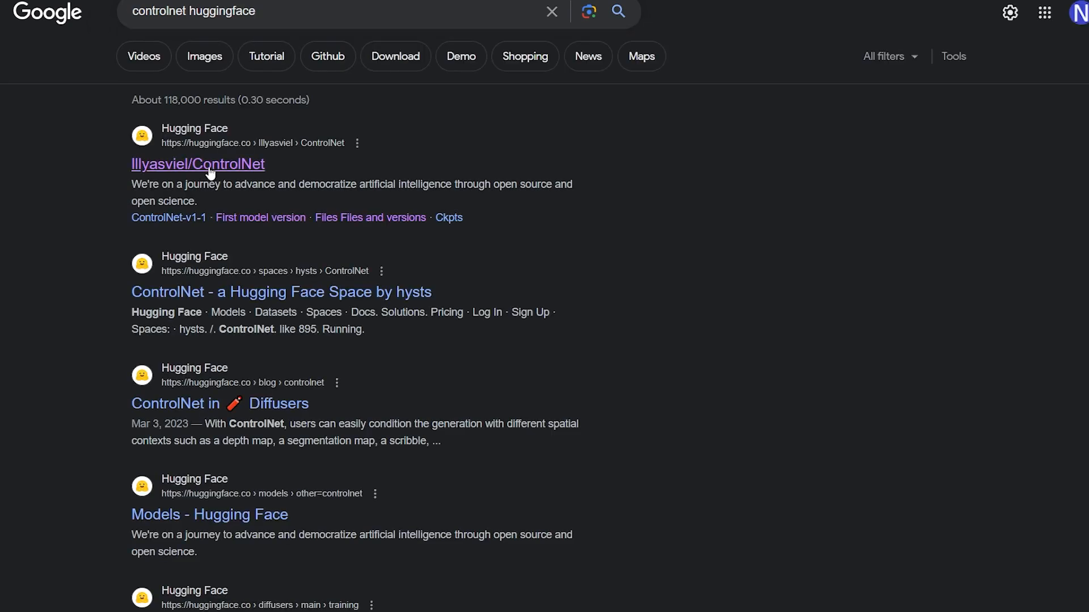
Step: Download control_sd15_openpose.pth from lllyasviel/ControlNet's models folder on Hugging Face
{"action": "left_click", "coordinate": [198, 163]}
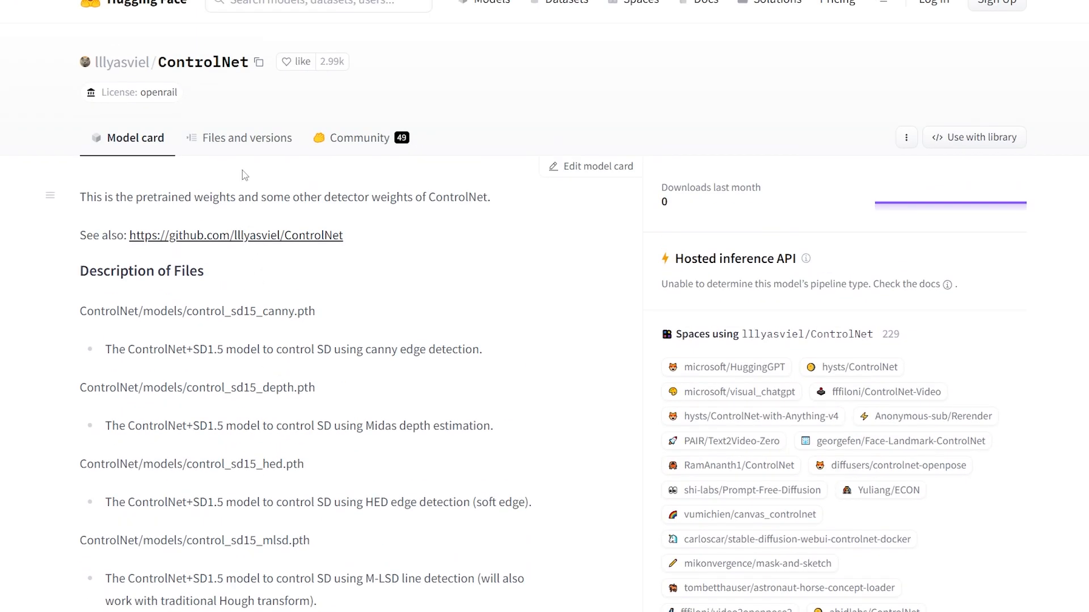
{"action": "left_click", "coordinate": [246, 137]}
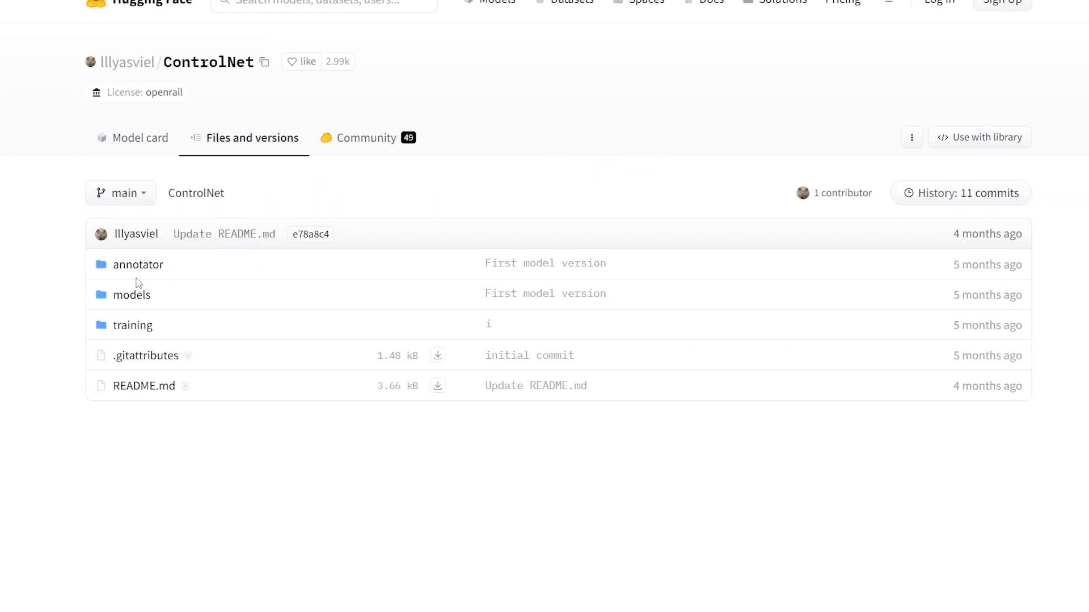
{"action": "left_click", "coordinate": [131, 294]}
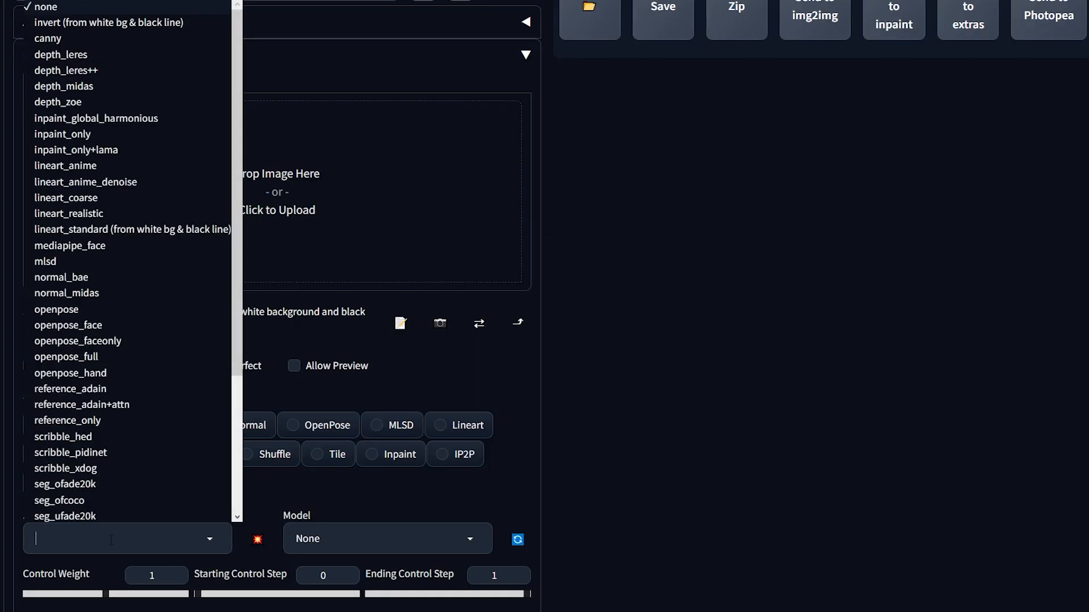
{"action": "mouse_move", "coordinate": [68, 212]}
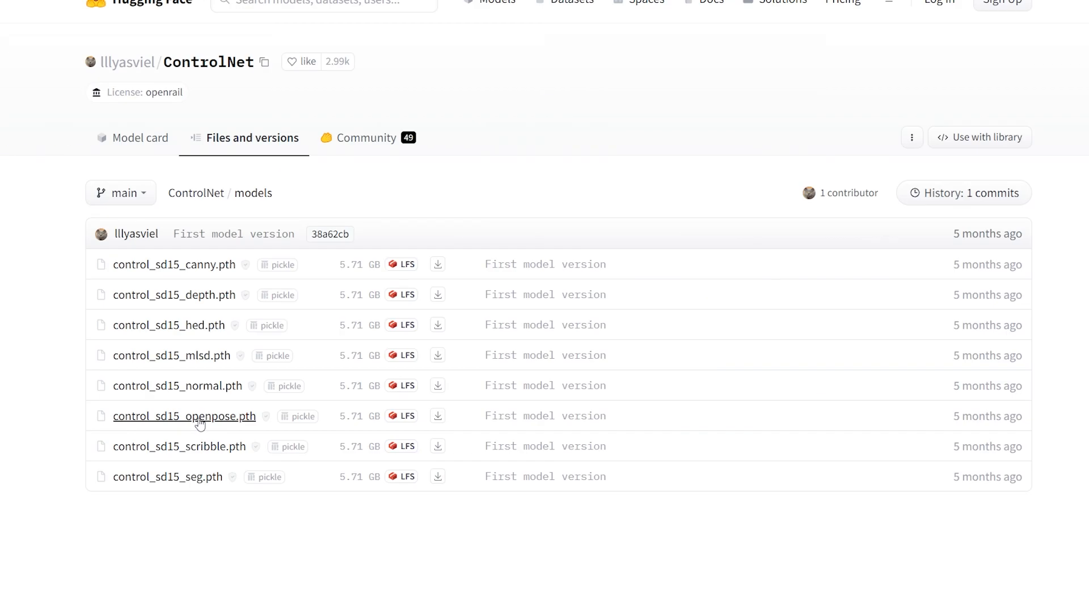
{"action": "left_click", "coordinate": [185, 416]}
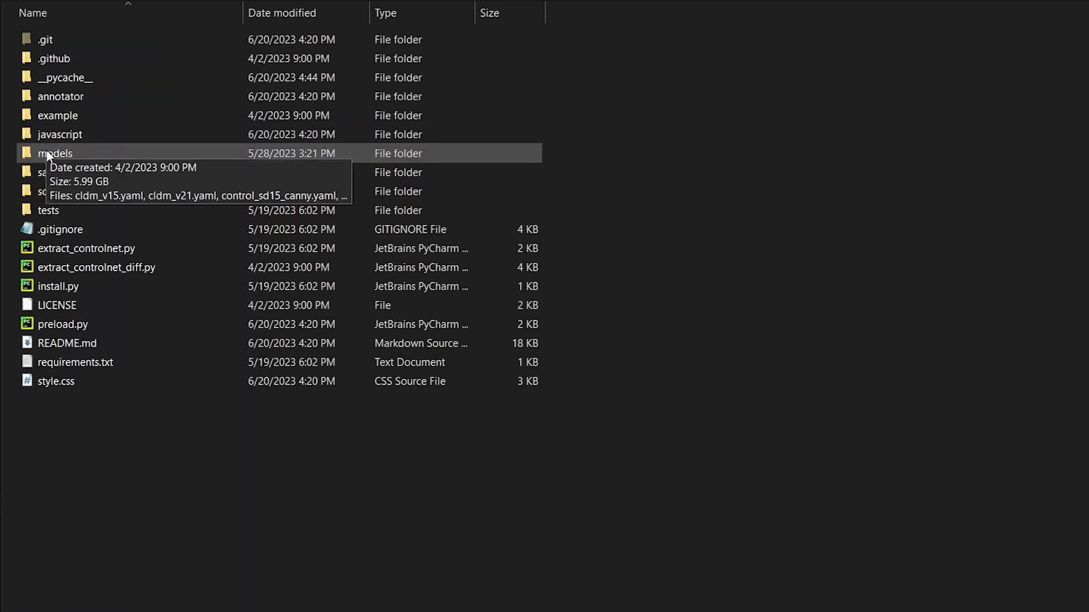
Step: Open the models folder inside the ControlNet extension directory
{"action": "double_click", "coordinate": [54, 154]}
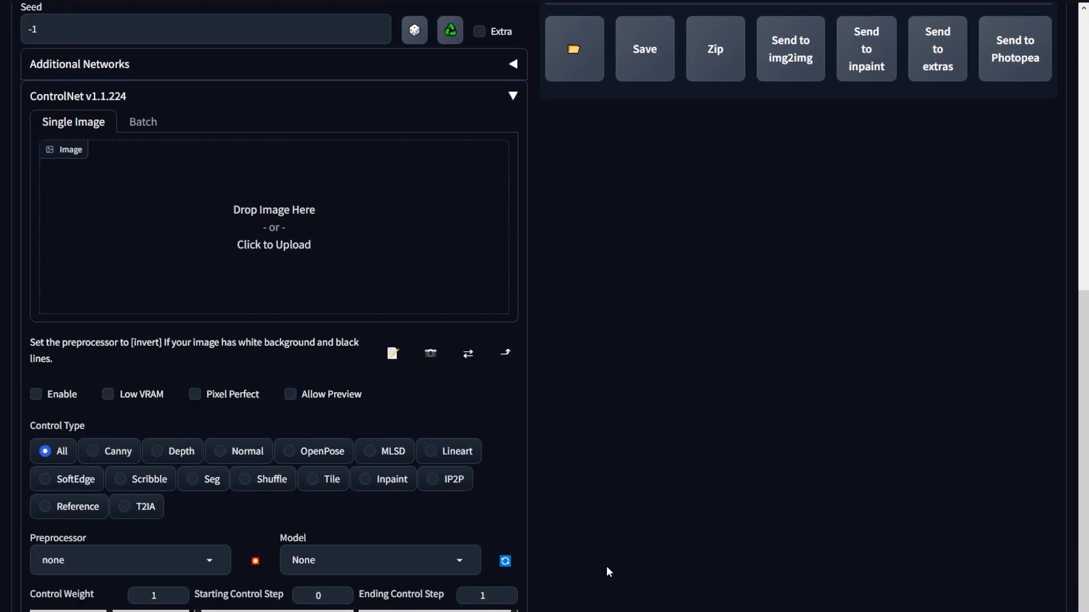
Step: Toggle the ControlNet Enable and Low VRAM checkboxes on and back off
{"action": "scroll", "scroll_direction": "down", "scroll_amount": 3}
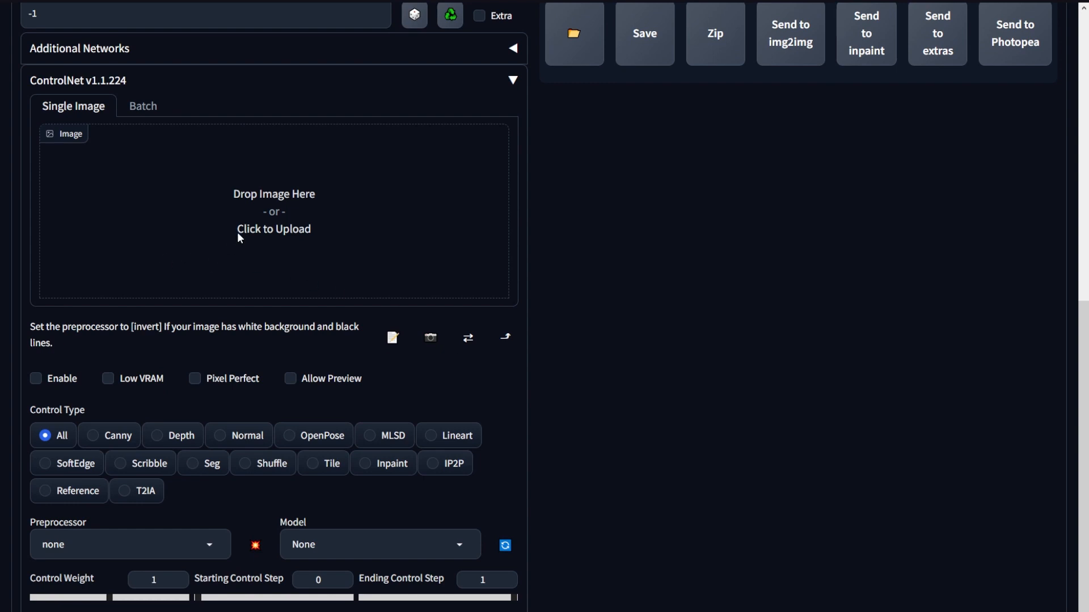
{"action": "mouse_move", "coordinate": [315, 209]}
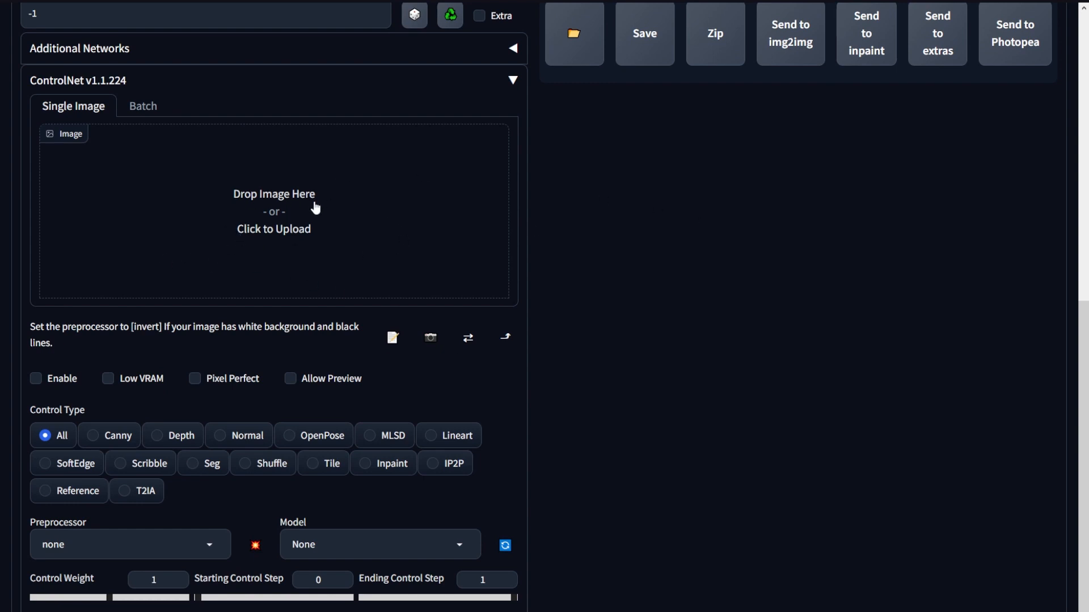
{"action": "mouse_move", "coordinate": [603, 283]}
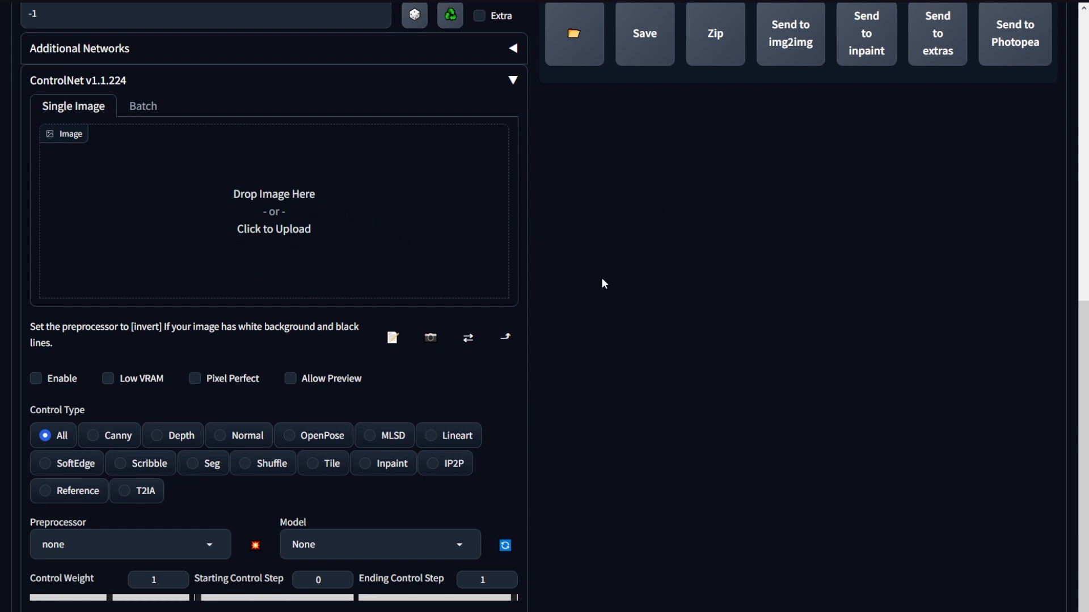
{"action": "mouse_move", "coordinate": [414, 318]}
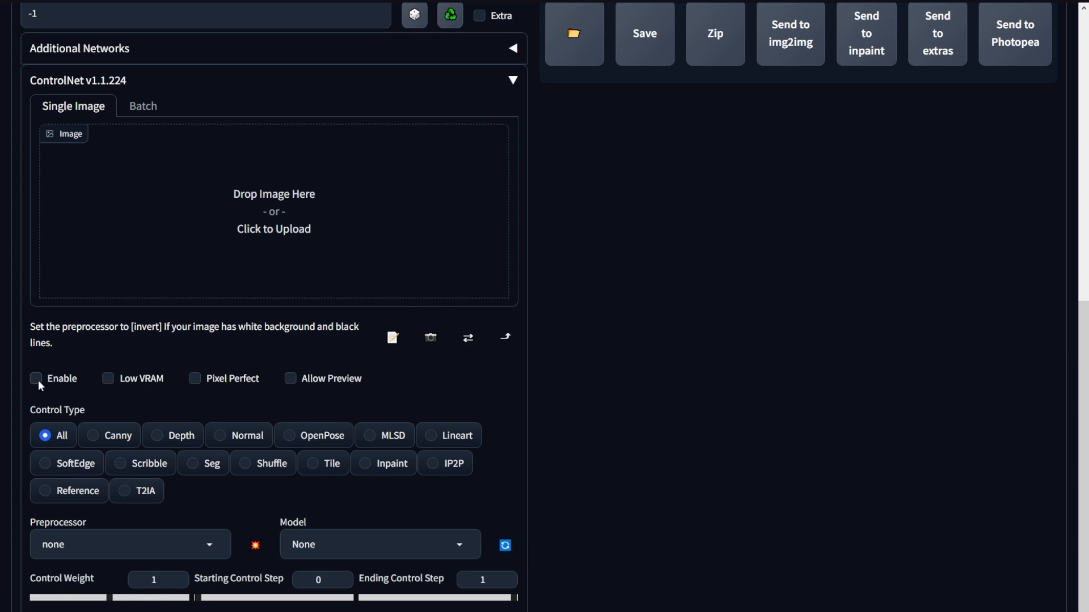
{"action": "left_click", "coordinate": [36, 379]}
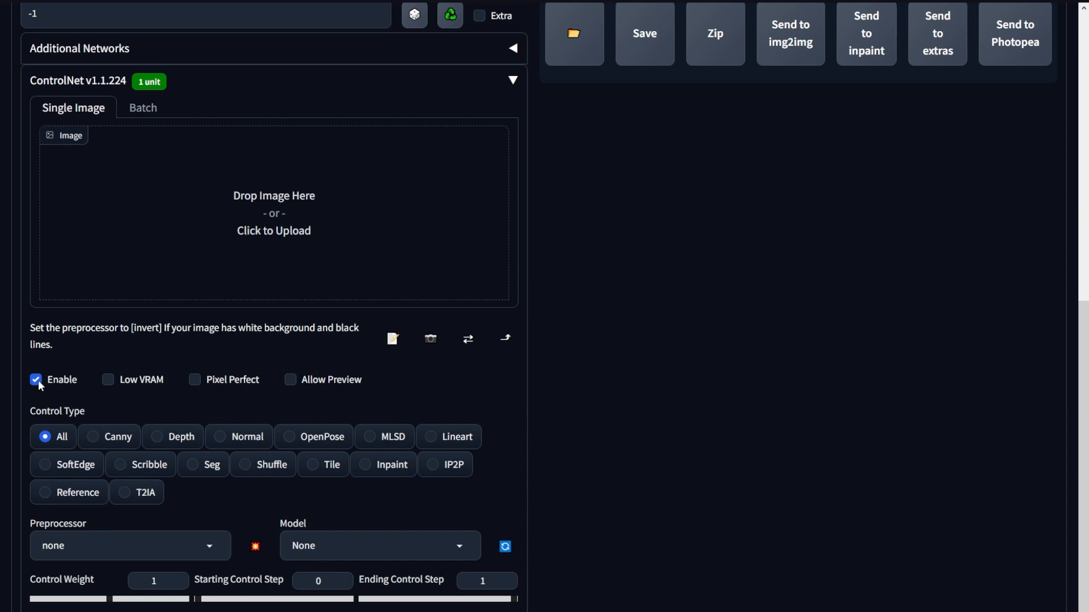
{"action": "left_click", "coordinate": [36, 380]}
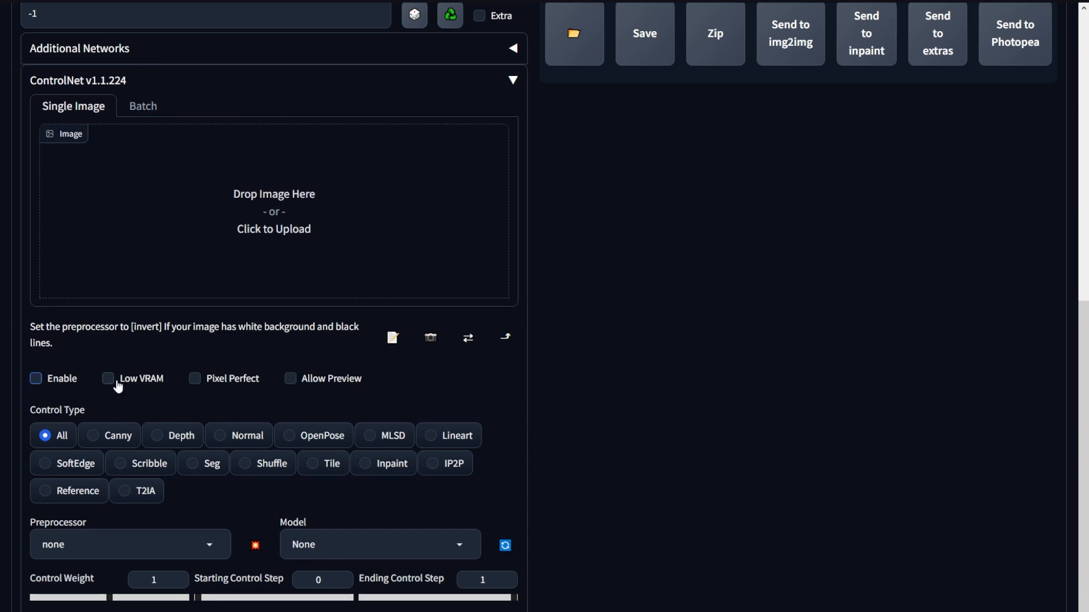
{"action": "left_click", "coordinate": [108, 382]}
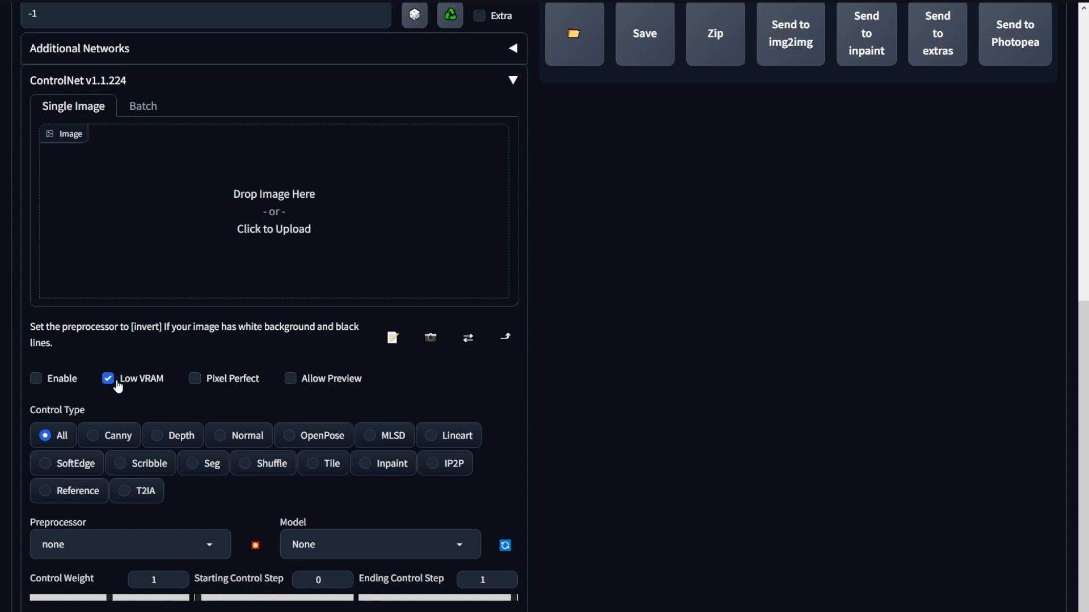
{"action": "left_click", "coordinate": [109, 378]}
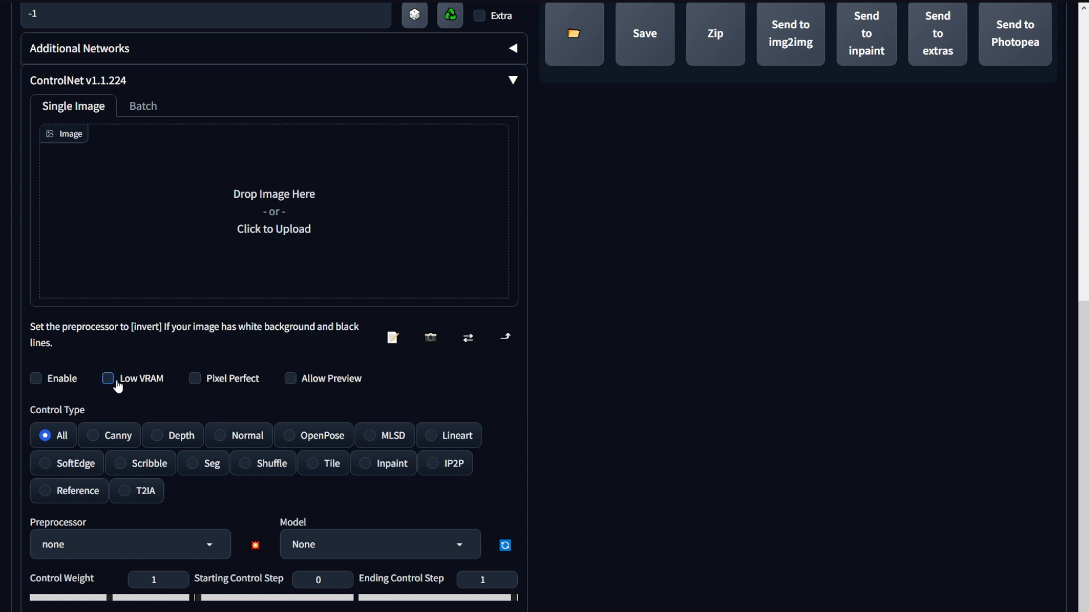
Step: Select the OpenPose control type, turn on Pixel Perfect, and test Allow Preview
{"action": "left_click", "coordinate": [289, 436]}
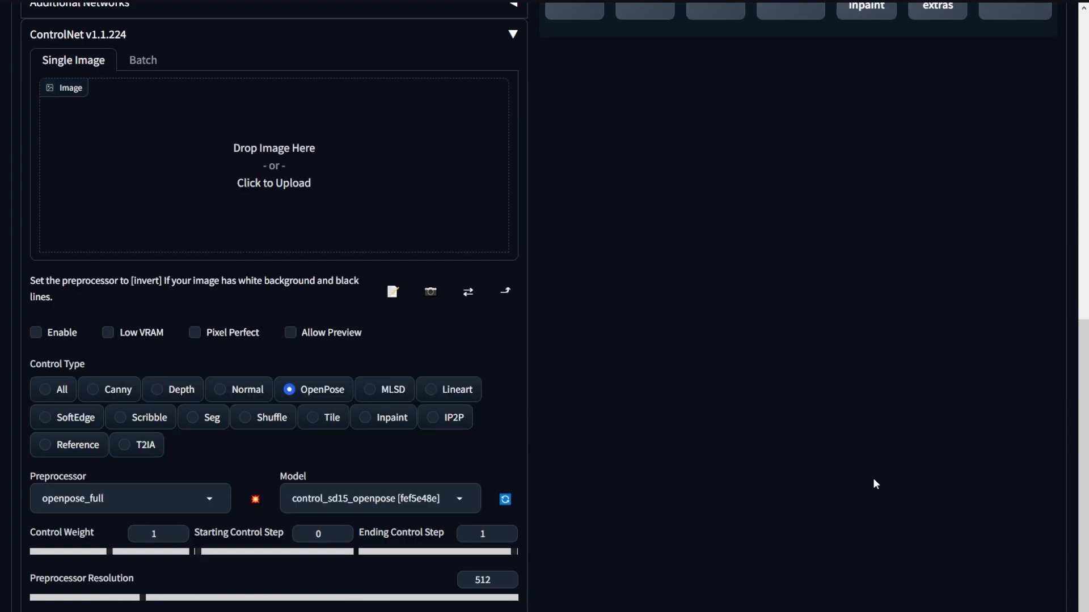
{"action": "left_click", "coordinate": [486, 579]}
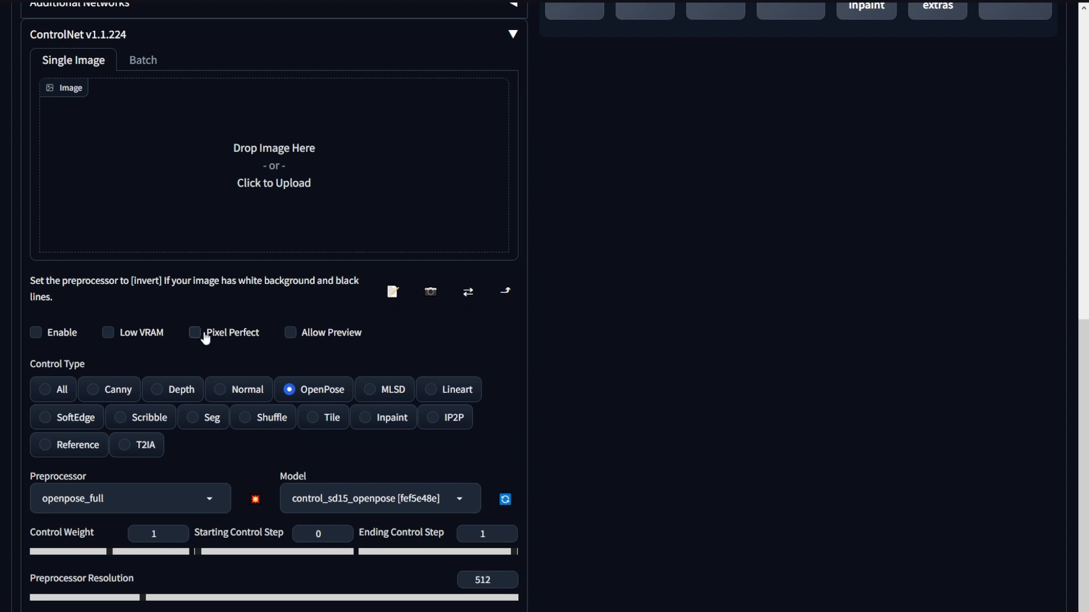
{"action": "left_click", "coordinate": [195, 332]}
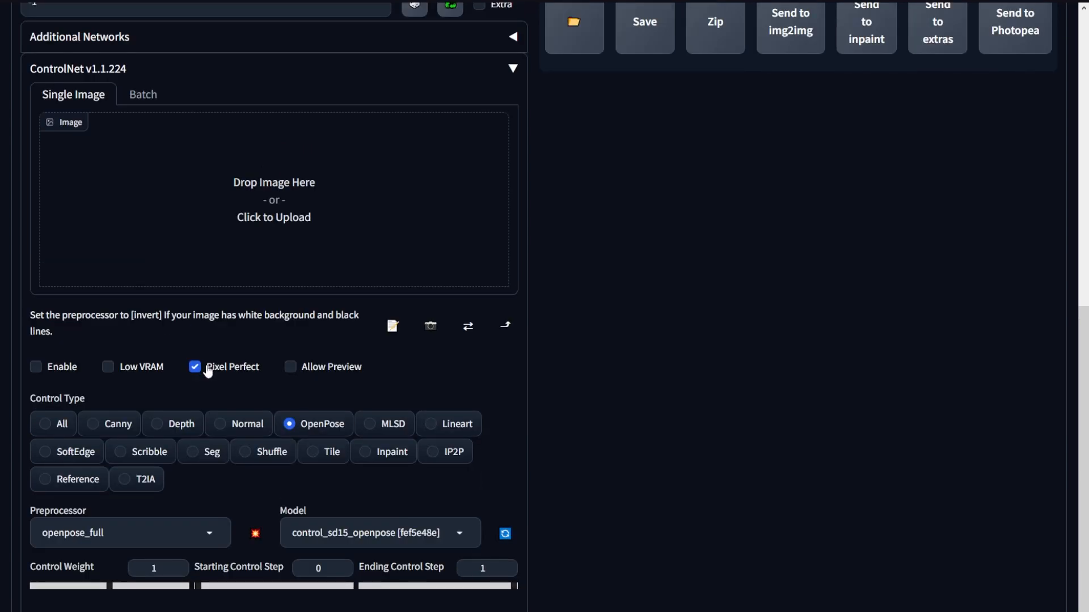
{"action": "left_click", "coordinate": [291, 368]}
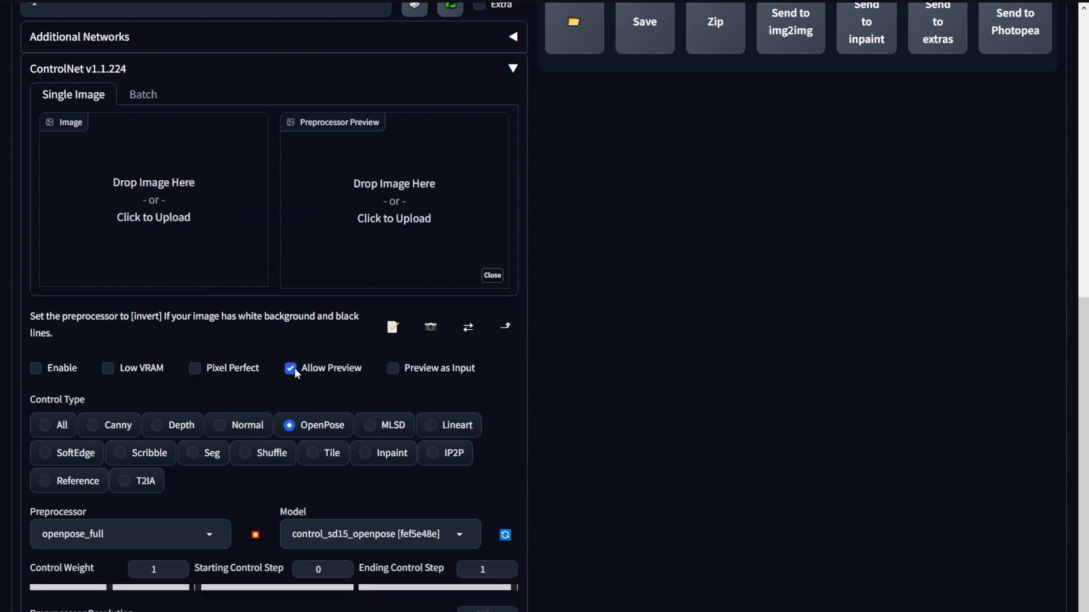
{"action": "left_click", "coordinate": [290, 368]}
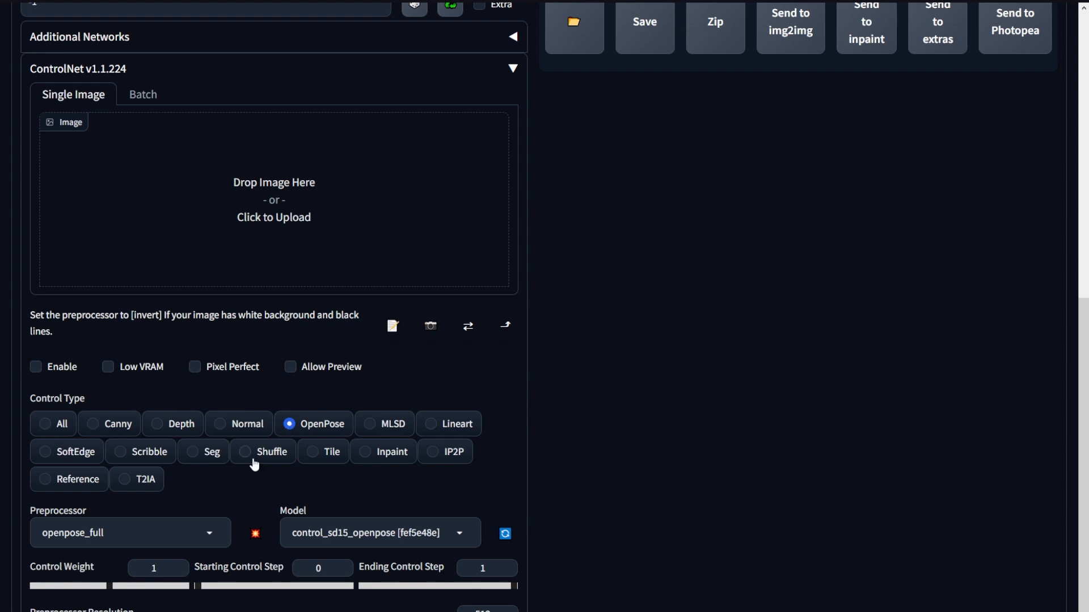
Step: Switch the preprocessor to openpose, keep control_sd15_openpose, and leave control weight at 1
{"action": "left_click", "coordinate": [130, 532]}
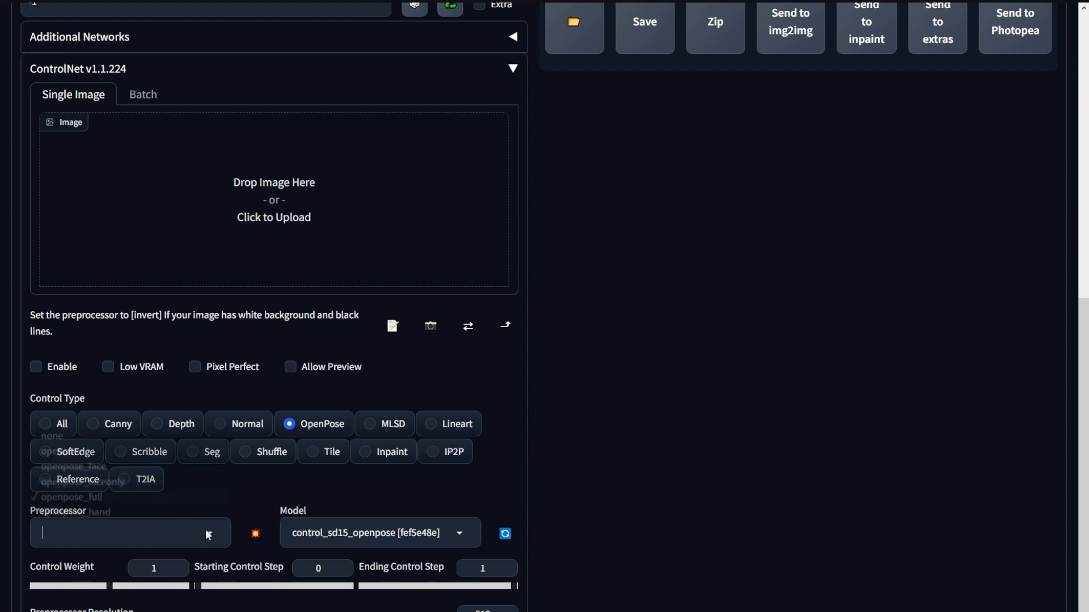
{"action": "left_click", "coordinate": [130, 533]}
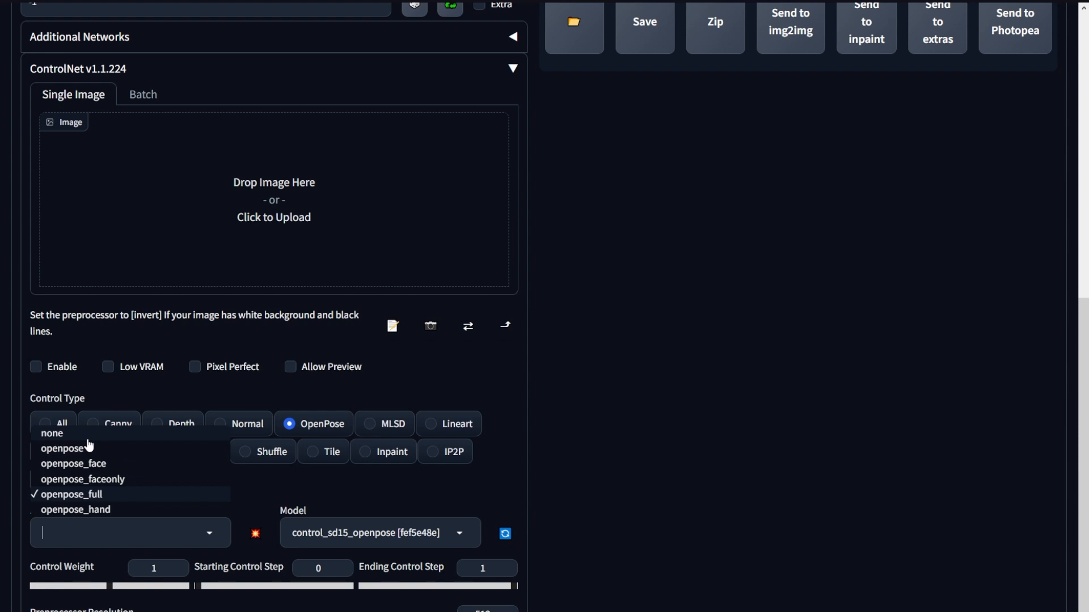
{"action": "mouse_move", "coordinate": [87, 452]}
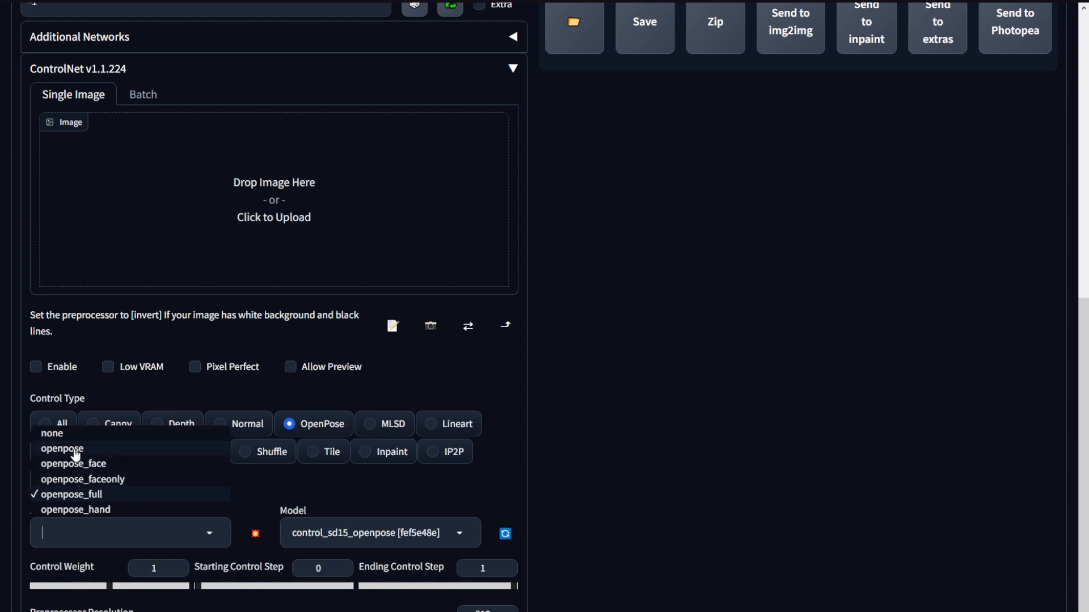
{"action": "left_click", "coordinate": [62, 448]}
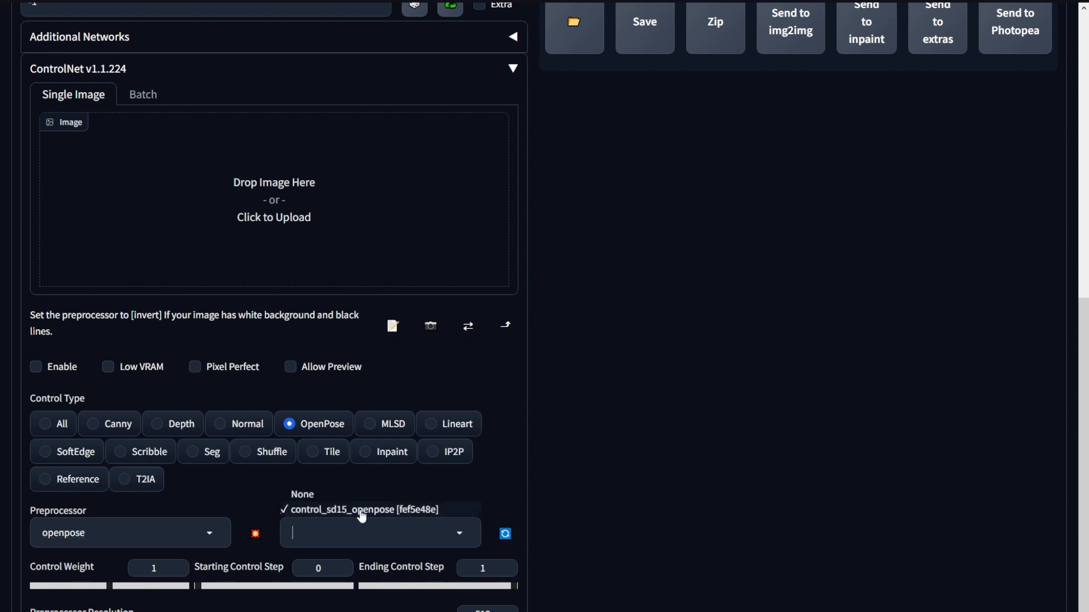
{"action": "left_click", "coordinate": [364, 509]}
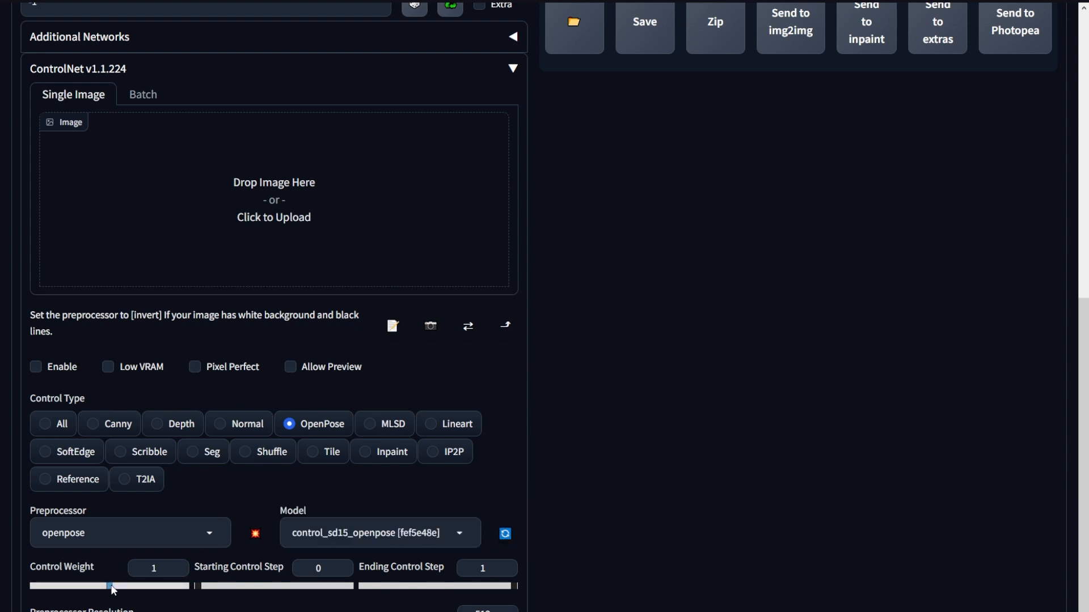
{"action": "left_click_drag", "start_coordinate": [111, 586], "coordinate": [137, 586]}
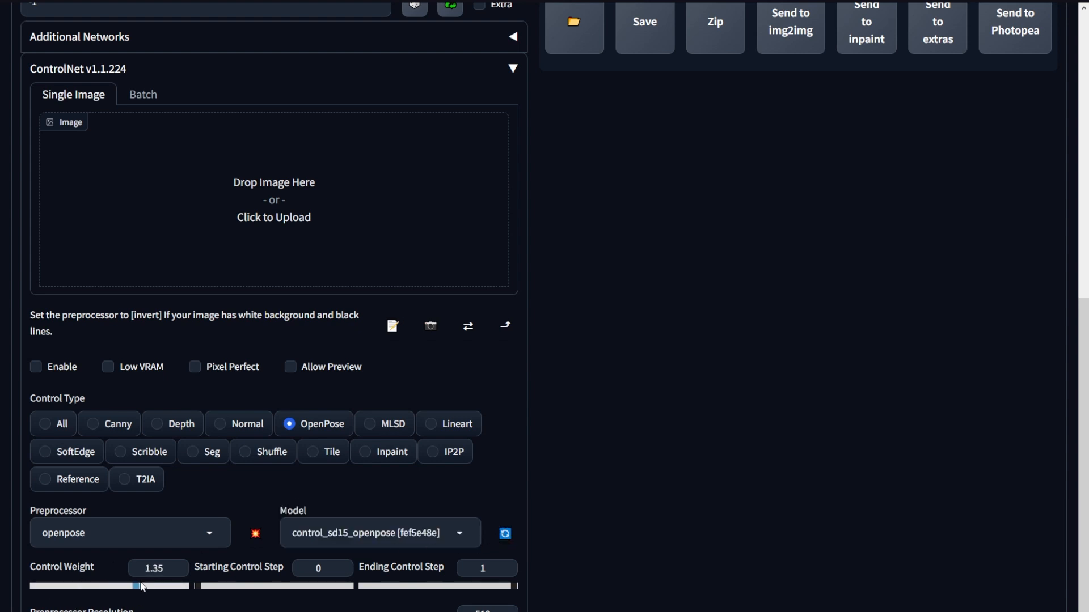
{"action": "left_click_drag", "start_coordinate": [138, 585], "coordinate": [105, 585]}
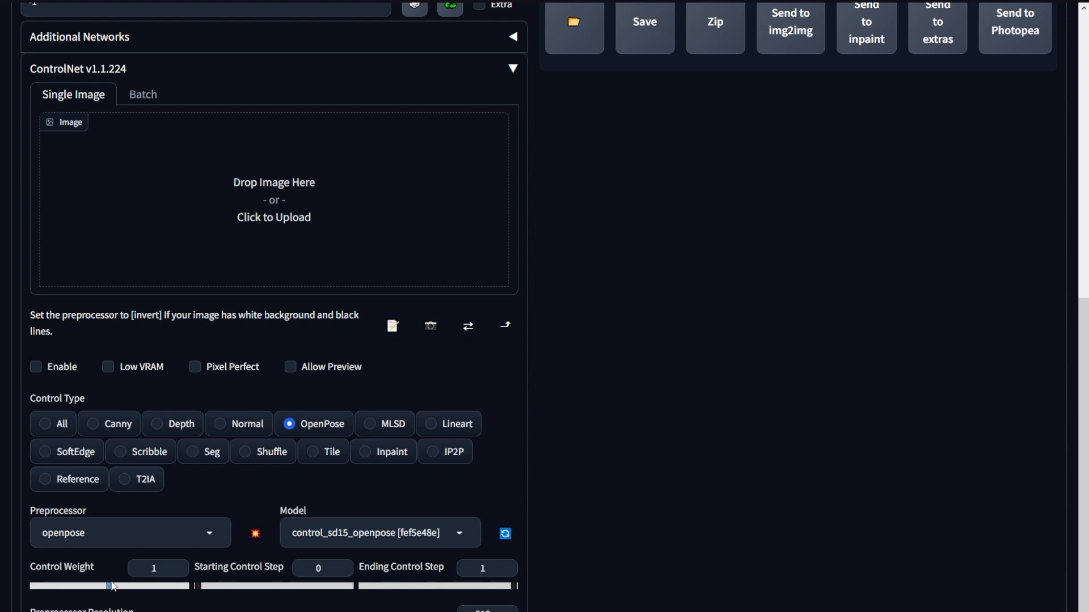
{"action": "mouse_move", "coordinate": [251, 550]}
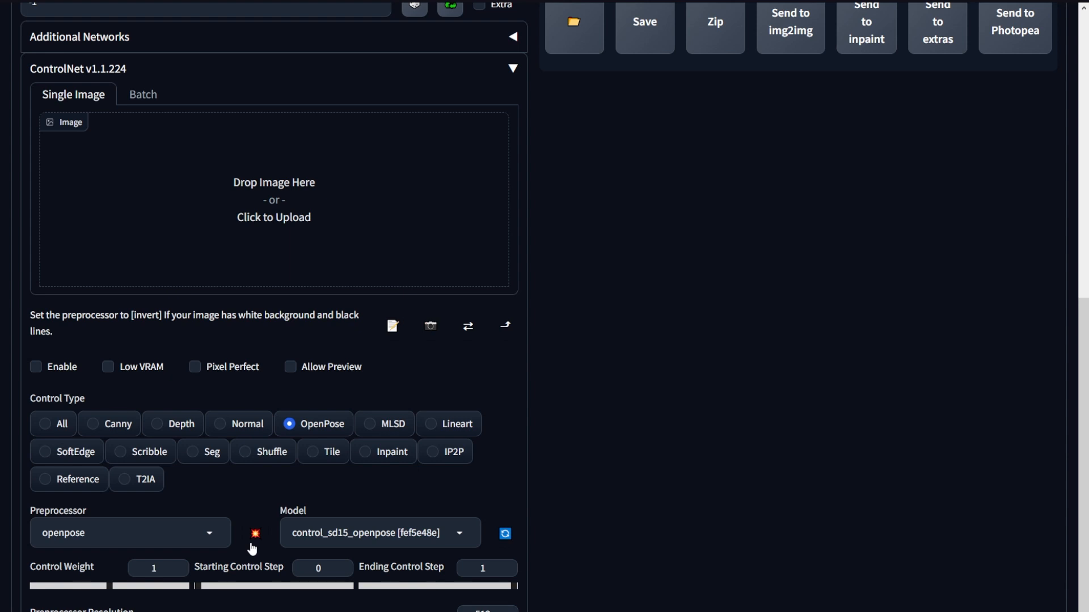
{"action": "scroll", "scroll_direction": "down", "scroll_amount": 3}
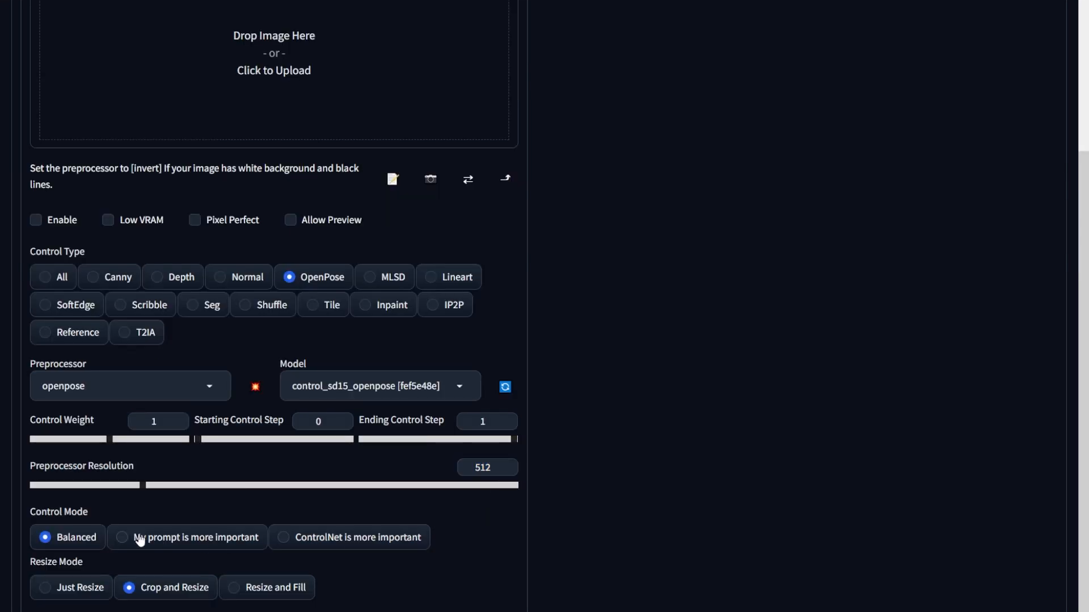
{"action": "left_click", "coordinate": [282, 537]}
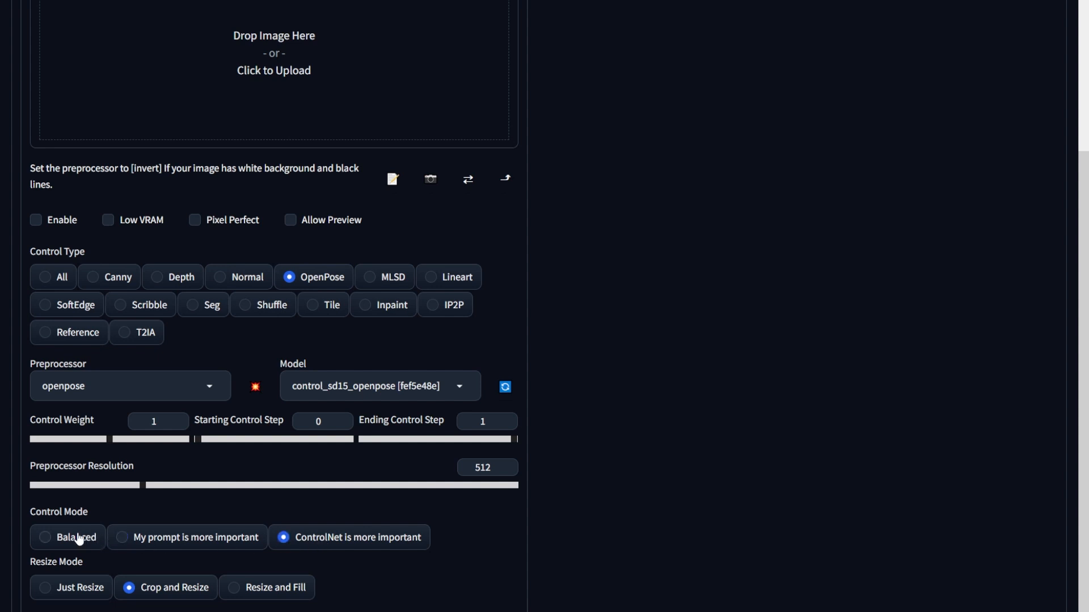
{"action": "left_click", "coordinate": [46, 537]}
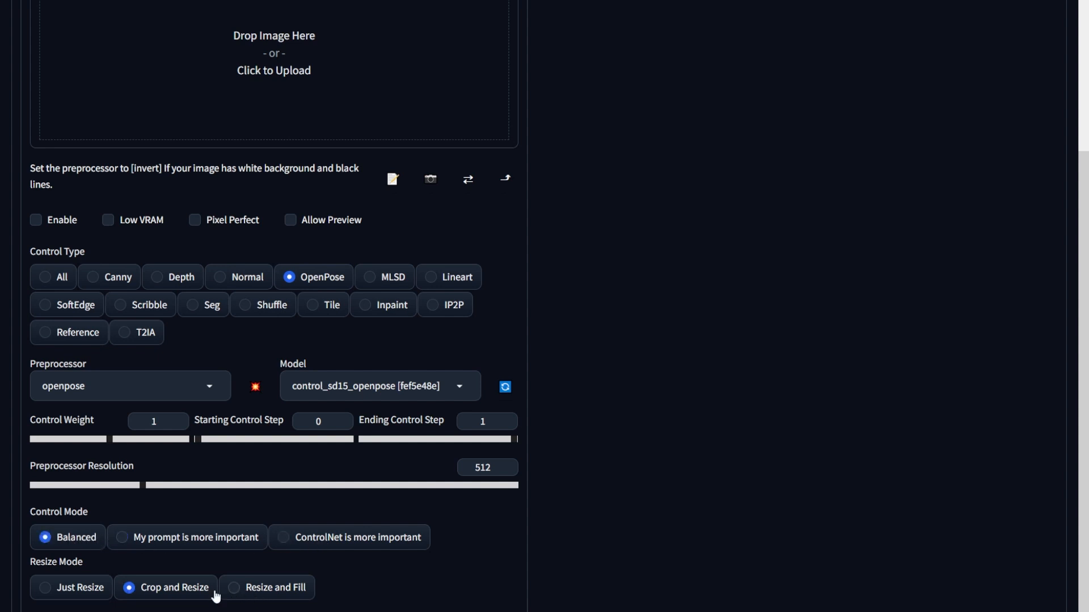
{"action": "left_click", "coordinate": [235, 587]}
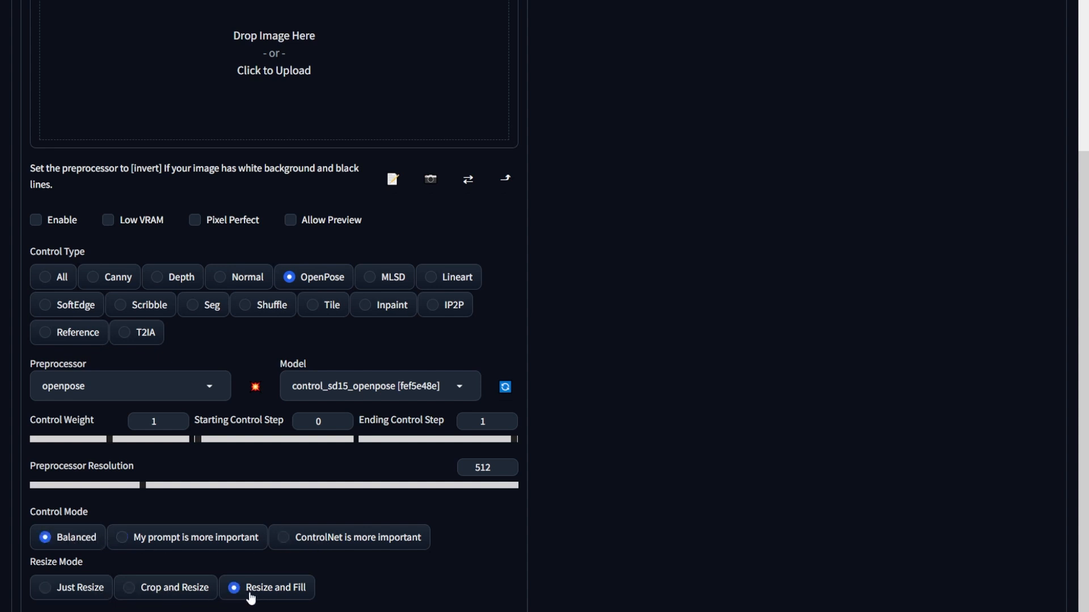
{"action": "left_click", "coordinate": [128, 588]}
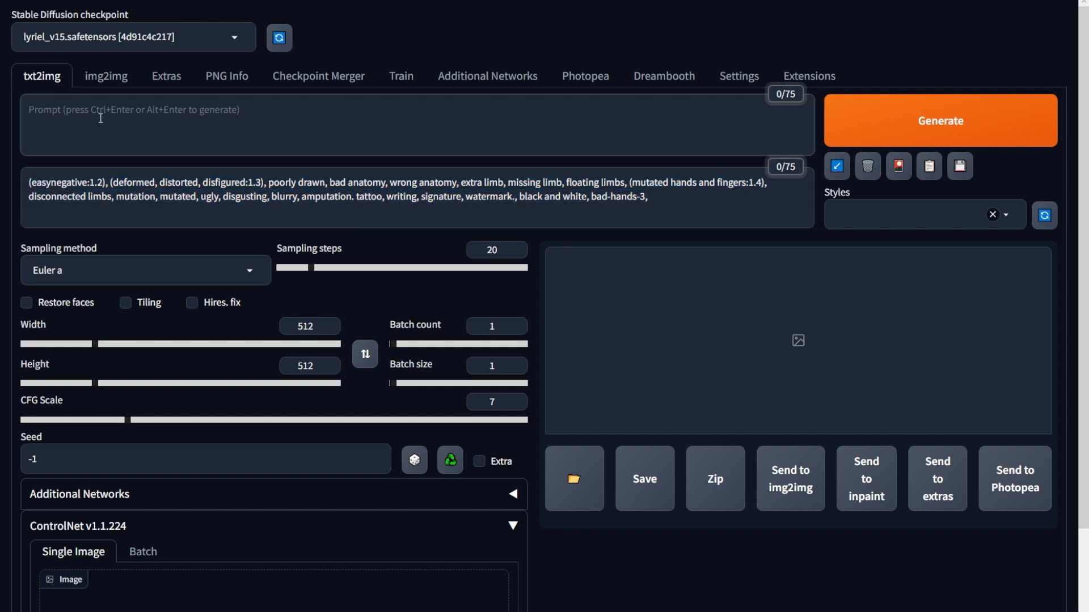
Step: Enter the prompt '1girl, brown hair, long hair, blue eyes, smiling, white blouse, hands up, portrait, simple background'
{"action": "type", "text": "1girl, brown hair, long hair"}
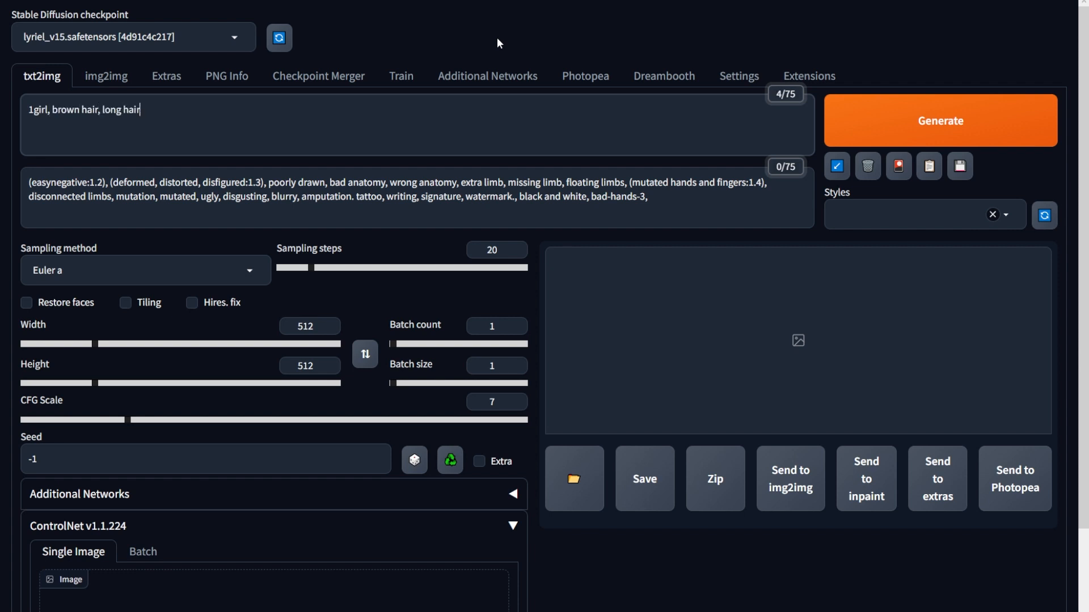
{"action": "type", "text": ", blue eyes, smiling, white blouse, hands up, top body shotm"}
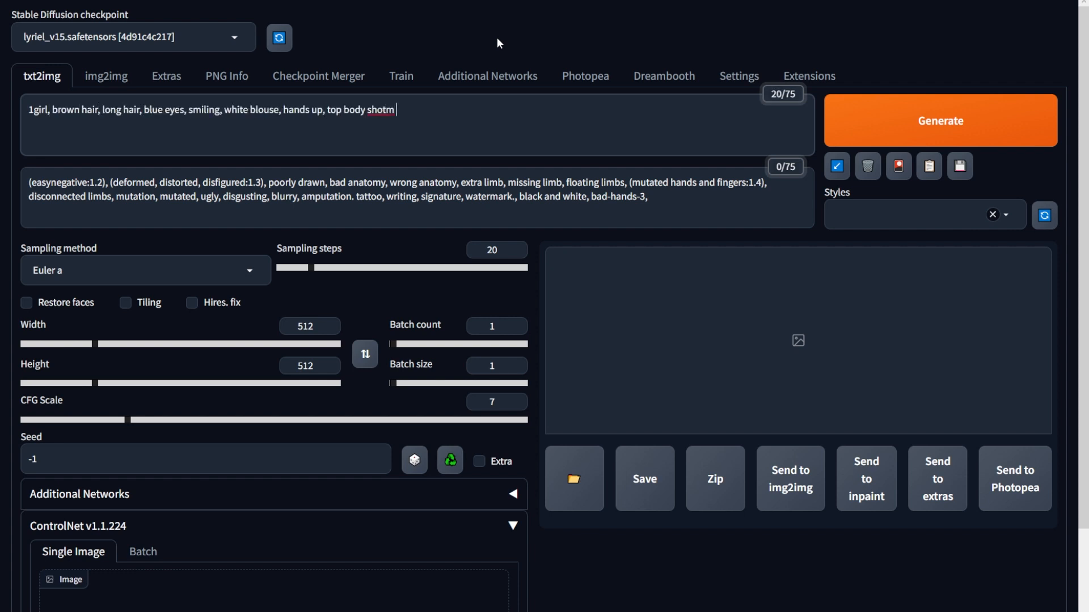
{"action": "type", "text": ", portrait, simple background"}
{"action": "left_click", "coordinate": [309, 366]}
{"action": "type", "text": "768"}
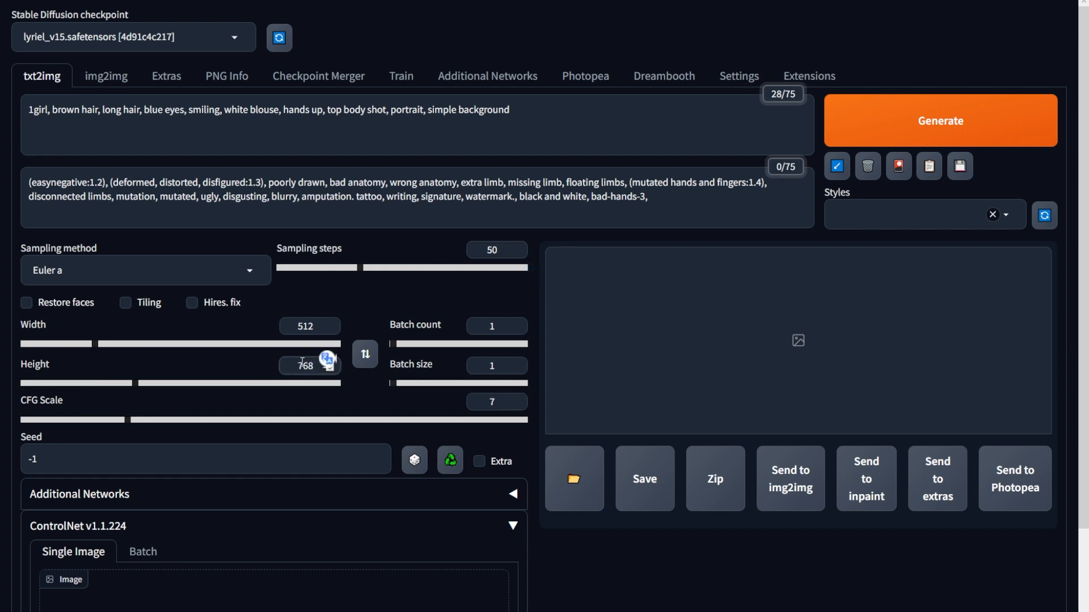
Step: Generate the 50-step 512×768 portrait, preview it full size, and regenerate
{"action": "left_click", "coordinate": [940, 120]}
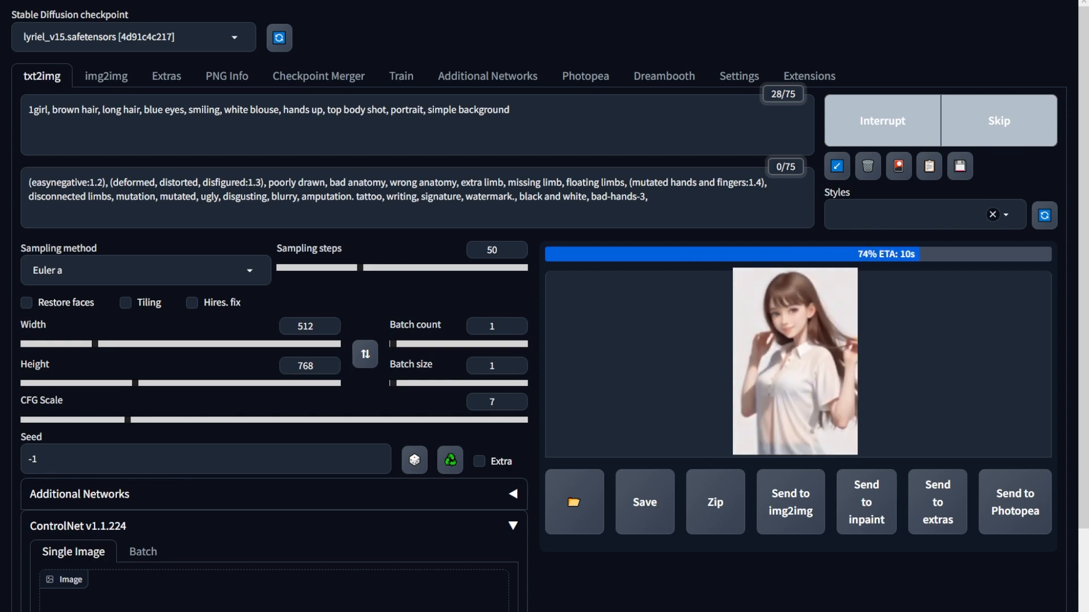
{"action": "left_click", "coordinate": [794, 361]}
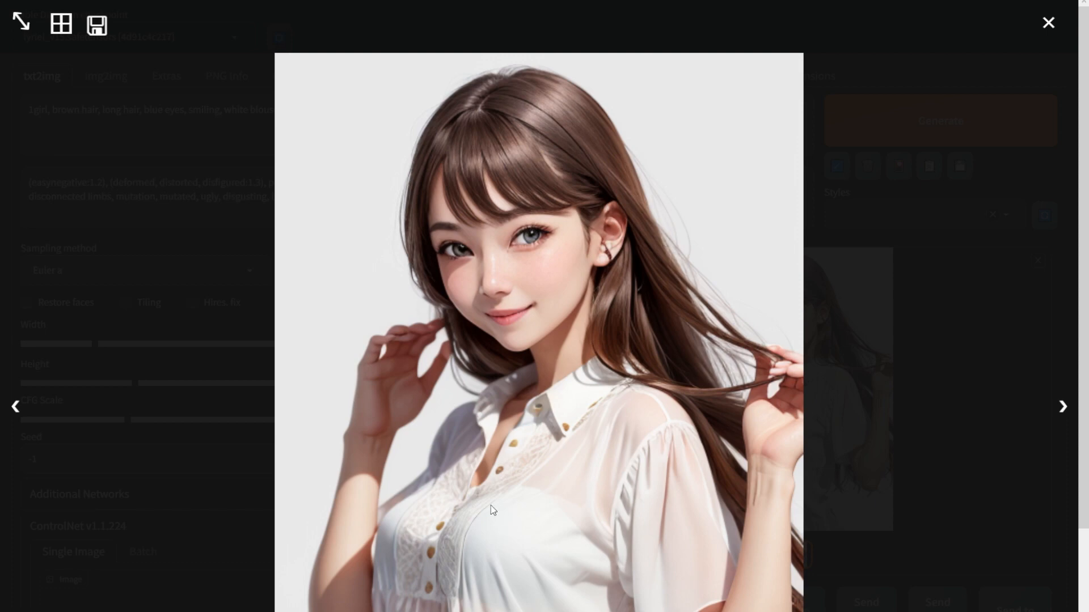
{"action": "left_click", "coordinate": [1048, 22]}
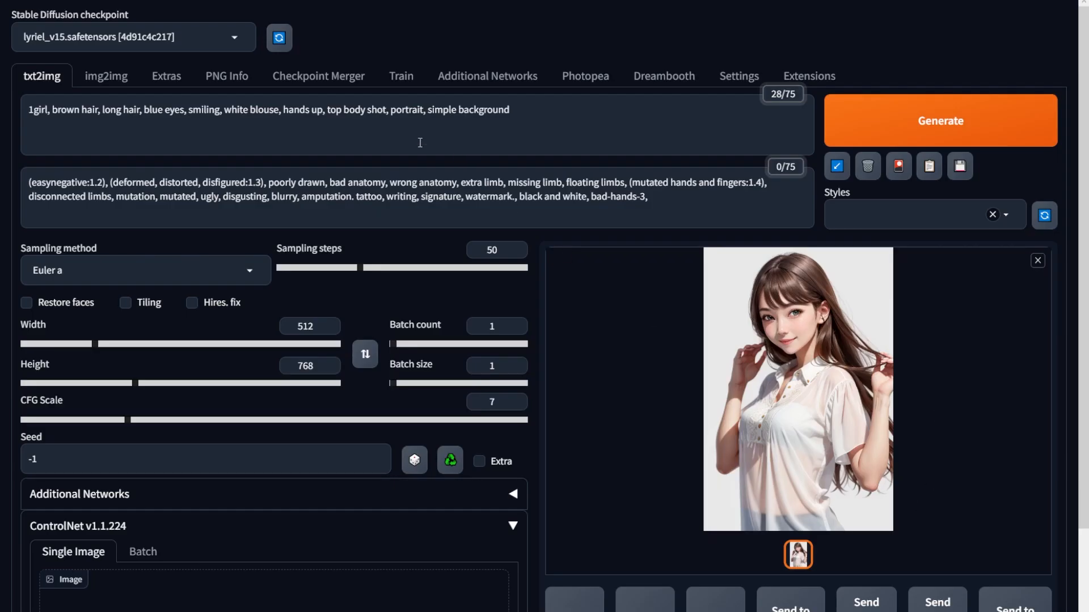
{"action": "left_click", "coordinate": [939, 120]}
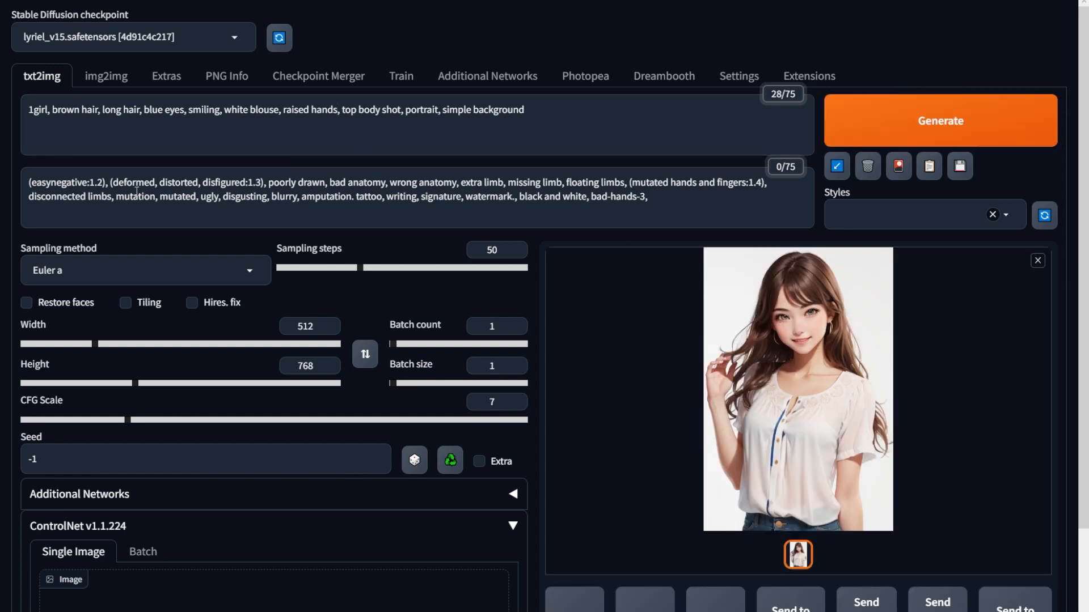
{"action": "mouse_move", "coordinate": [784, 325]}
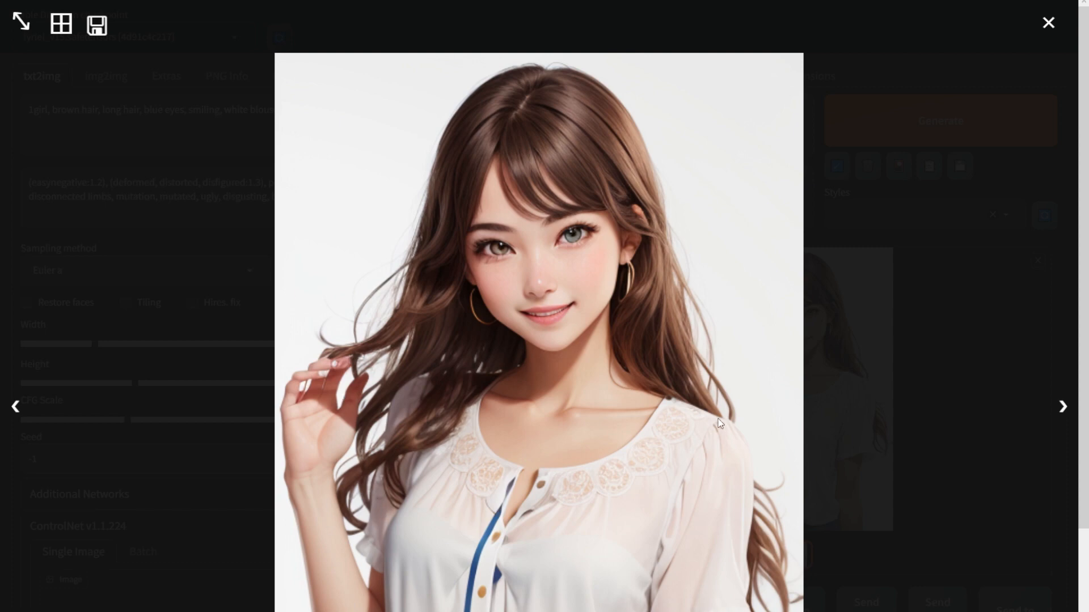
{"action": "left_click", "coordinate": [1048, 22]}
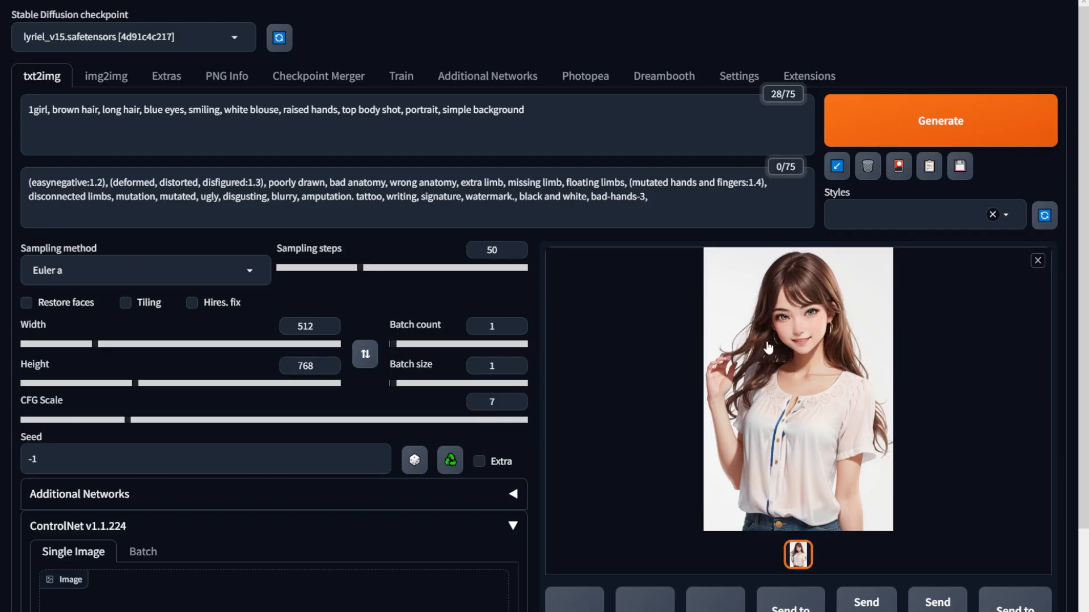
Step: Load the raised-arms photo in BIRME and set the output height to 768
{"action": "scroll", "scroll_direction": "down", "scroll_amount": 3}
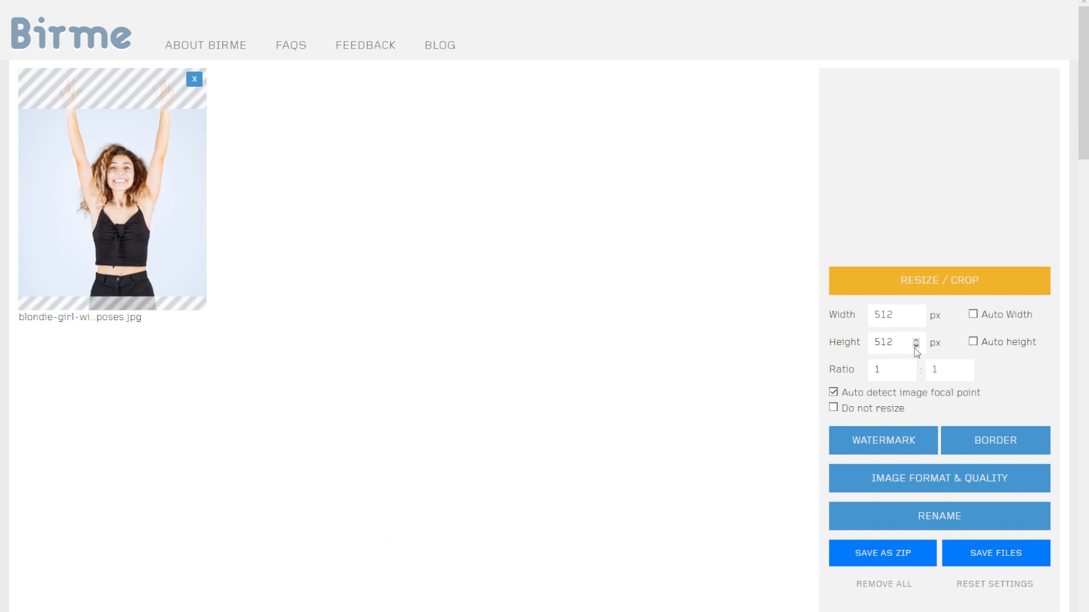
{"action": "type", "text": "768"}
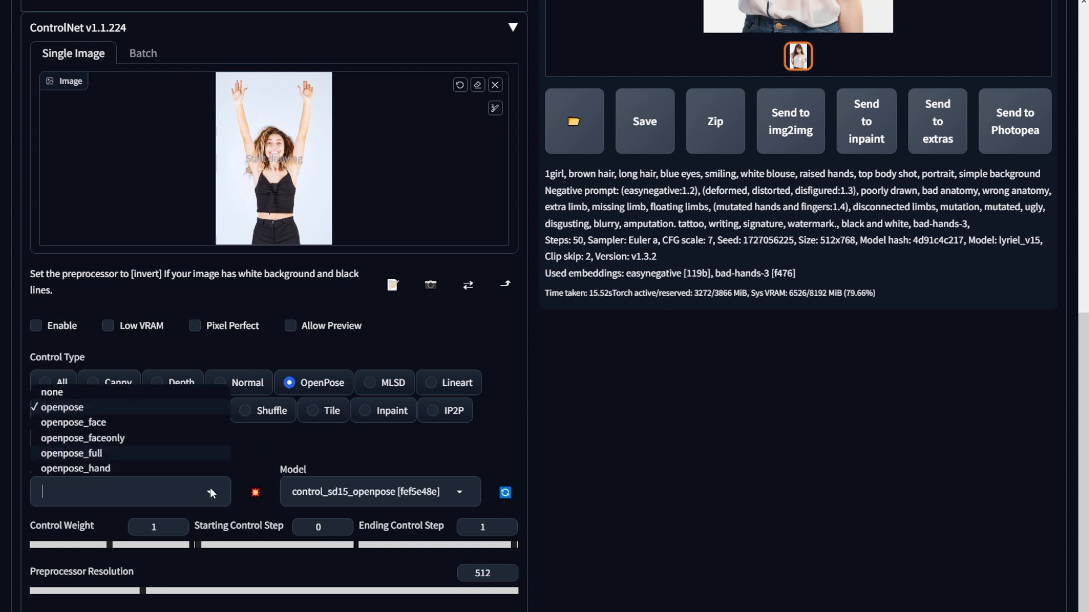
Step: Enable the ControlNet unit with the openpose preprocessor on the raised-arms photo
{"action": "left_click", "coordinate": [62, 407]}
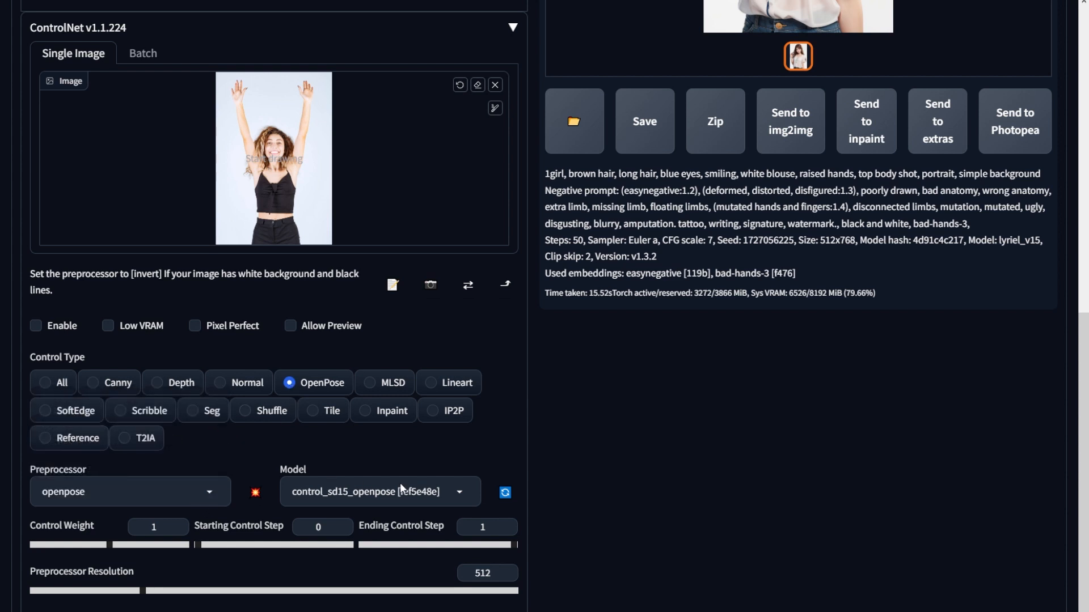
{"action": "left_click", "coordinate": [375, 492]}
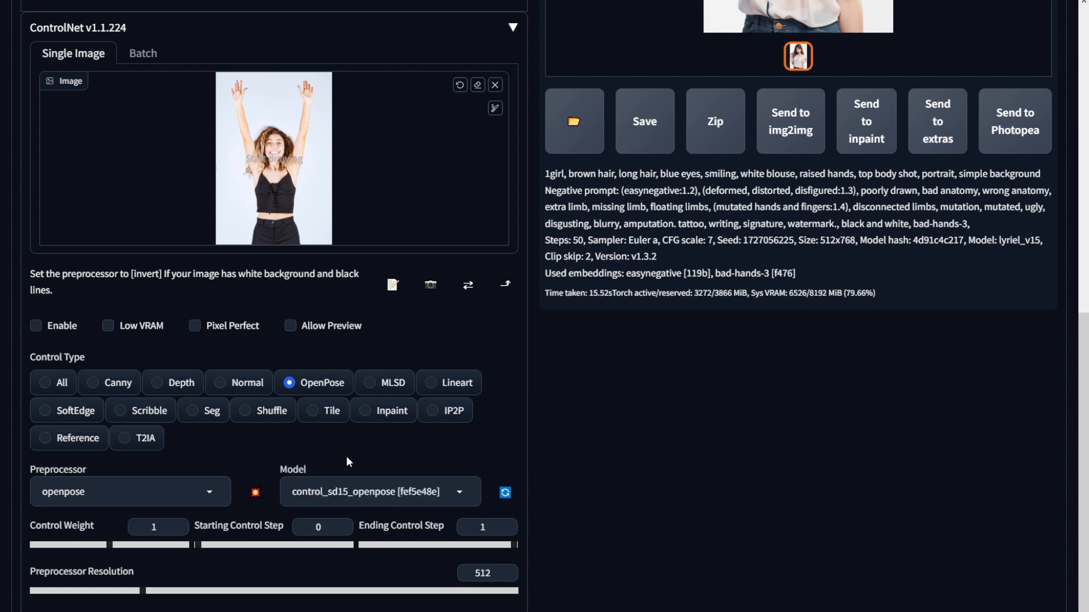
{"action": "left_click", "coordinate": [35, 327]}
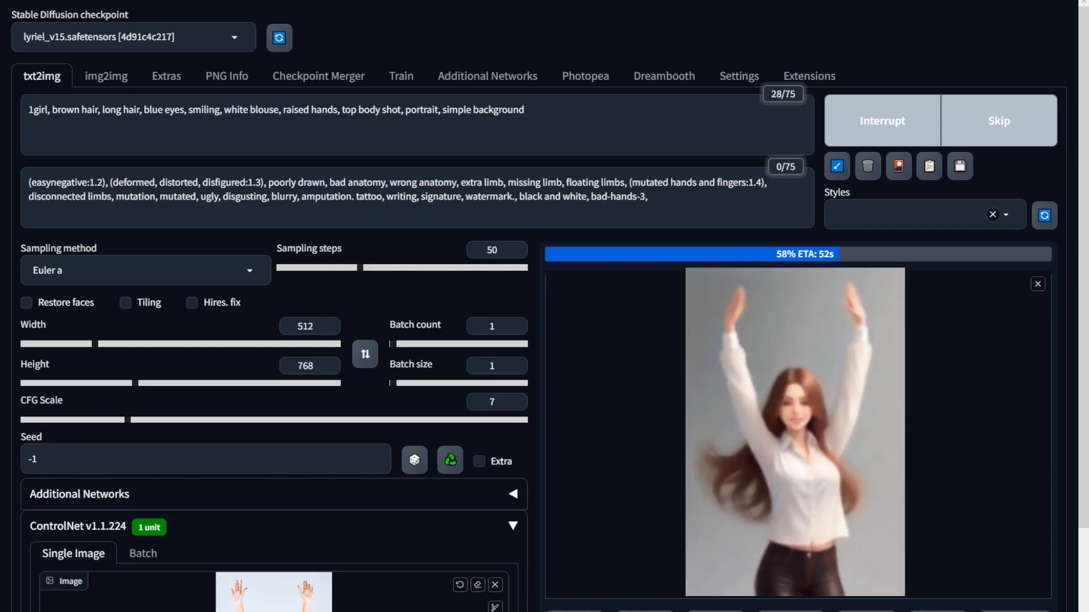
Step: View the generated raised-arms portrait and the detected pose skeleton full size
{"action": "left_click", "coordinate": [794, 430]}
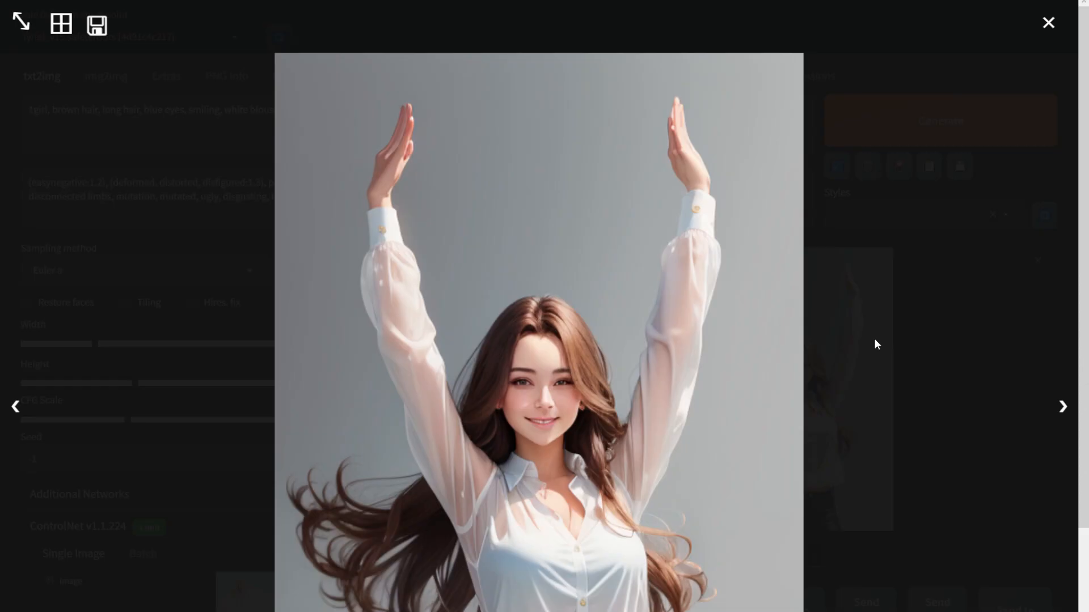
{"action": "left_click", "coordinate": [1048, 22]}
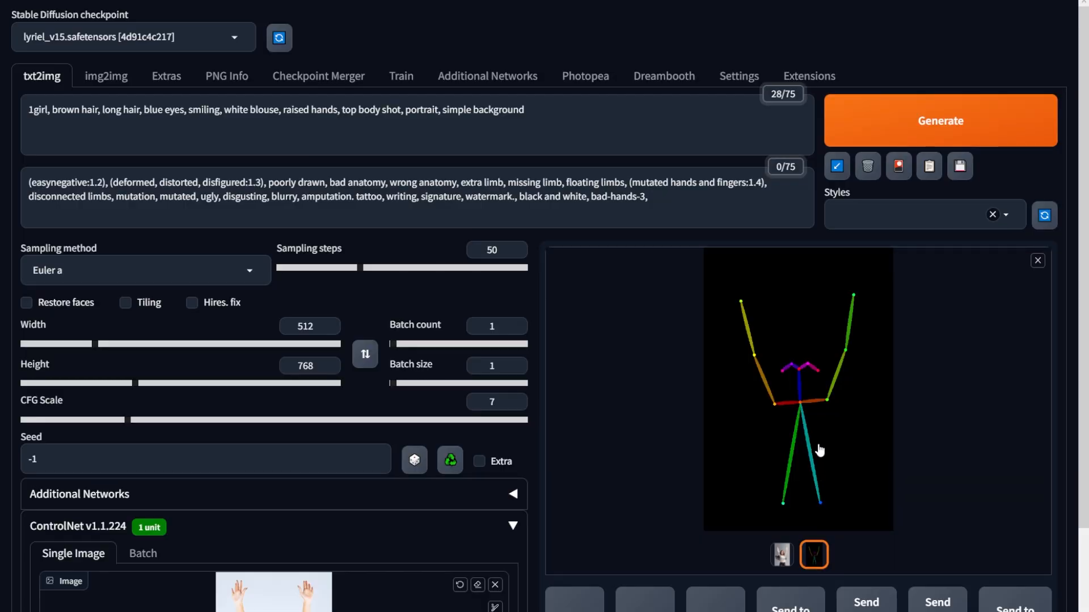
{"action": "left_click", "coordinate": [798, 389]}
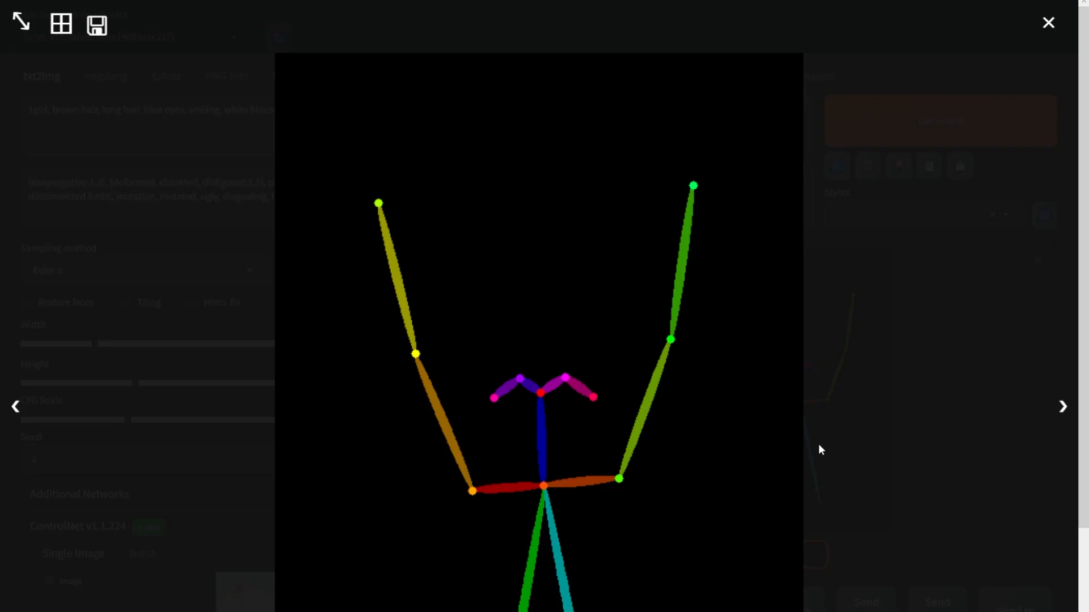
{"action": "mouse_move", "coordinate": [639, 446]}
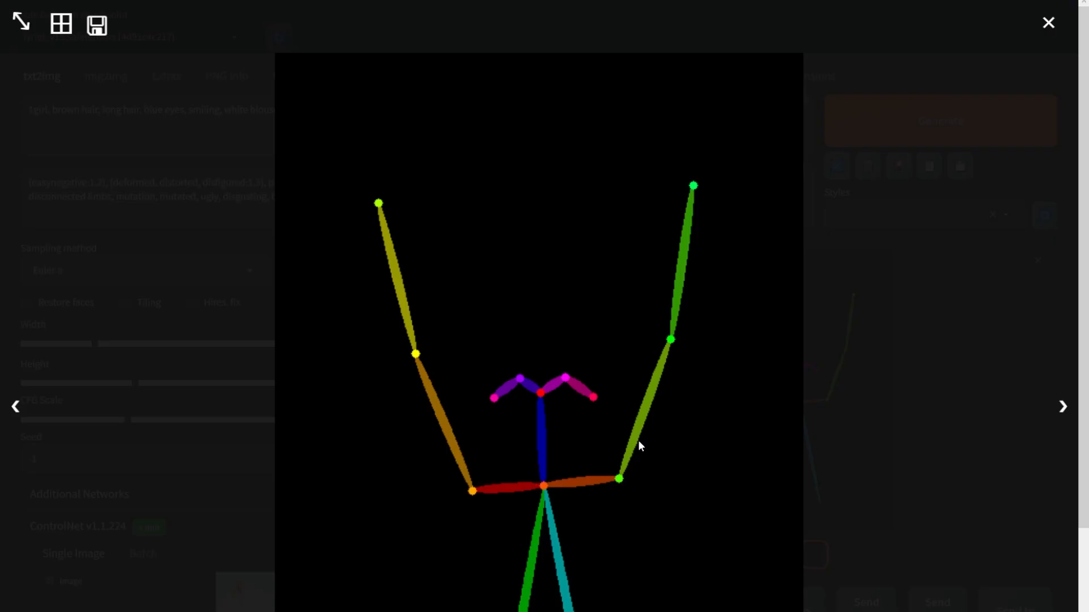
{"action": "mouse_move", "coordinate": [389, 278]}
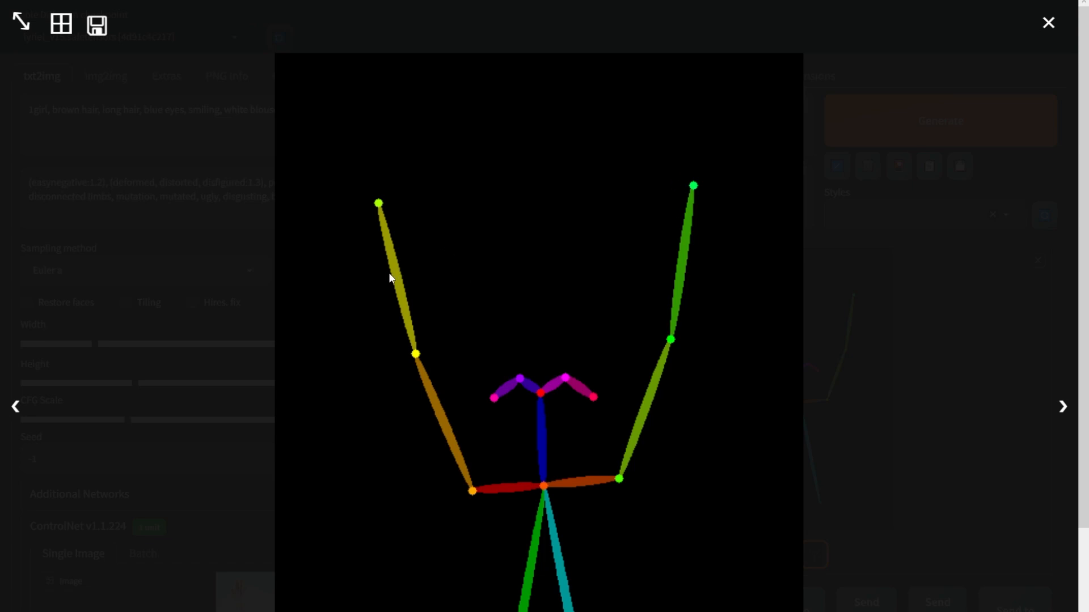
{"action": "mouse_move", "coordinate": [611, 507]}
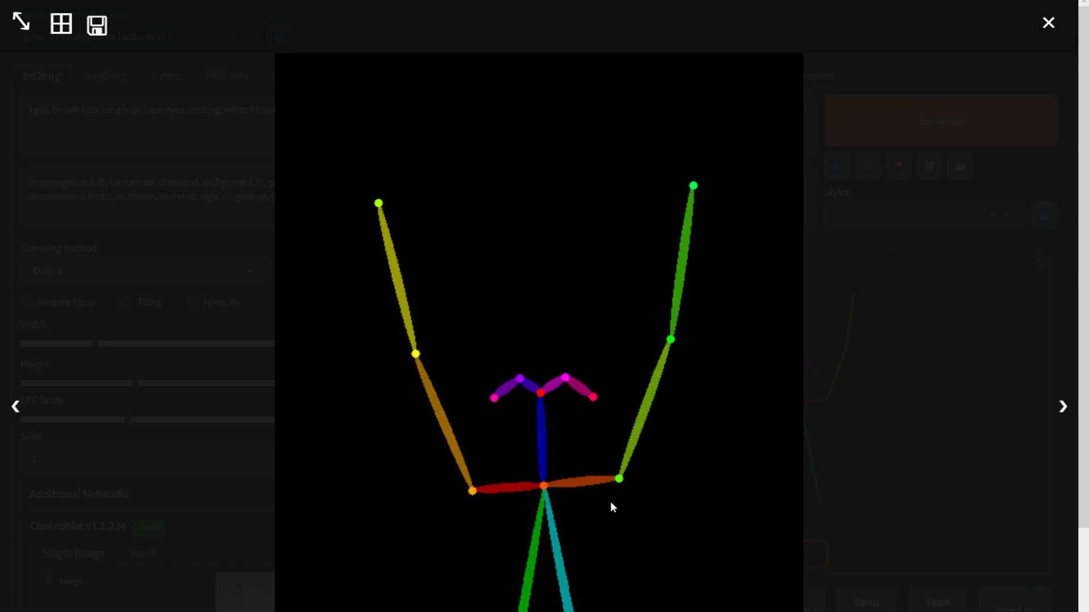
{"action": "left_click", "coordinate": [1048, 22]}
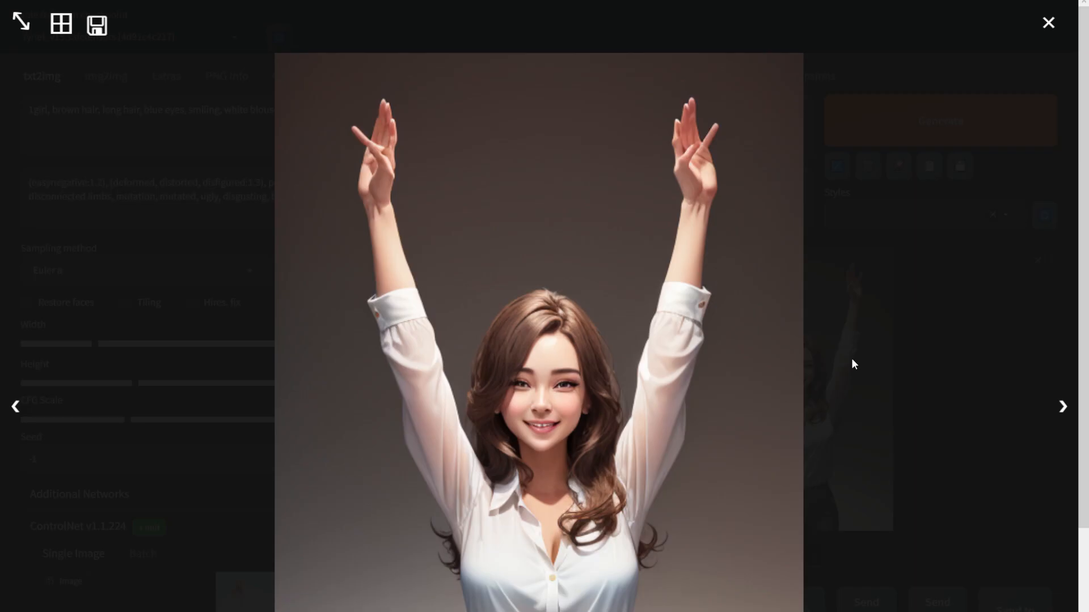
{"action": "mouse_move", "coordinate": [659, 381]}
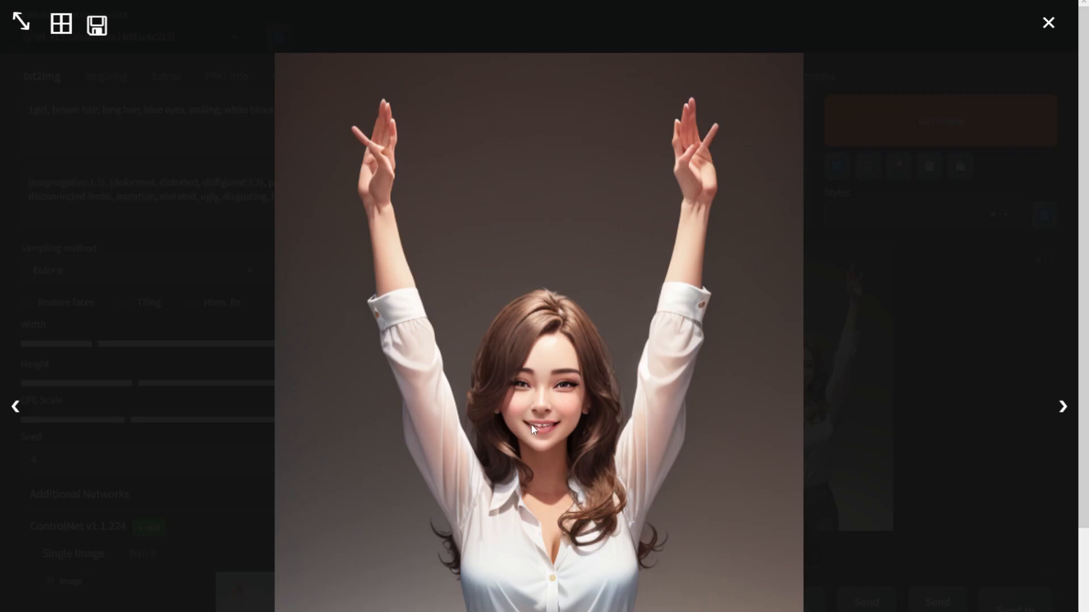
{"action": "mouse_move", "coordinate": [851, 556]}
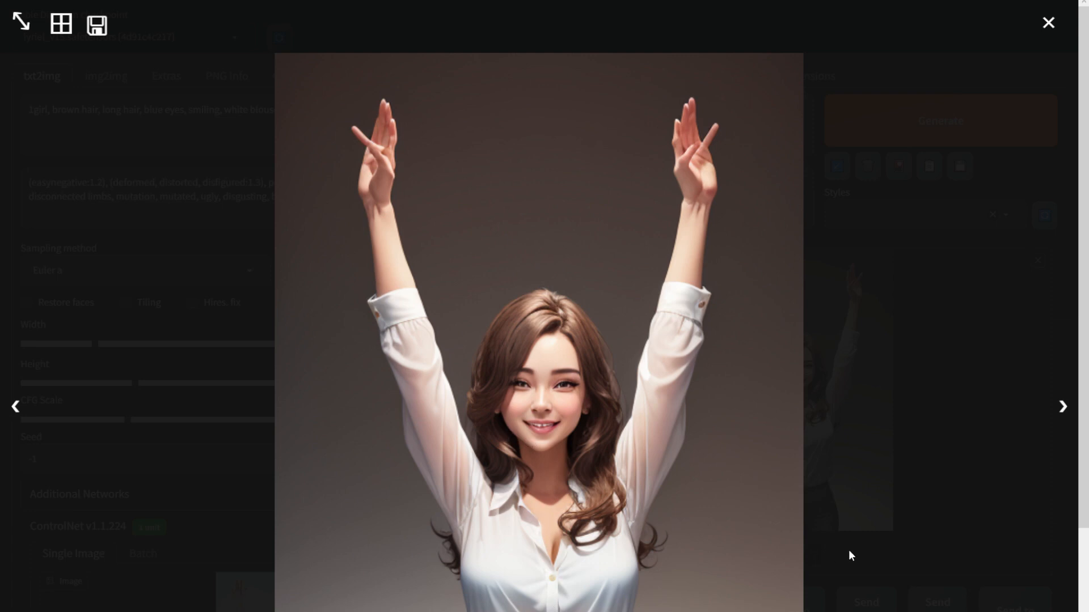
{"action": "mouse_move", "coordinate": [868, 547]}
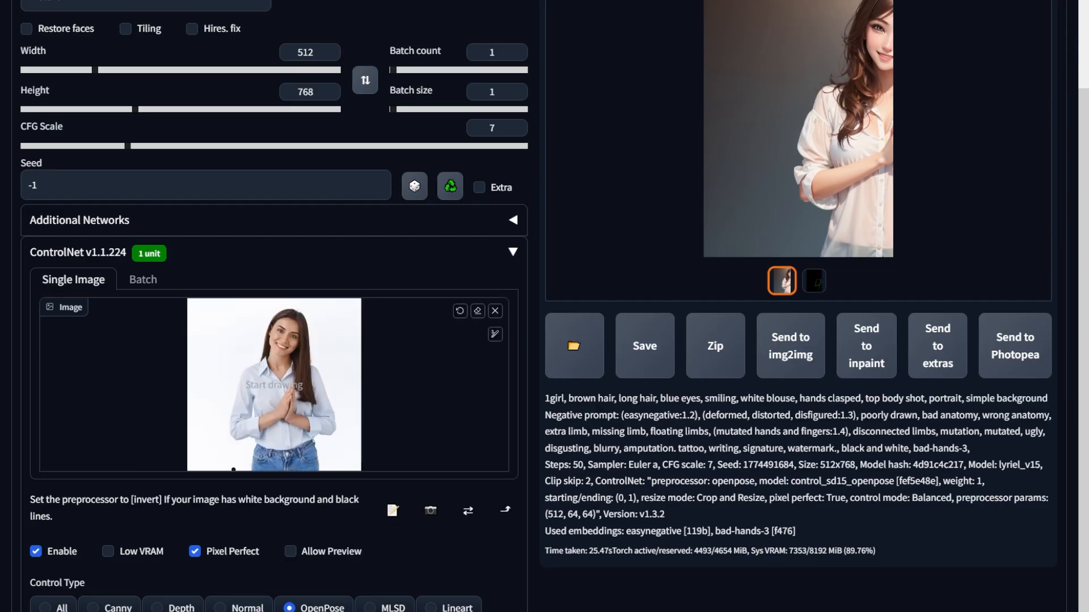
{"action": "scroll", "scroll_direction": "down", "scroll_amount": 3}
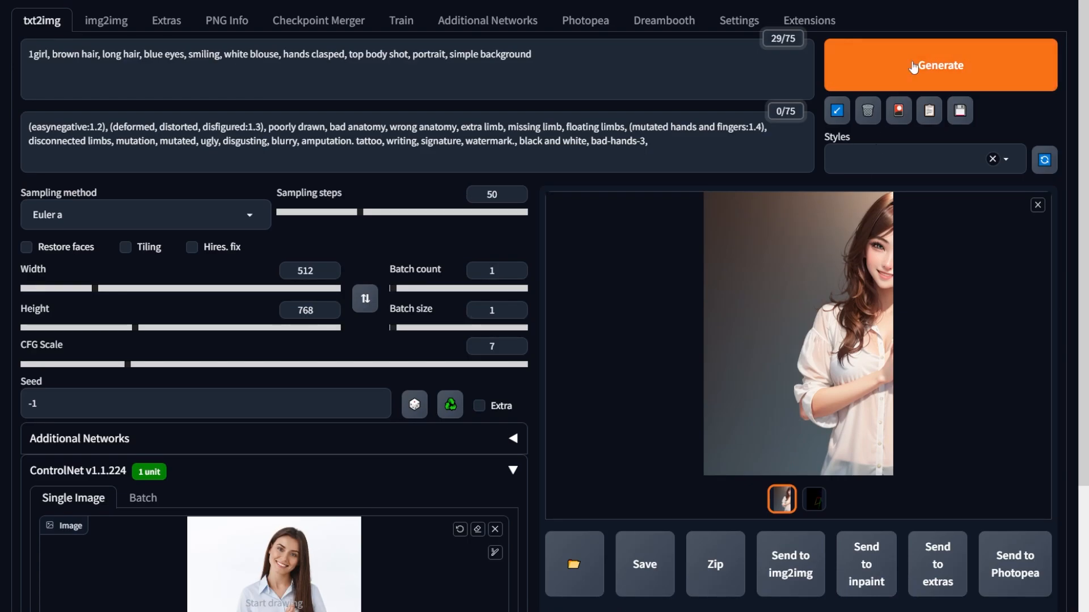
{"action": "left_click", "coordinate": [940, 64]}
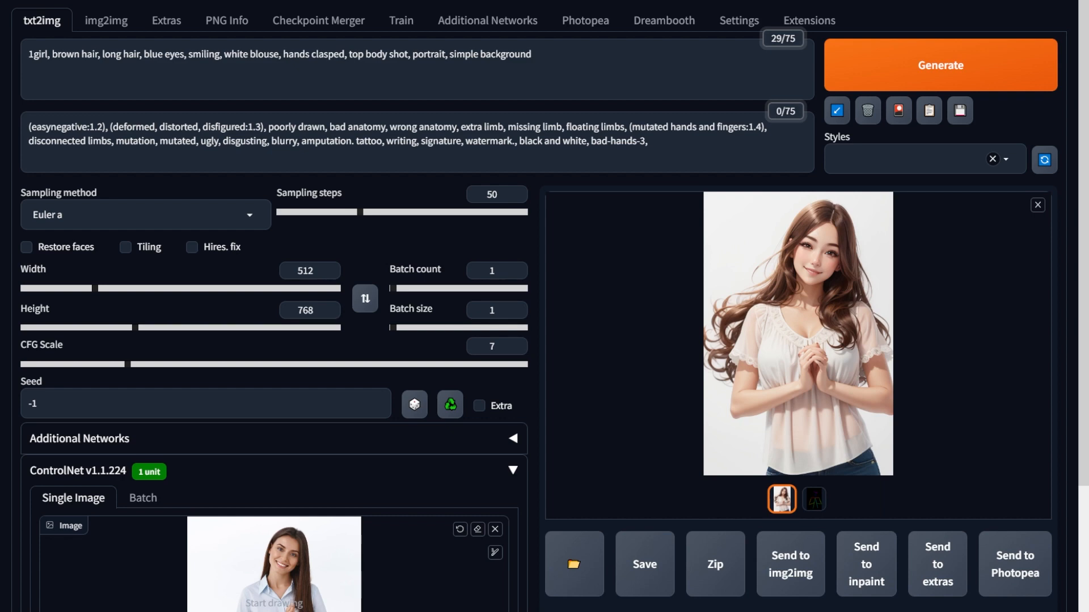
{"action": "scroll", "scroll_direction": "down", "scroll_amount": 3}
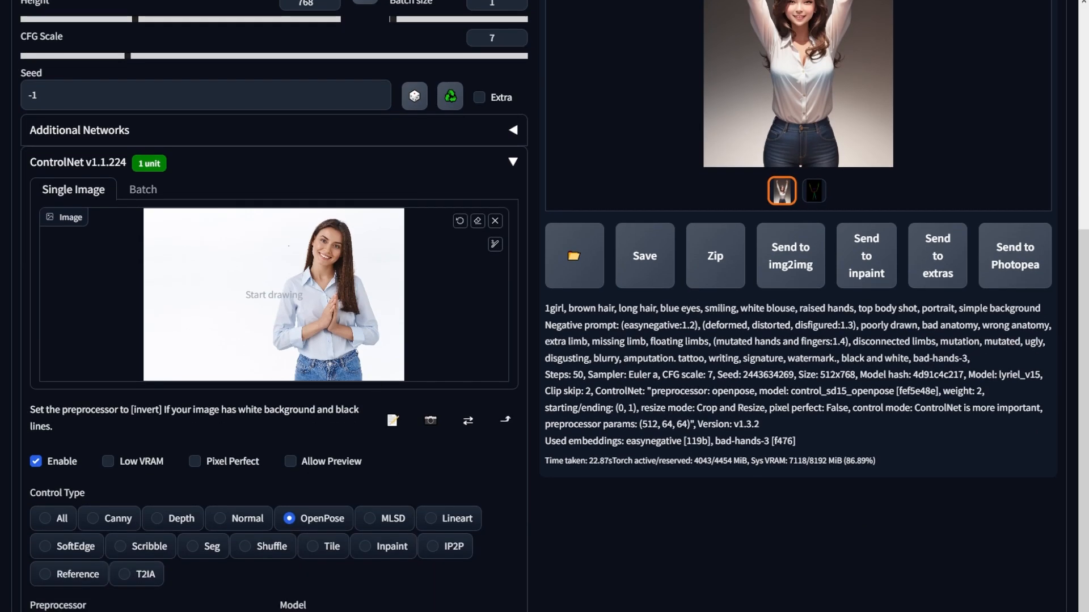
{"action": "scroll", "scroll_direction": "down", "scroll_amount": 3}
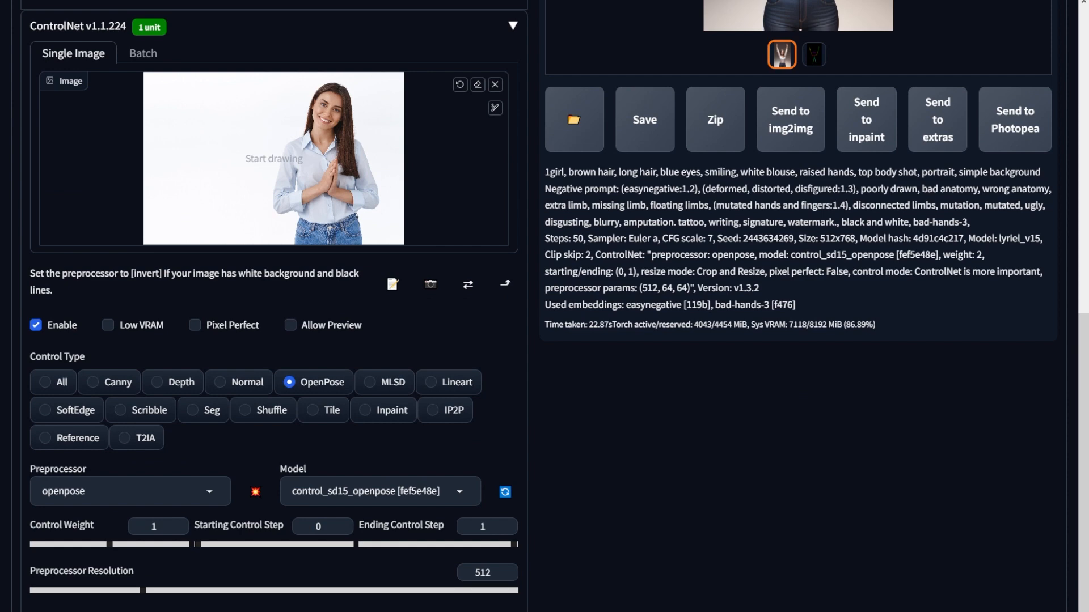
{"action": "scroll", "scroll_direction": "down", "scroll_amount": 3}
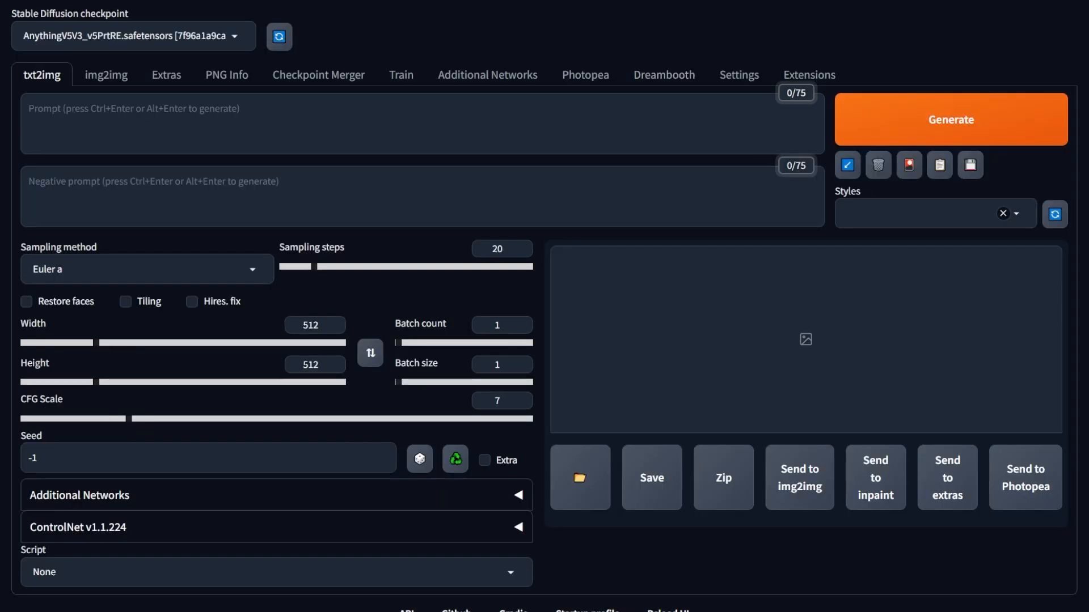
Step: Apply the installed extensions and restart the UI to load OpenPose Editor
{"action": "left_click", "coordinate": [738, 75]}
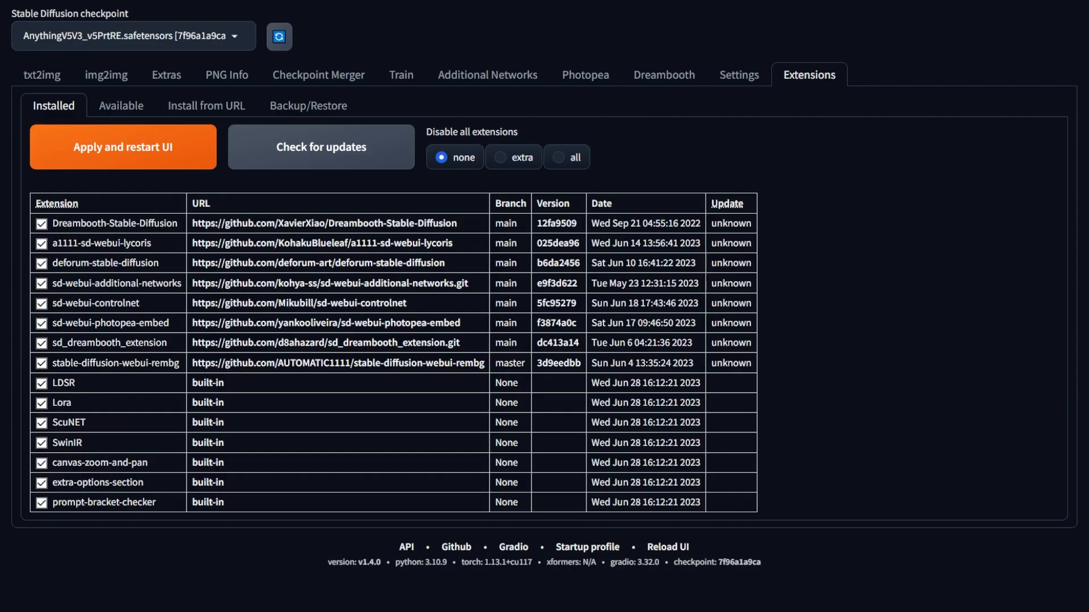
{"action": "left_click", "coordinate": [206, 105]}
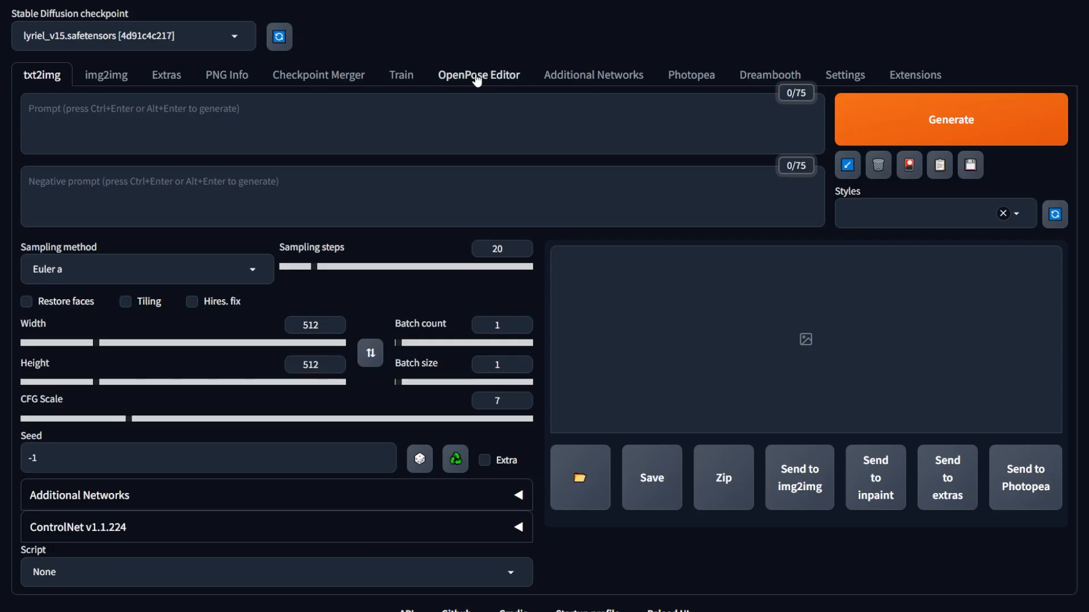
Step: Raise both skeleton arms above the shoulders in the OpenPose Editor
{"action": "left_click", "coordinate": [478, 75]}
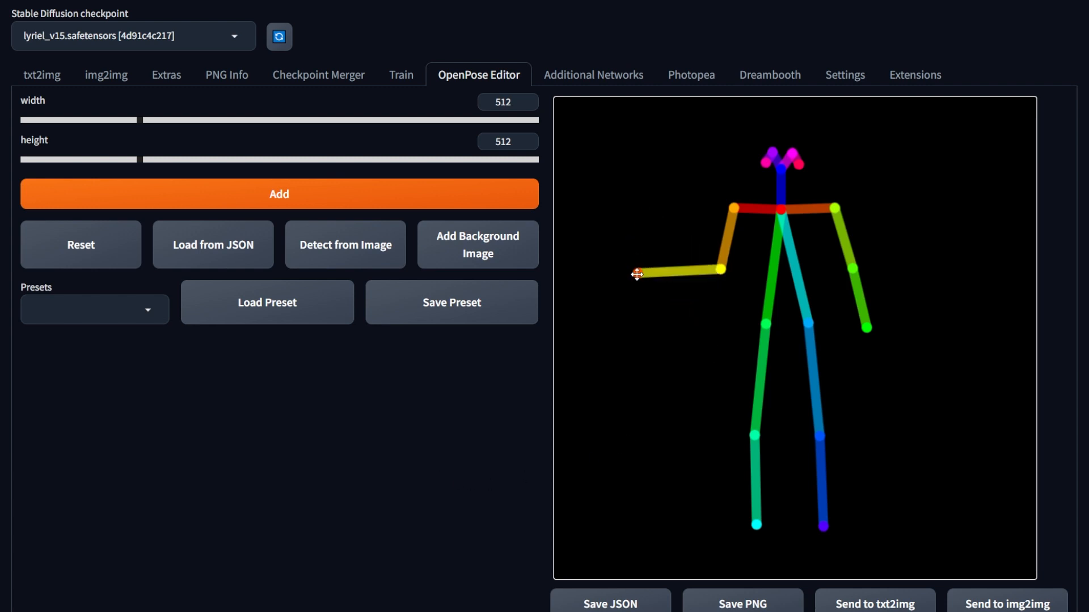
{"action": "left_click_drag", "start_coordinate": [636, 275], "coordinate": [655, 233]}
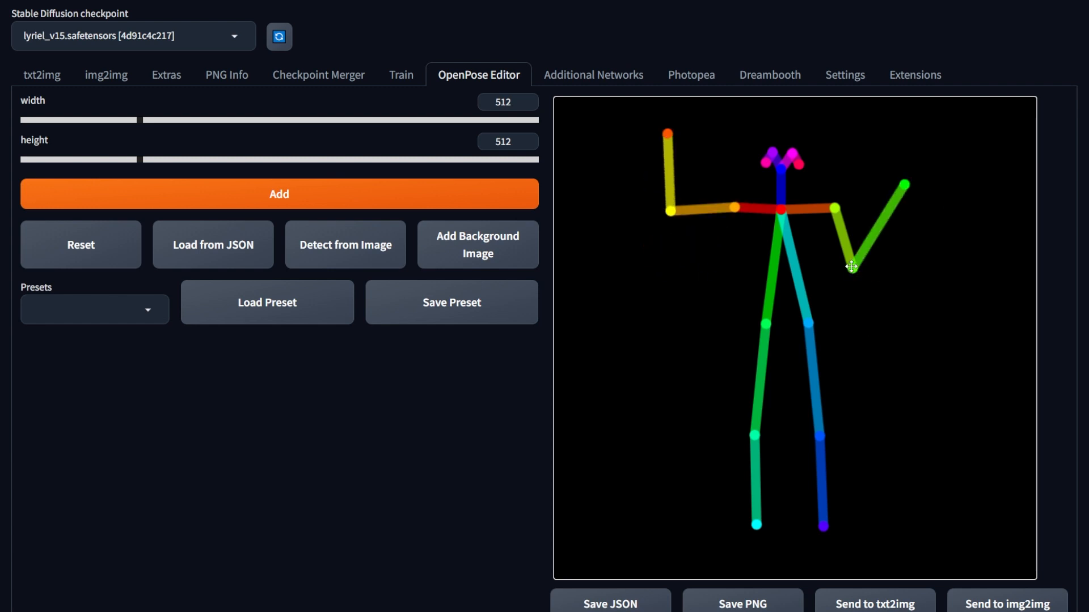
{"action": "left_click", "coordinate": [94, 309]}
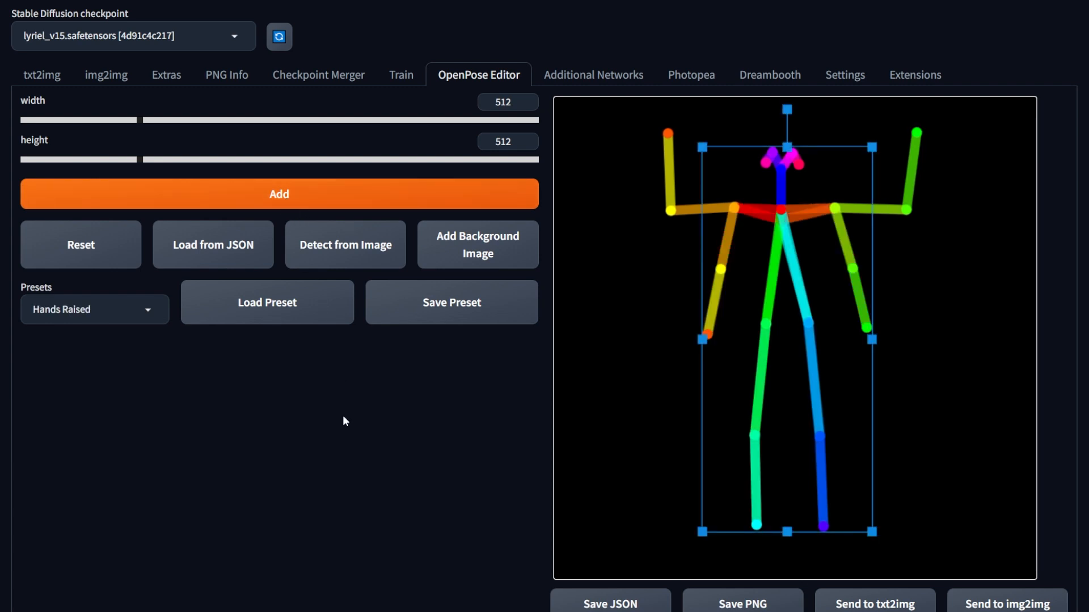
Step: Save the pose as preset 'Hands Raised' and send it to txt2img ControlNet
{"action": "left_click", "coordinate": [451, 303]}
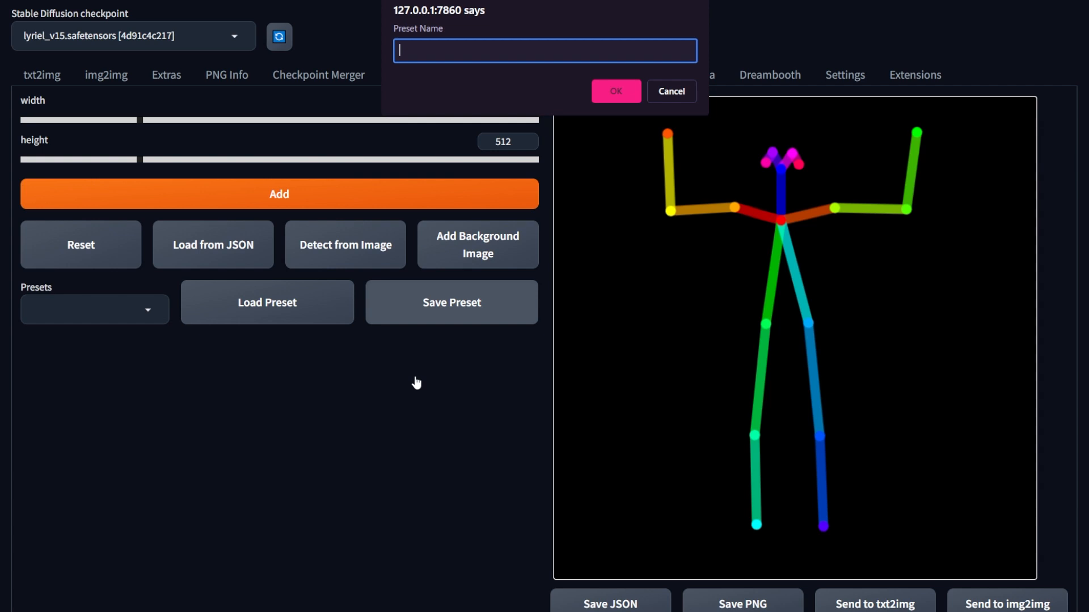
{"action": "type", "text": "Hands Raised"}
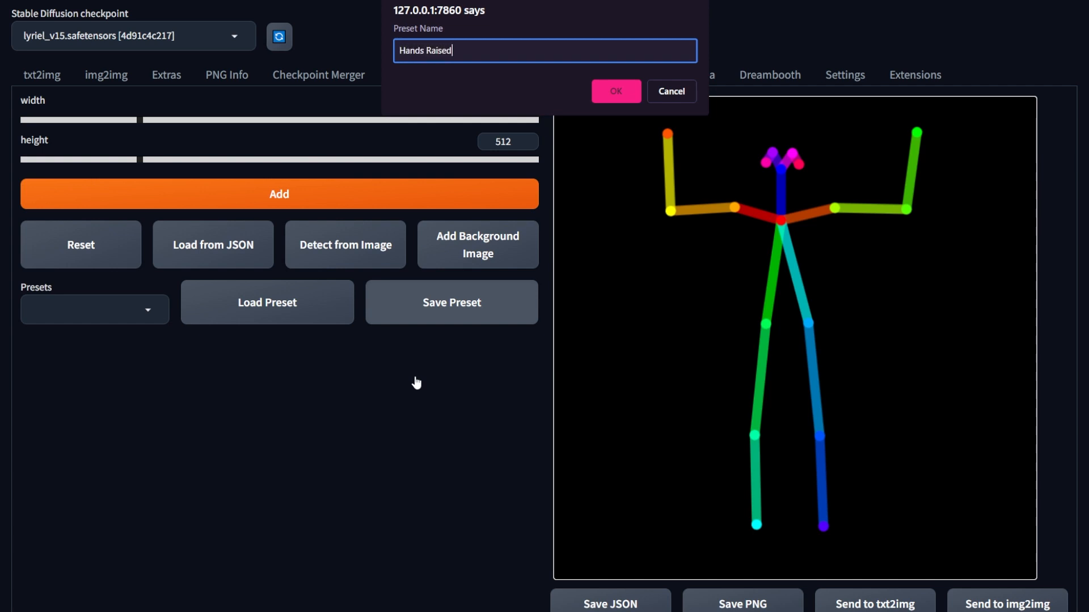
{"action": "left_click", "coordinate": [614, 91]}
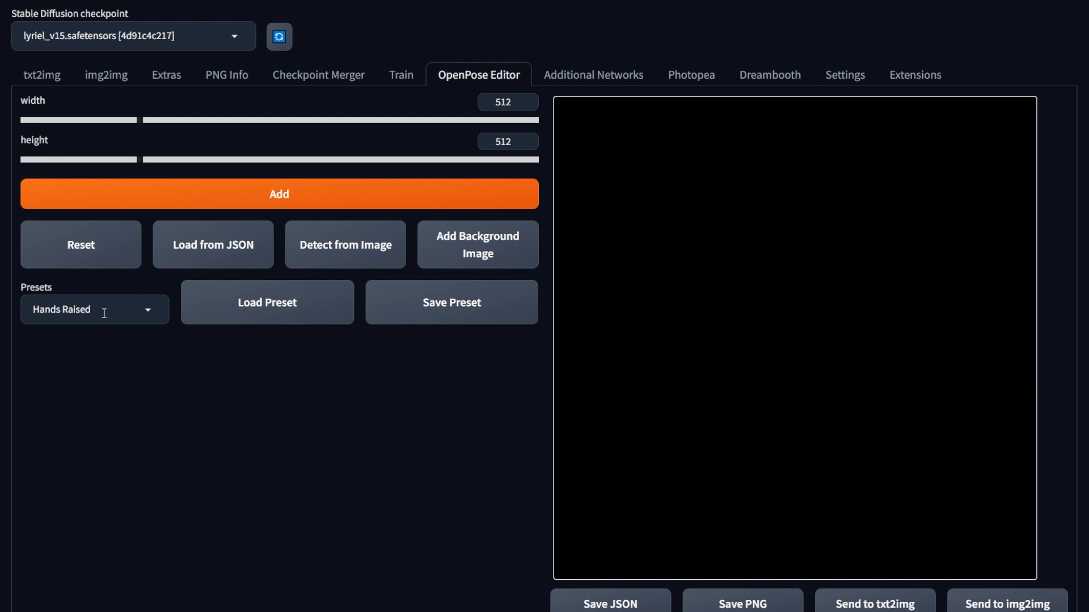
{"action": "left_click", "coordinate": [267, 302]}
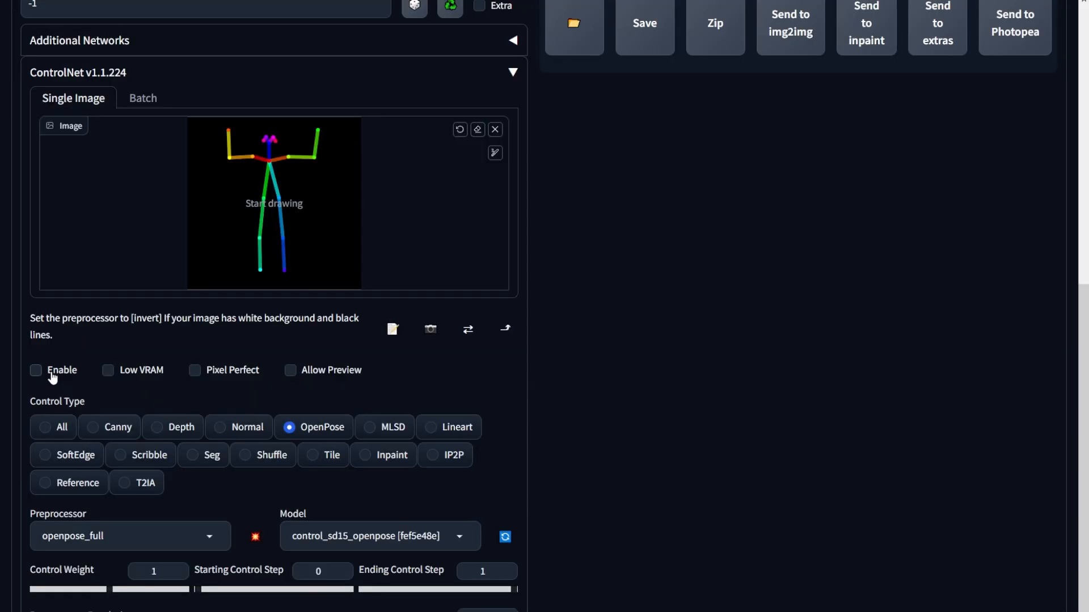
Step: Enable ControlNet for the skeleton image with preprocessor set to none
{"action": "left_click", "coordinate": [35, 371]}
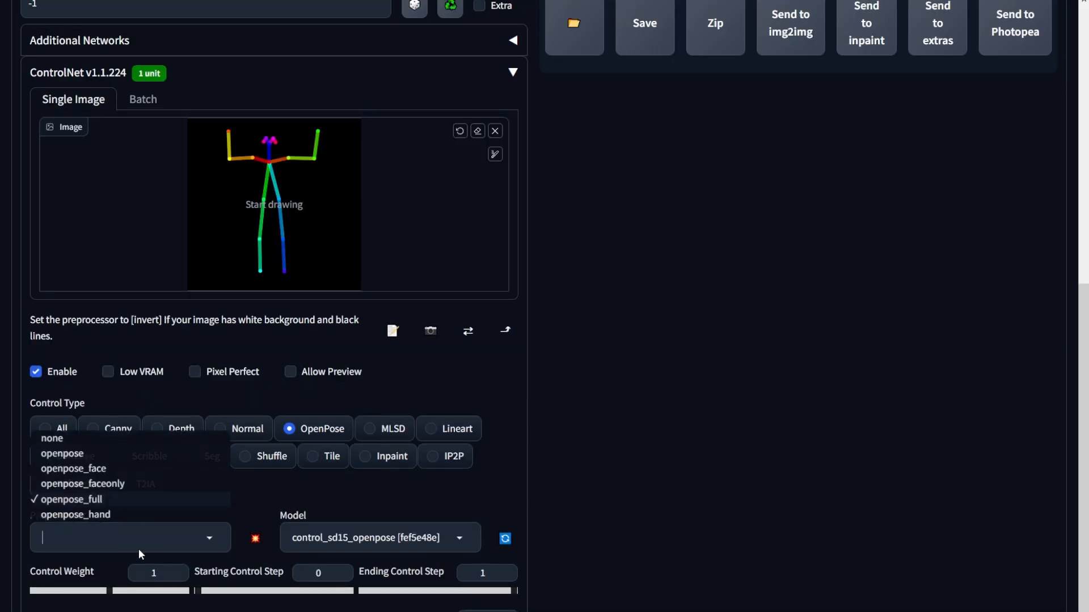
{"action": "mouse_move", "coordinate": [63, 442]}
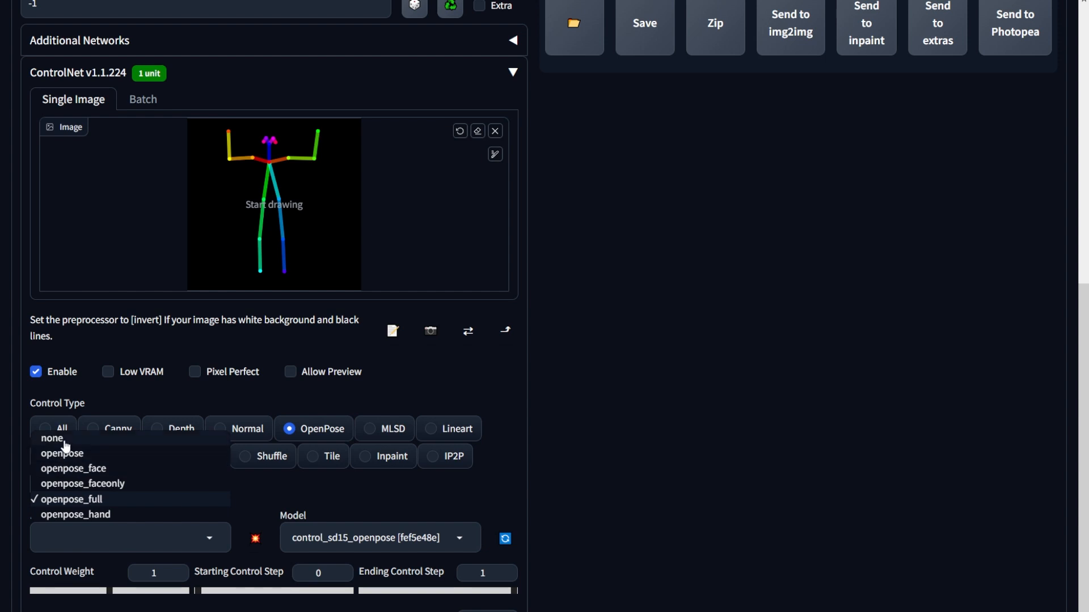
{"action": "left_click", "coordinate": [52, 438]}
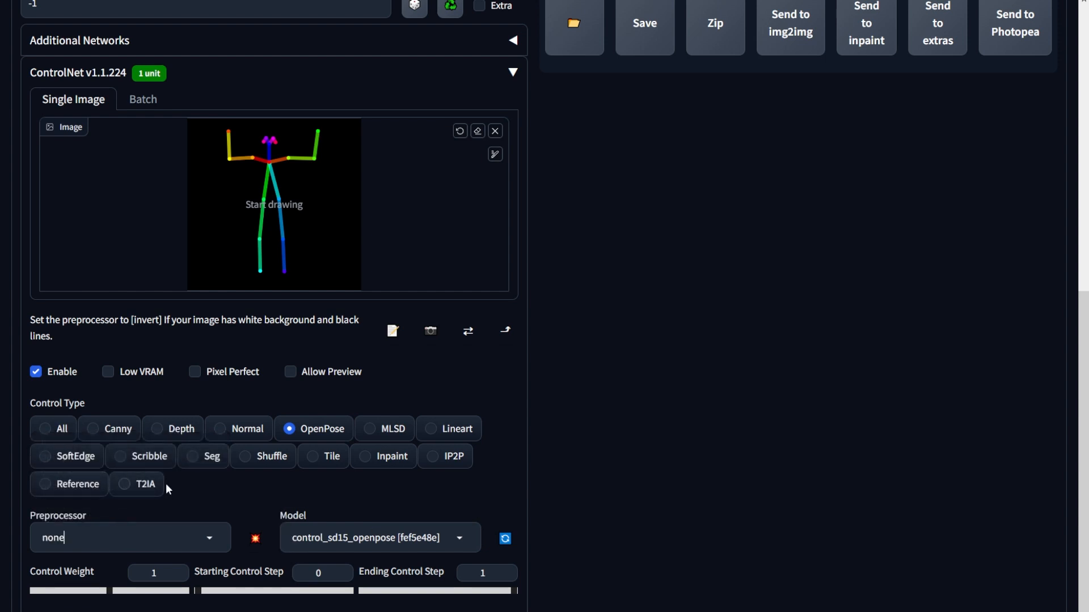
{"action": "mouse_move", "coordinate": [341, 593]}
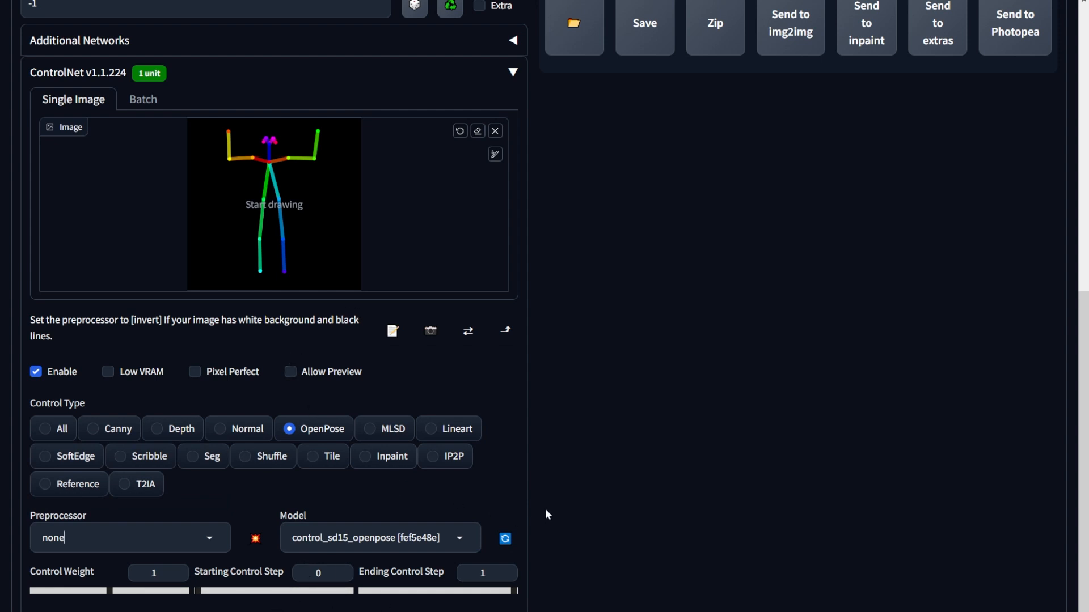
{"action": "scroll", "scroll_direction": "up", "scroll_amount": 3}
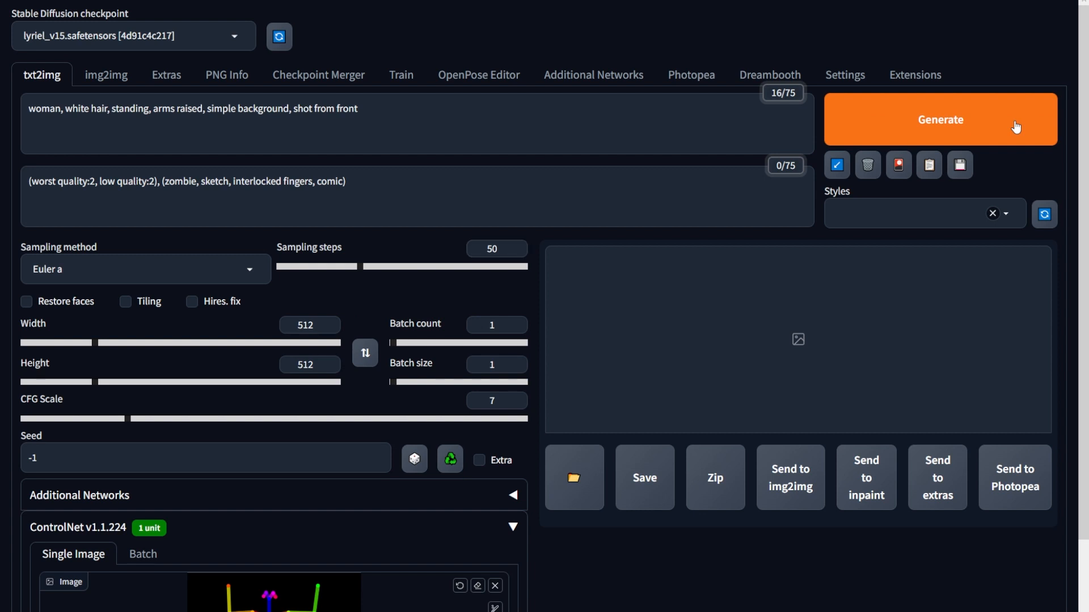
Step: Generate the white-haired arms-raised woman, view her enlarged, and return to the pose editor
{"action": "left_click", "coordinate": [940, 119]}
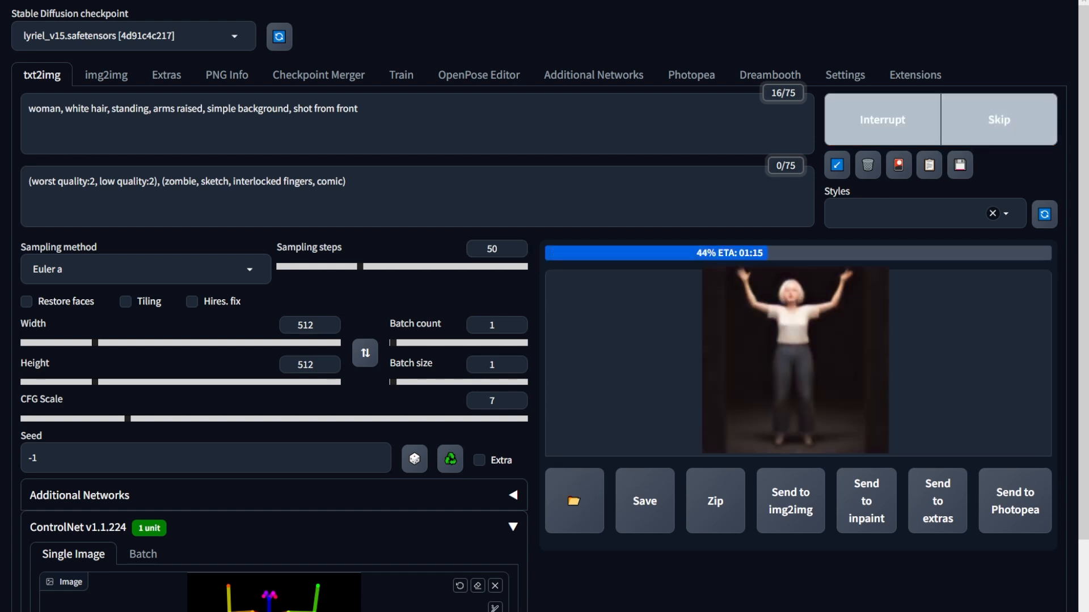
{"action": "left_click", "coordinate": [796, 362]}
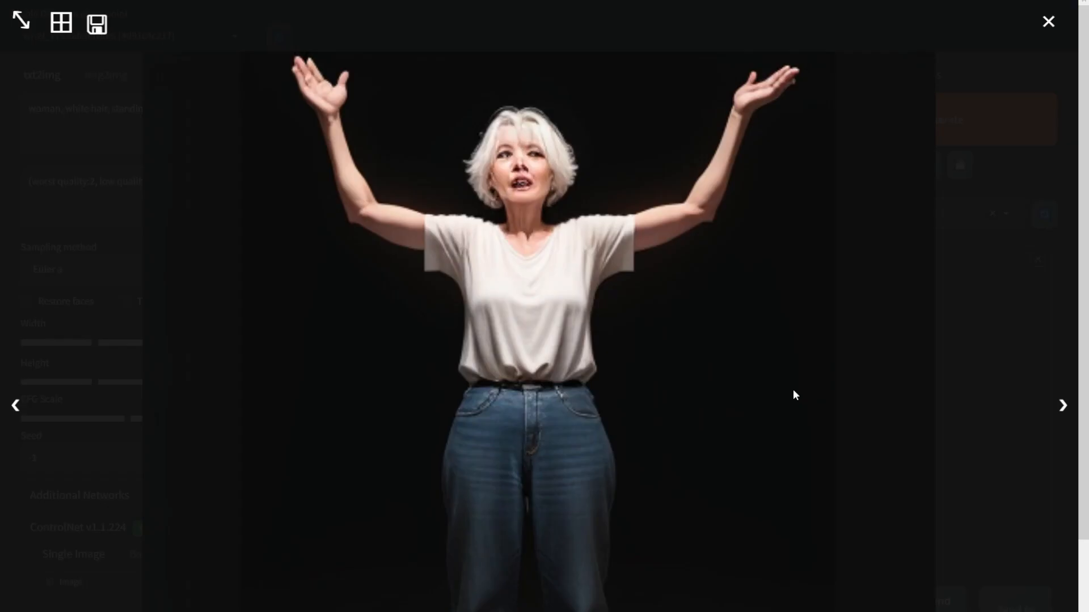
{"action": "left_click", "coordinate": [1048, 22]}
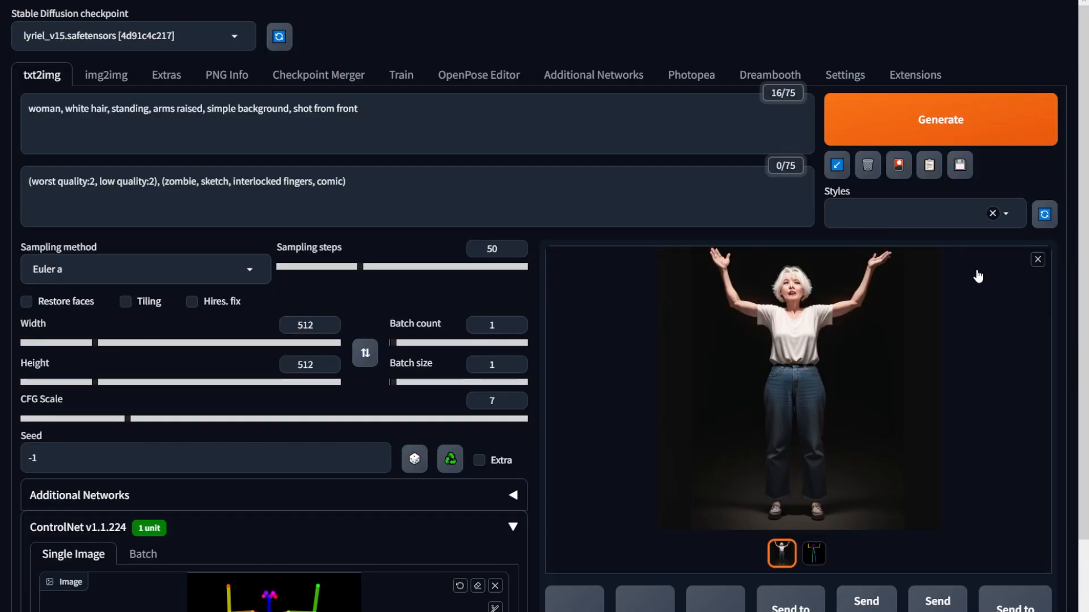
{"action": "mouse_move", "coordinate": [772, 309]}
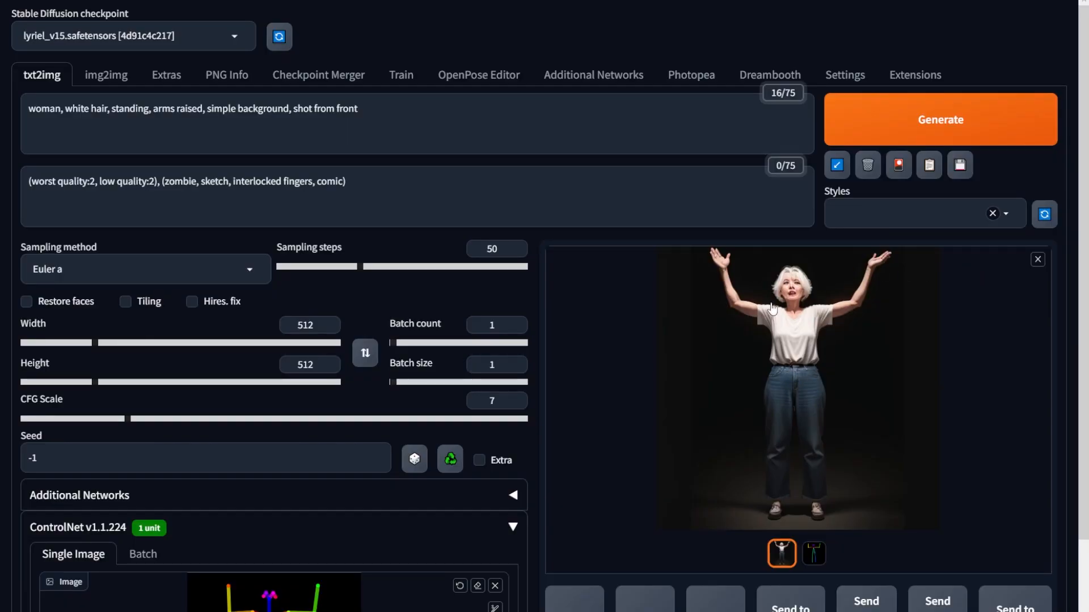
{"action": "left_click", "coordinate": [479, 75]}
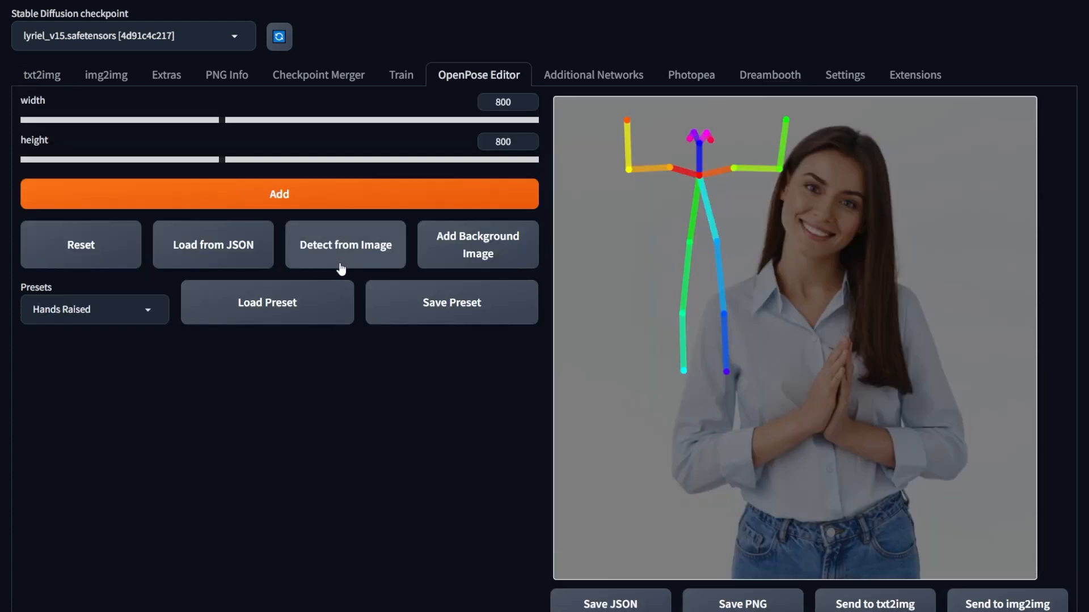
Step: Detect a skeleton from the background photo of the woman's clasped-hands pose
{"action": "left_click", "coordinate": [346, 244]}
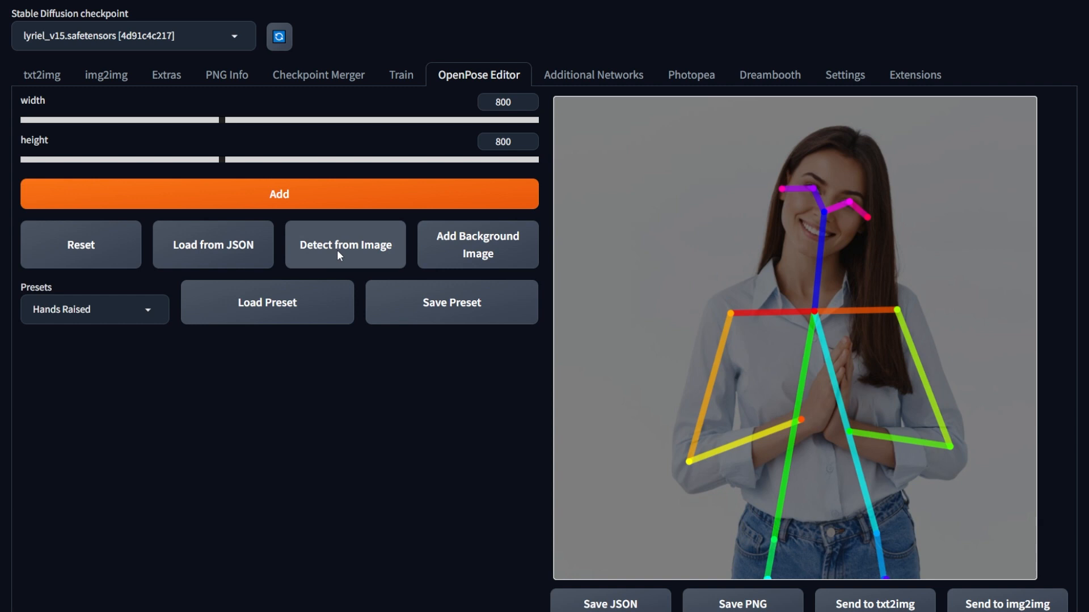
{"action": "mouse_move", "coordinate": [547, 248]}
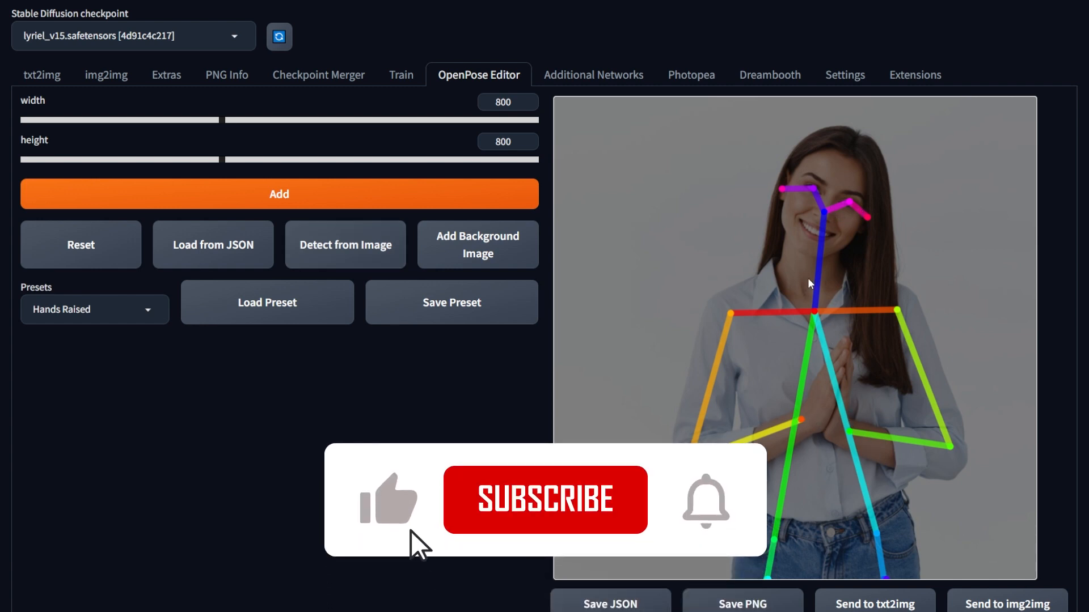
{"action": "left_click", "coordinate": [545, 499]}
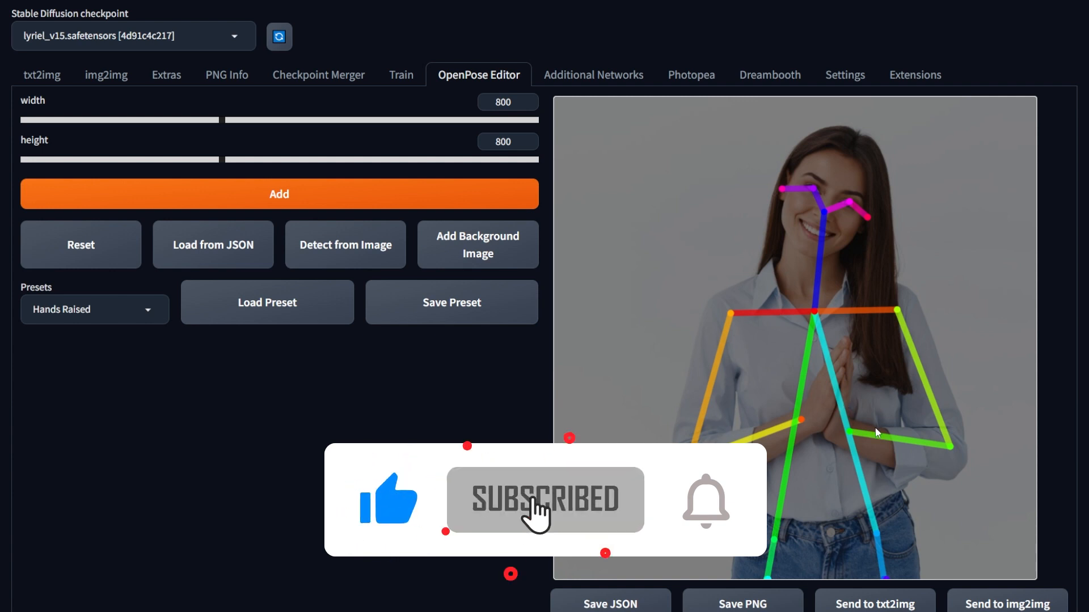